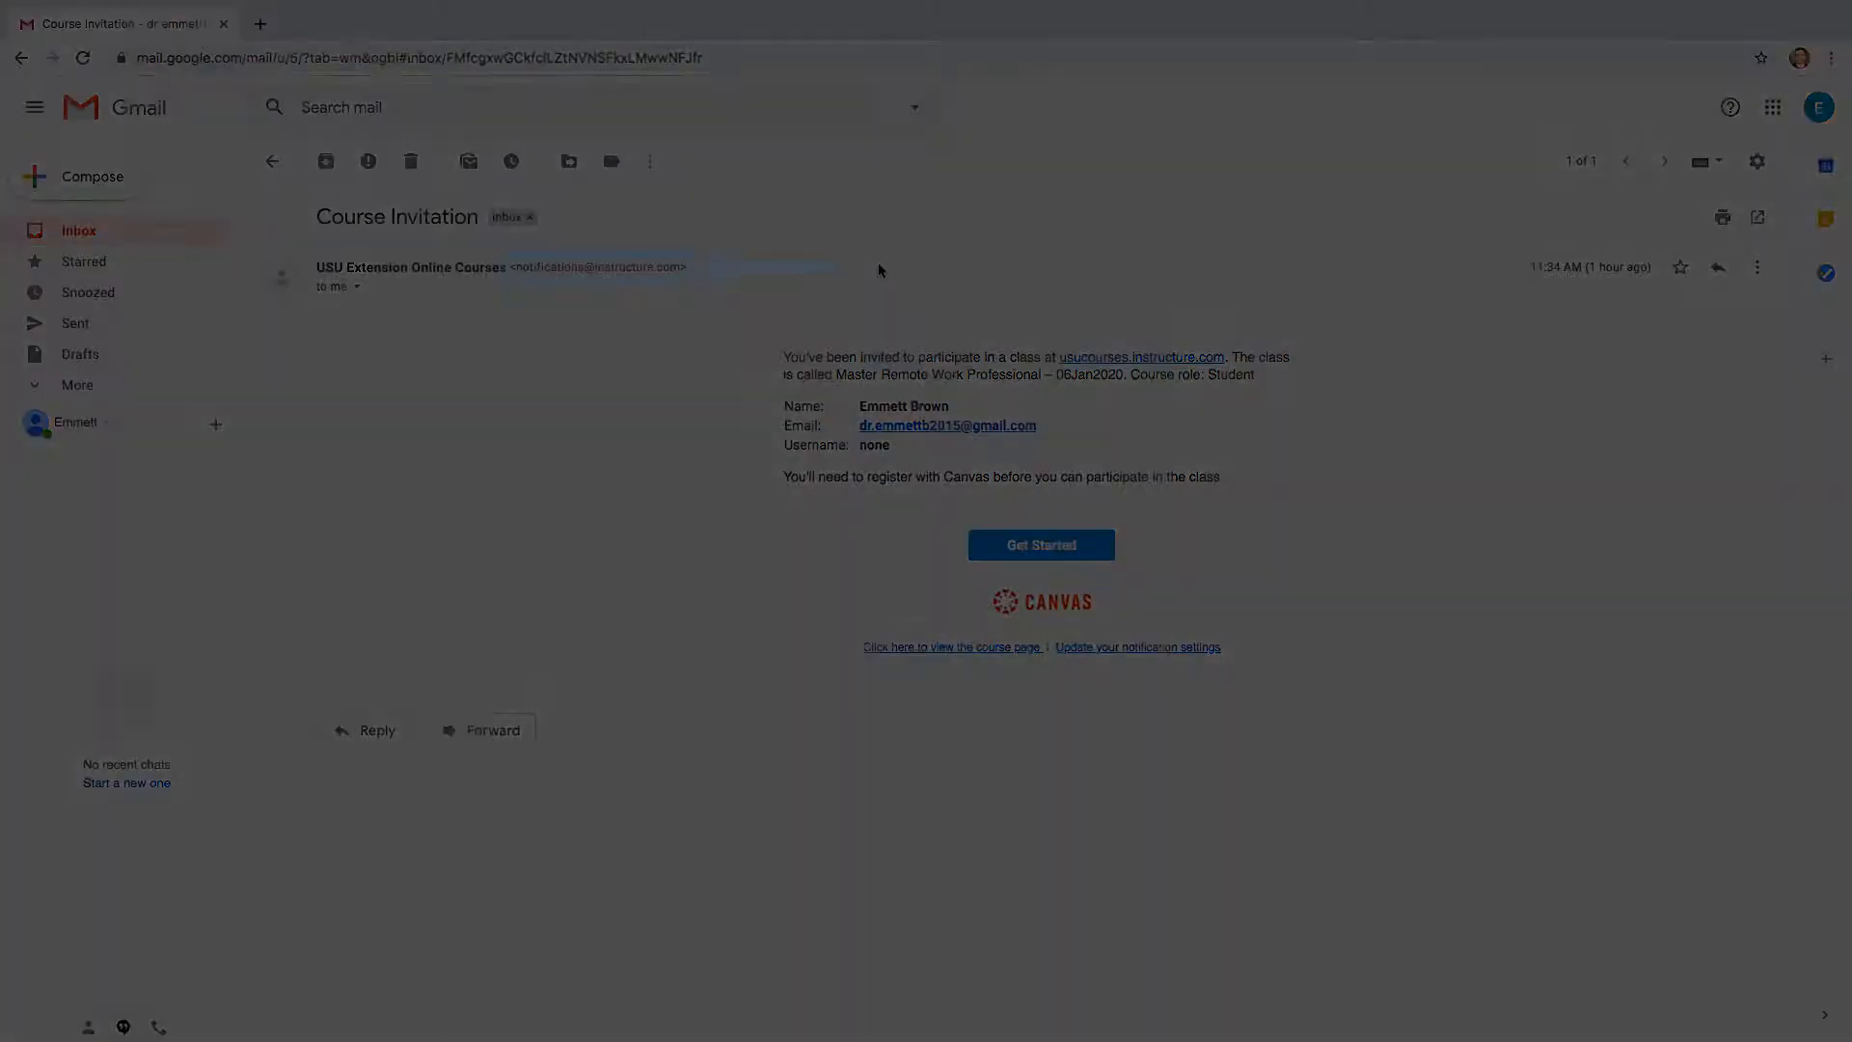
# Open the Course Invitation email from the inbox and follow its Get Started link
pyautogui.click(270, 161)
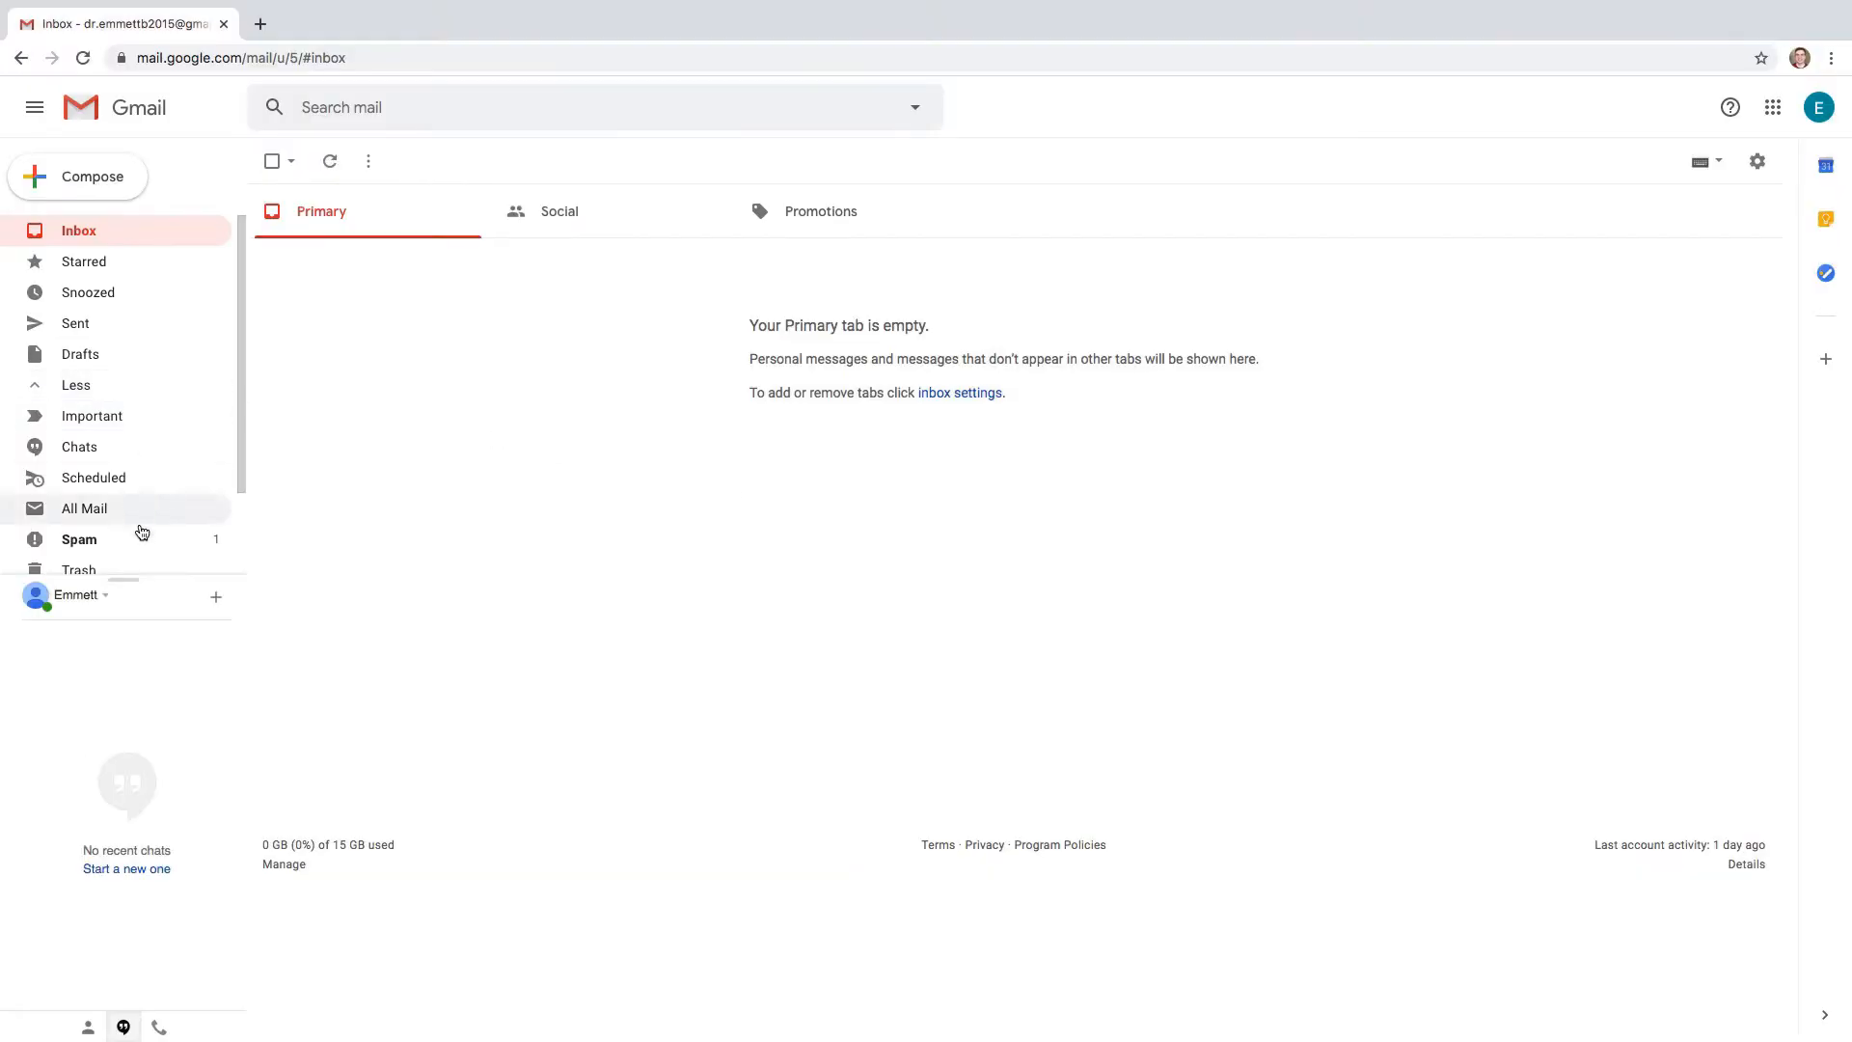
pyautogui.click(79, 538)
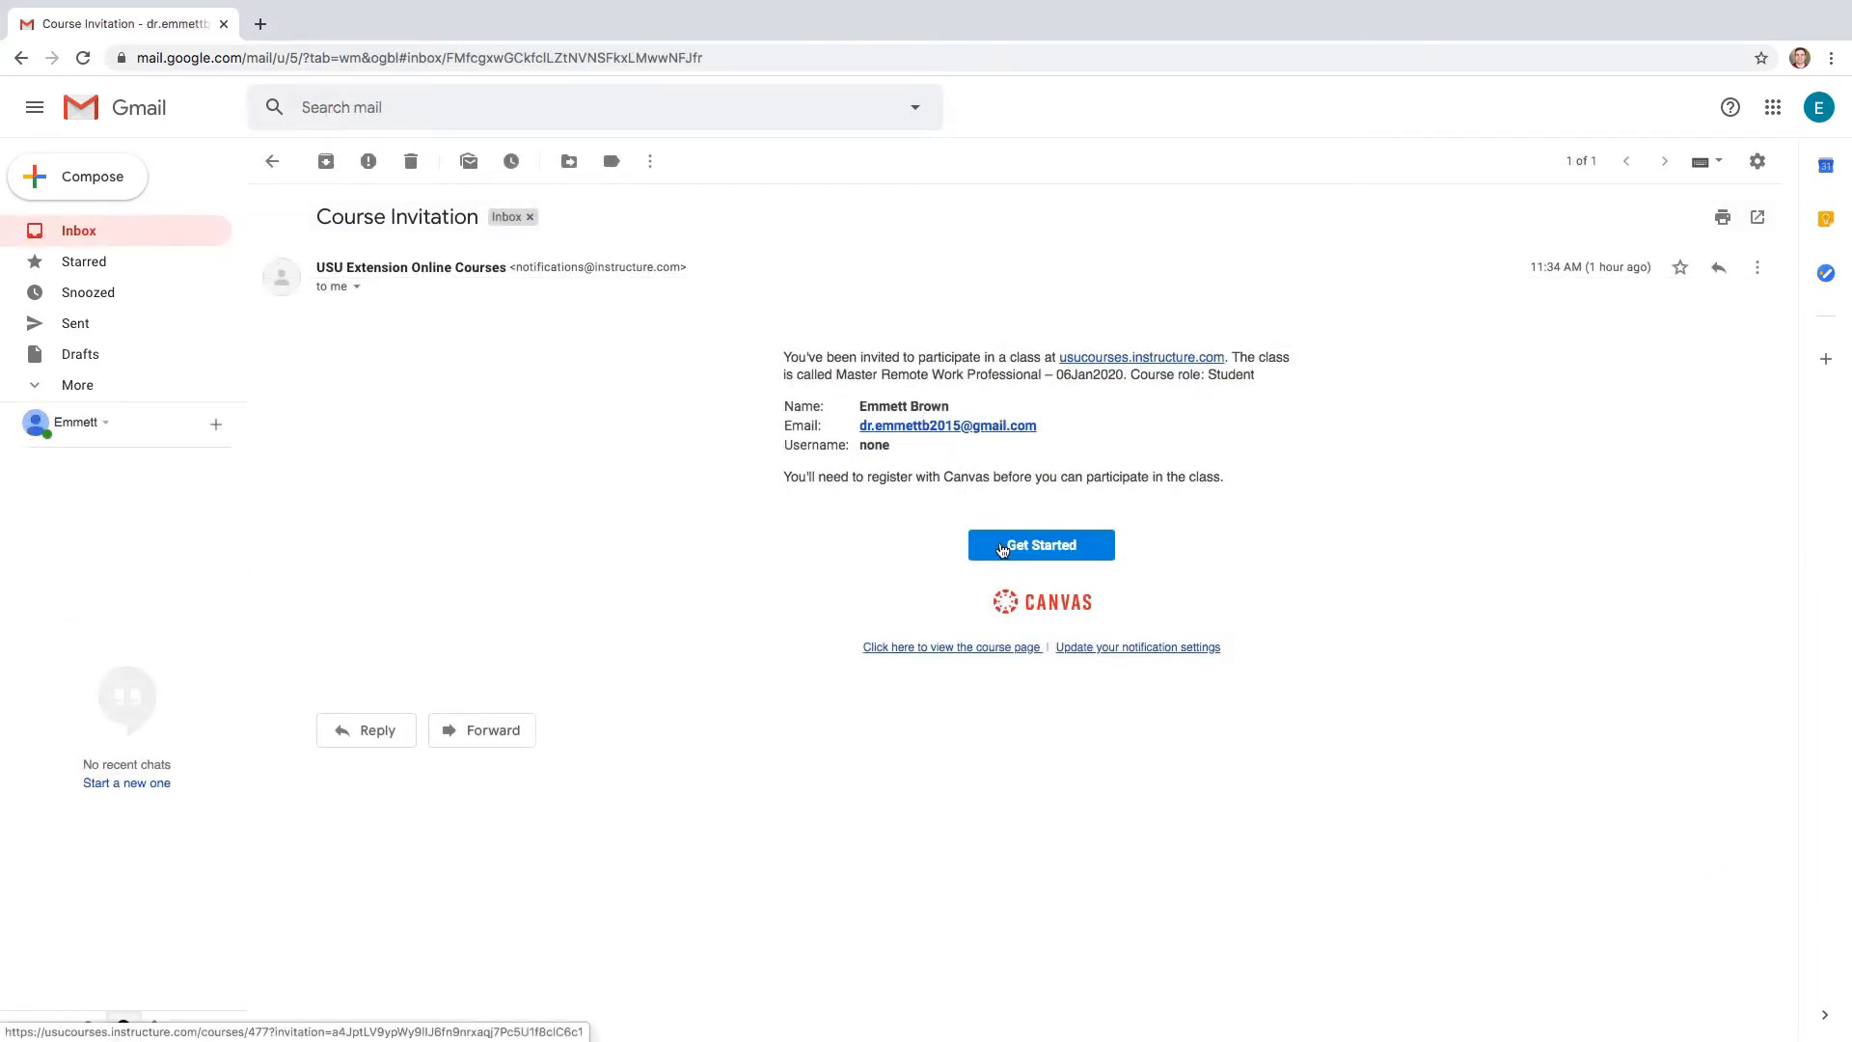
pyautogui.click(1040, 544)
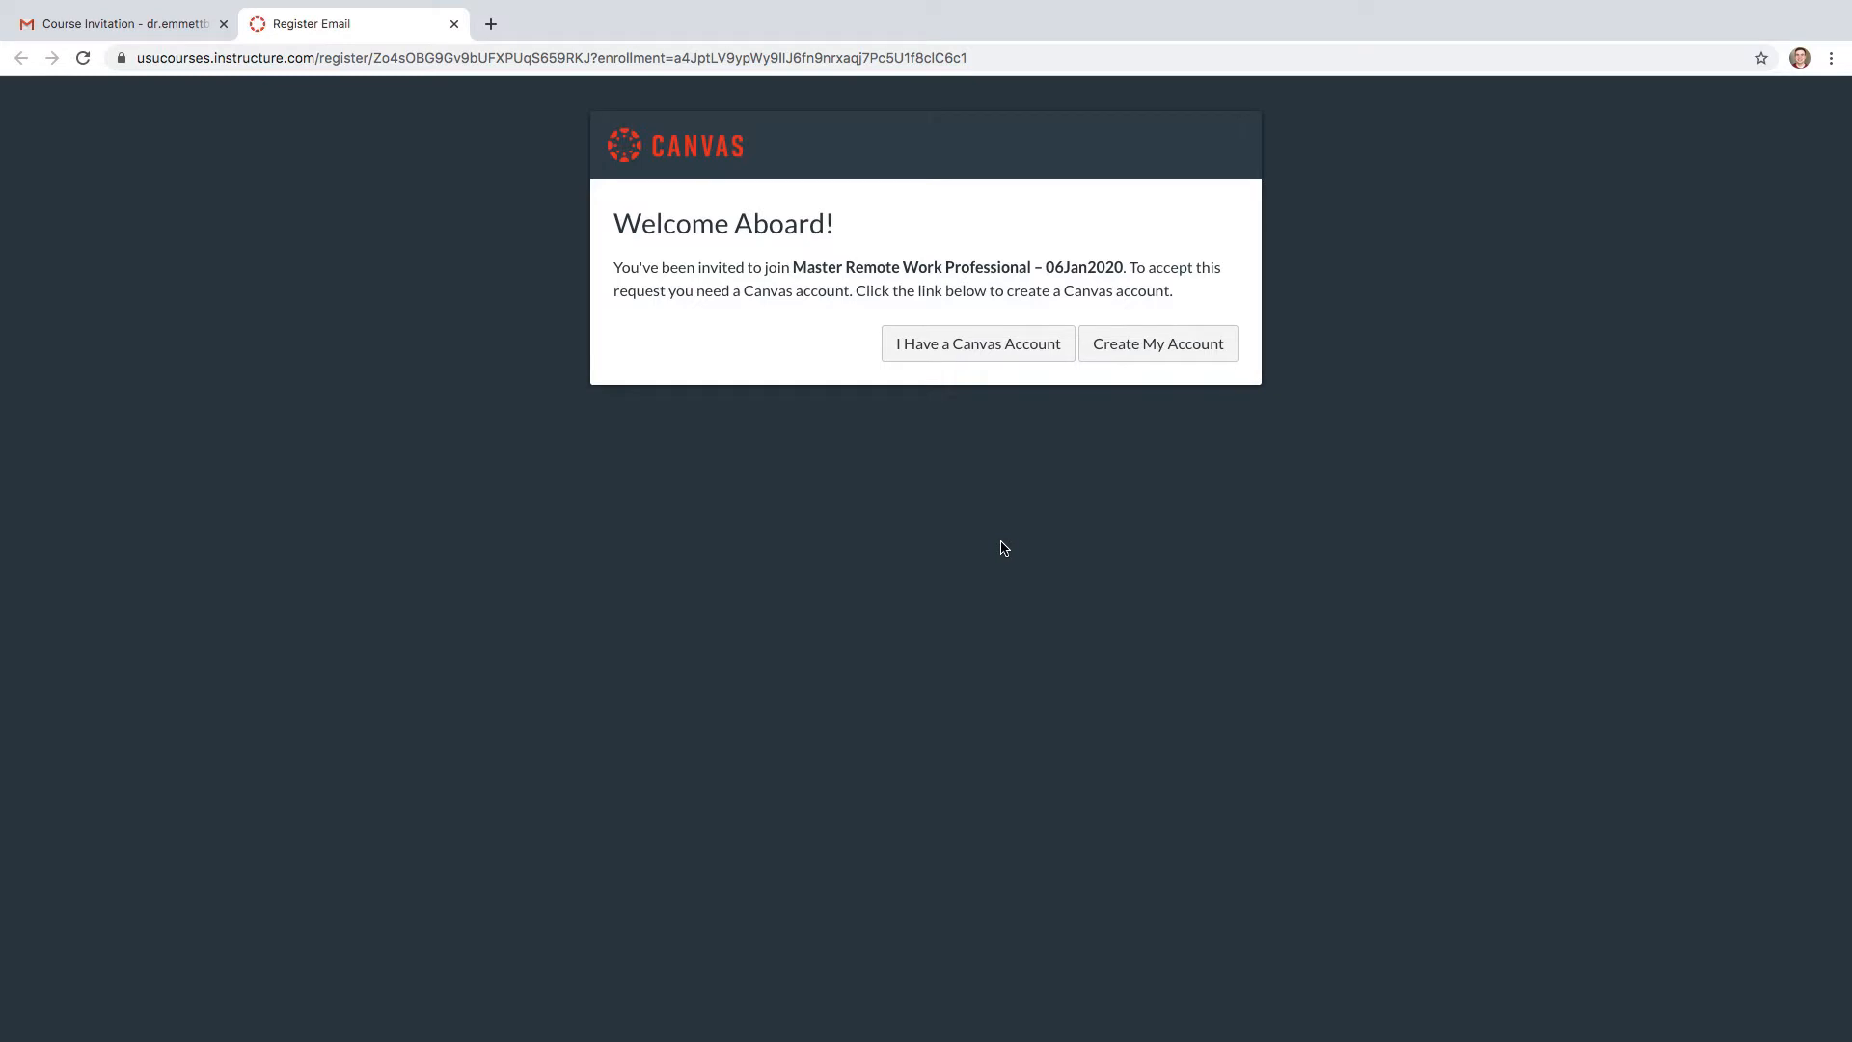
# Create a new Canvas account with a password, accepting the Acceptable Use Policy, and register
pyautogui.click(1156, 343)
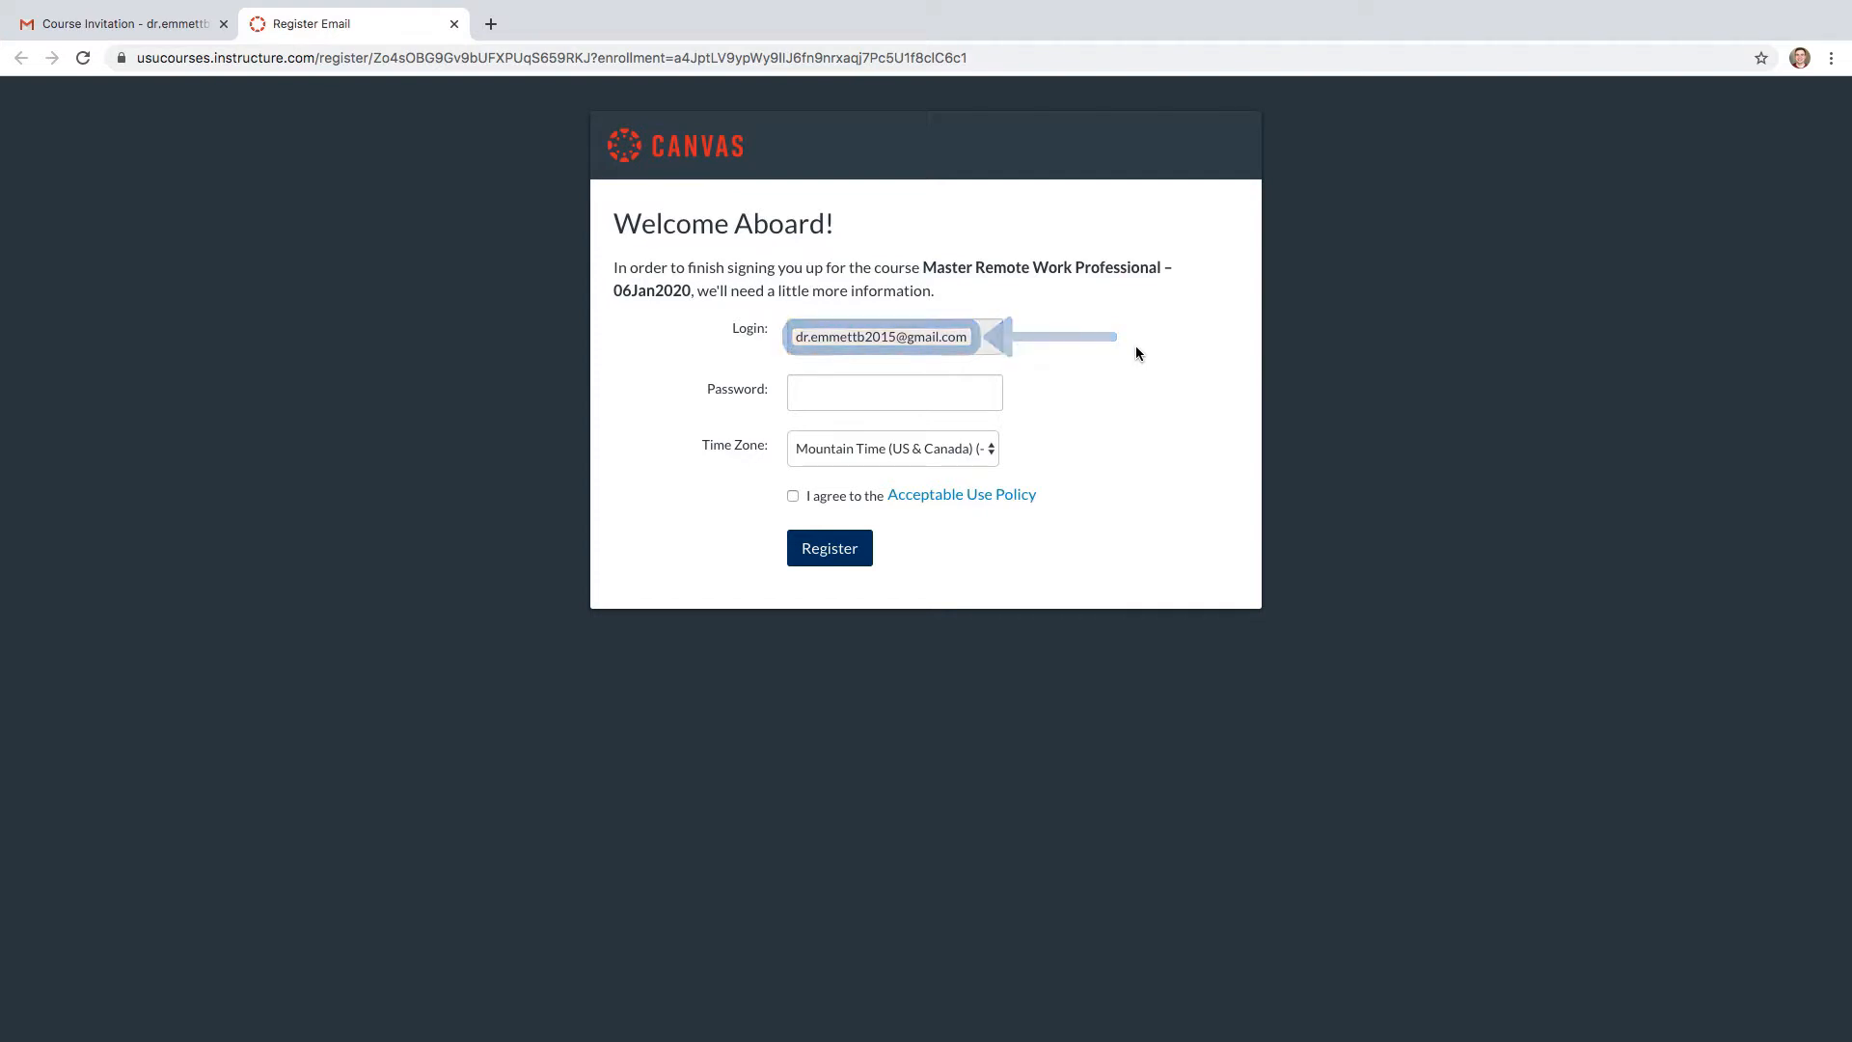
pyautogui.click(893, 392)
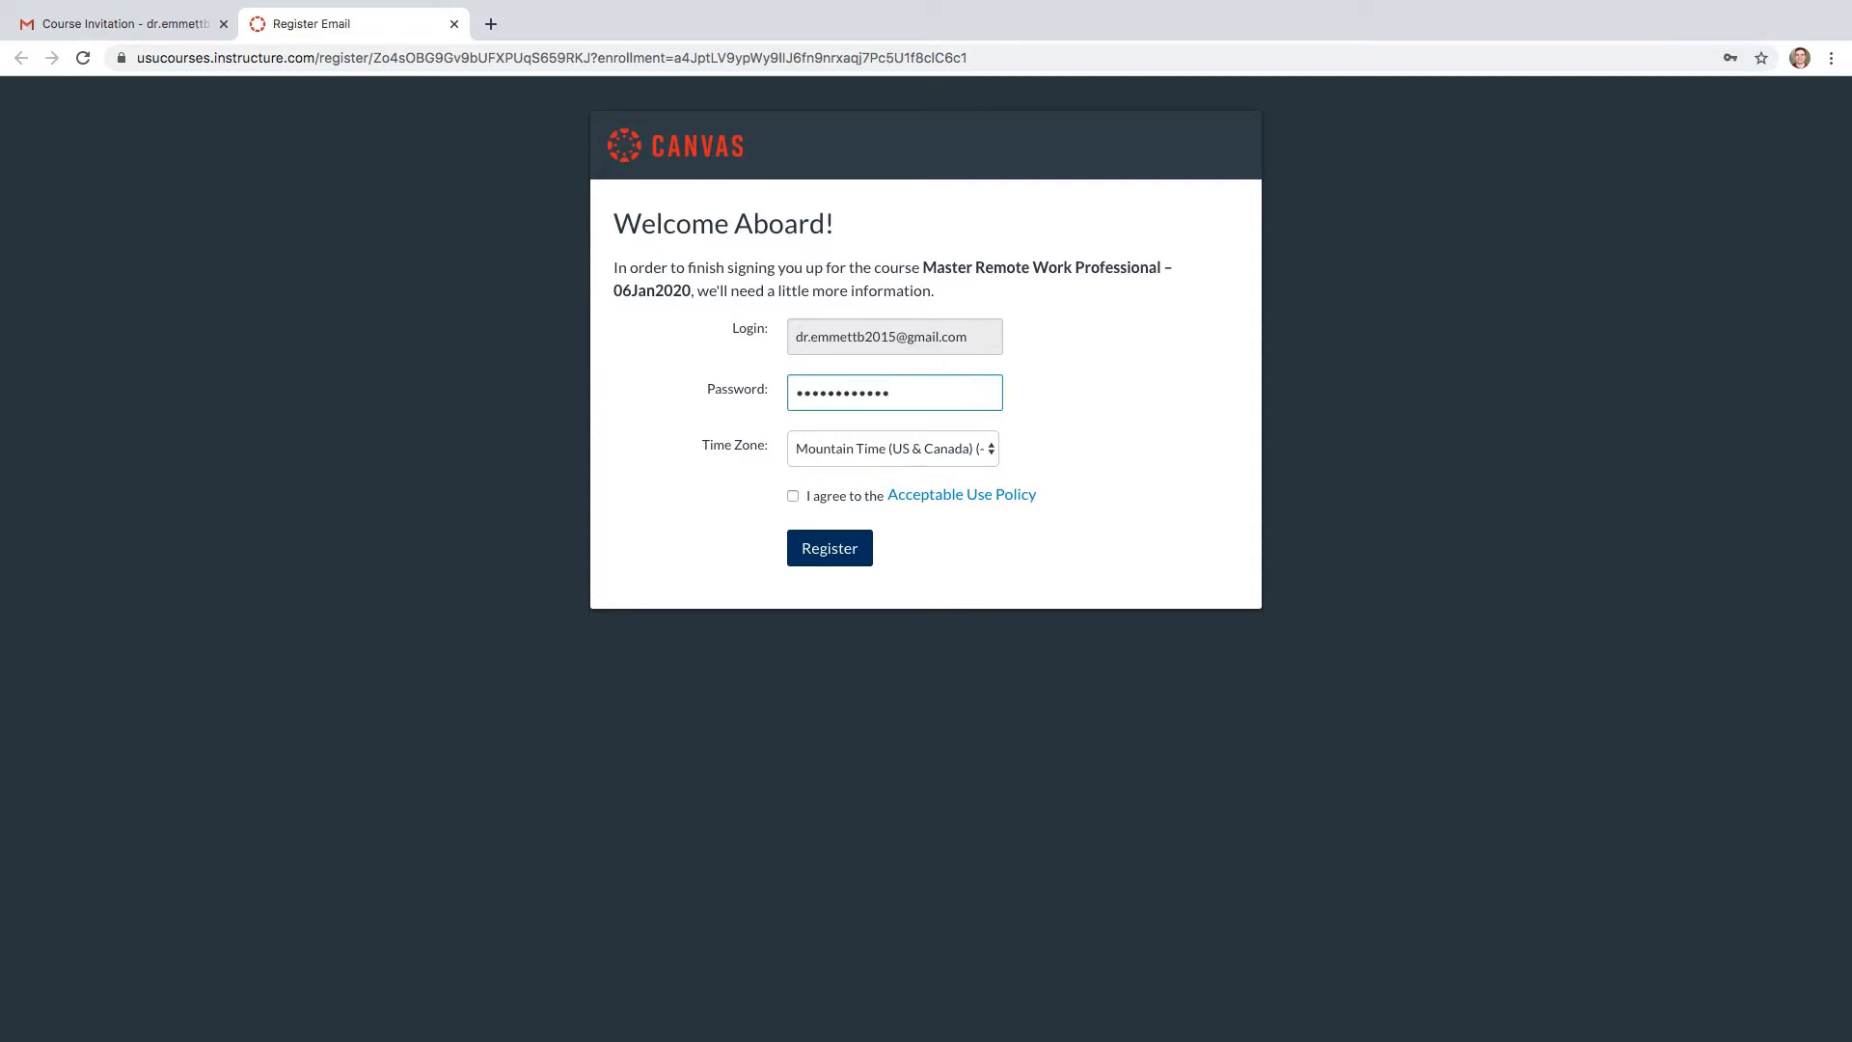
pyautogui.moveTo(934, 501)
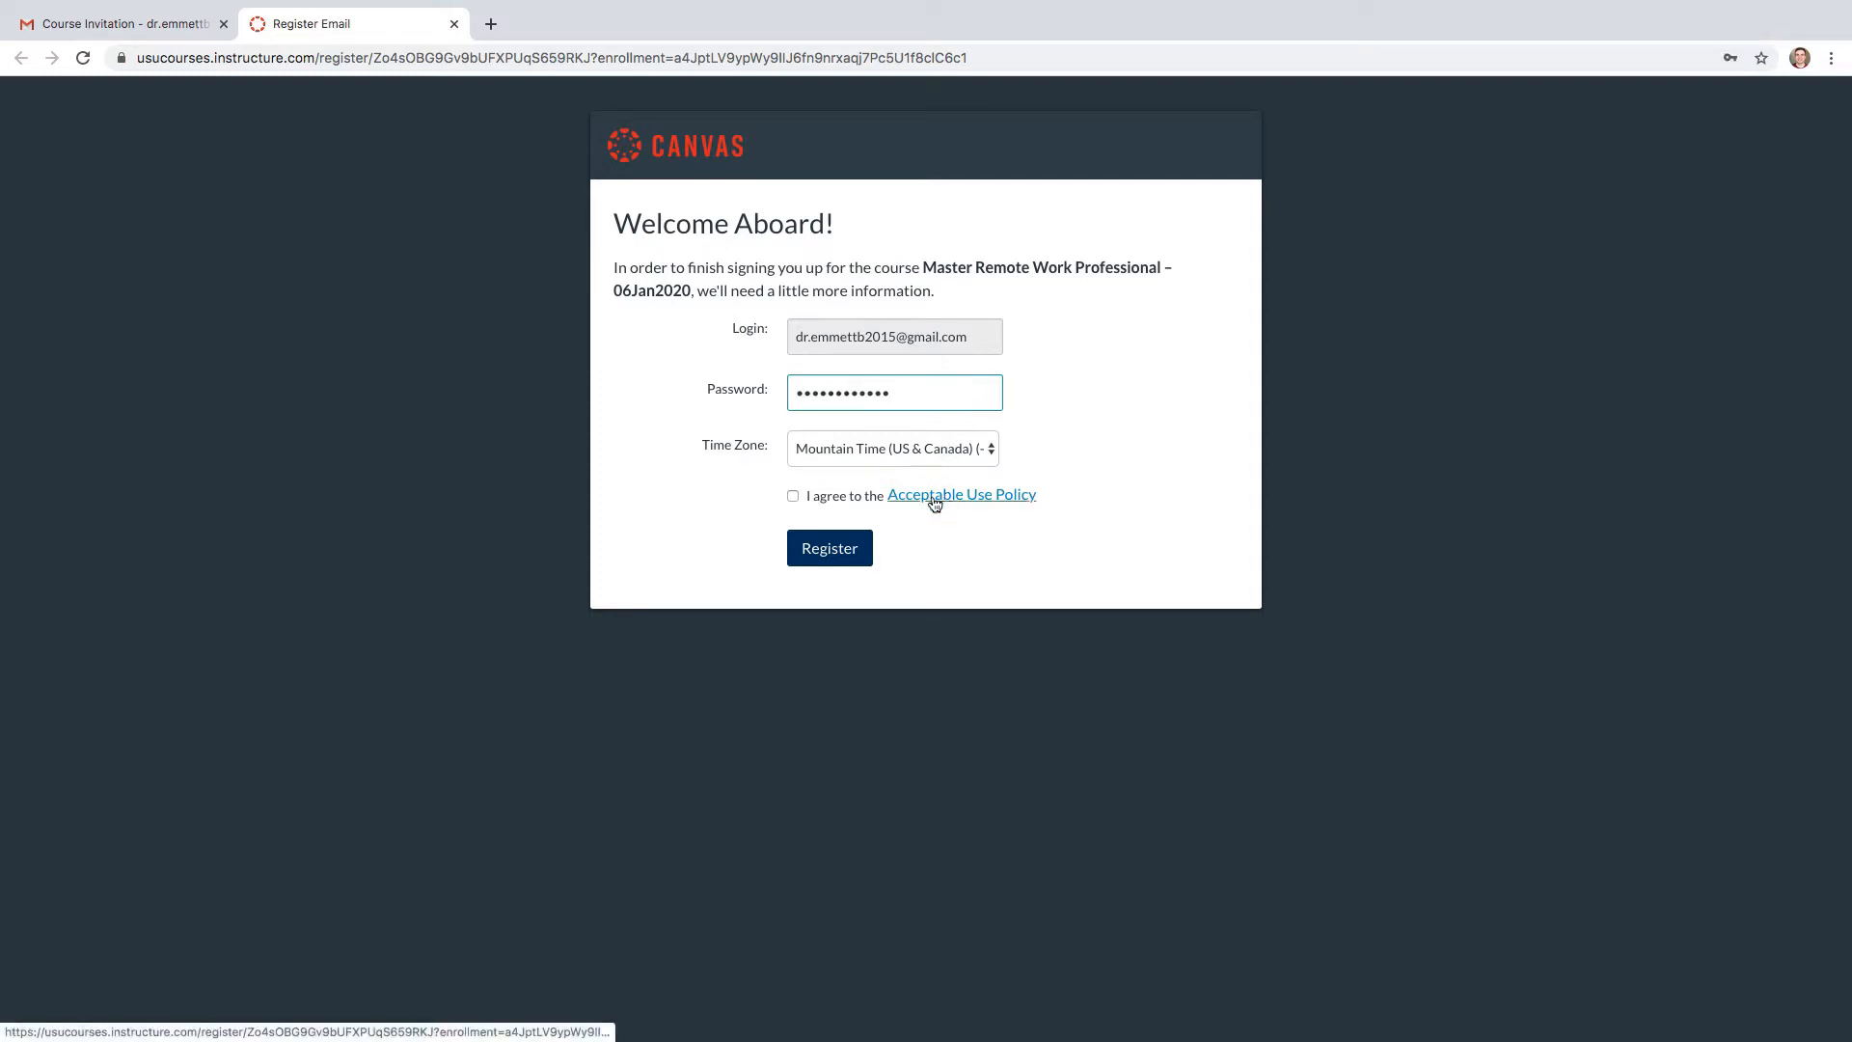
pyautogui.click(793, 496)
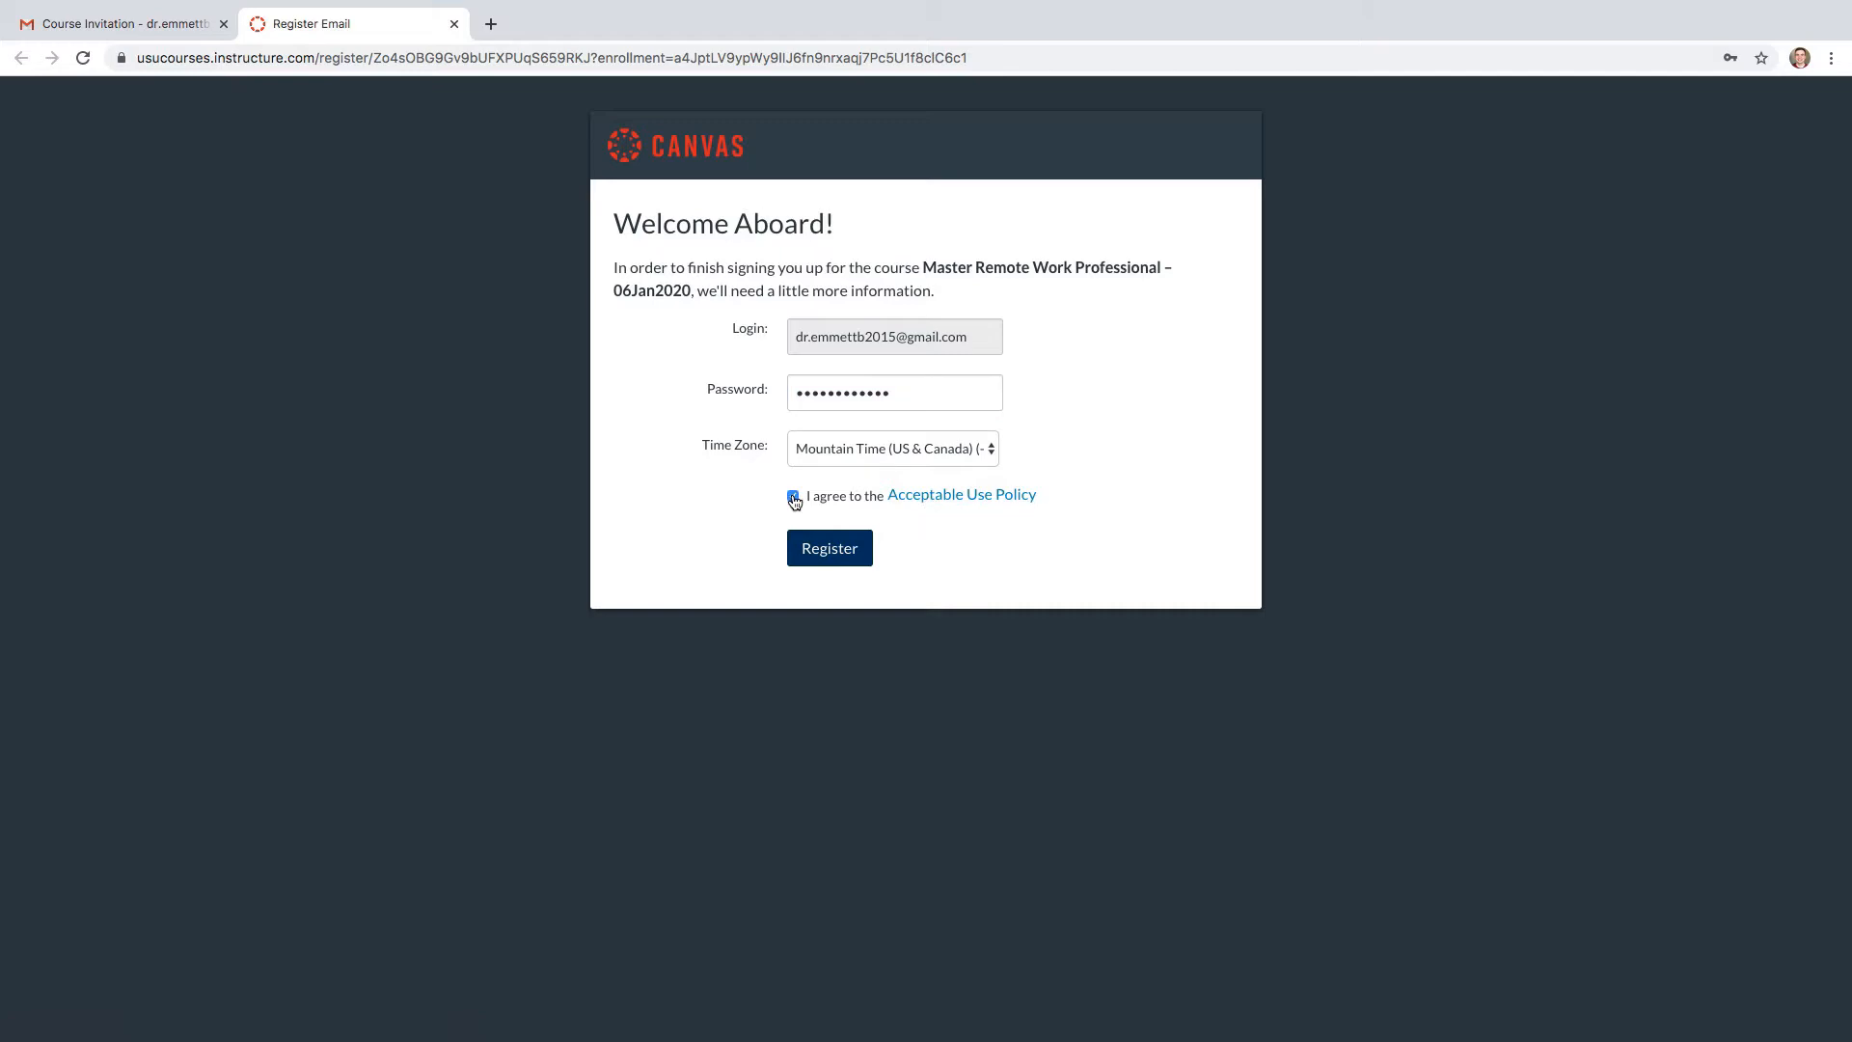
pyautogui.click(828, 546)
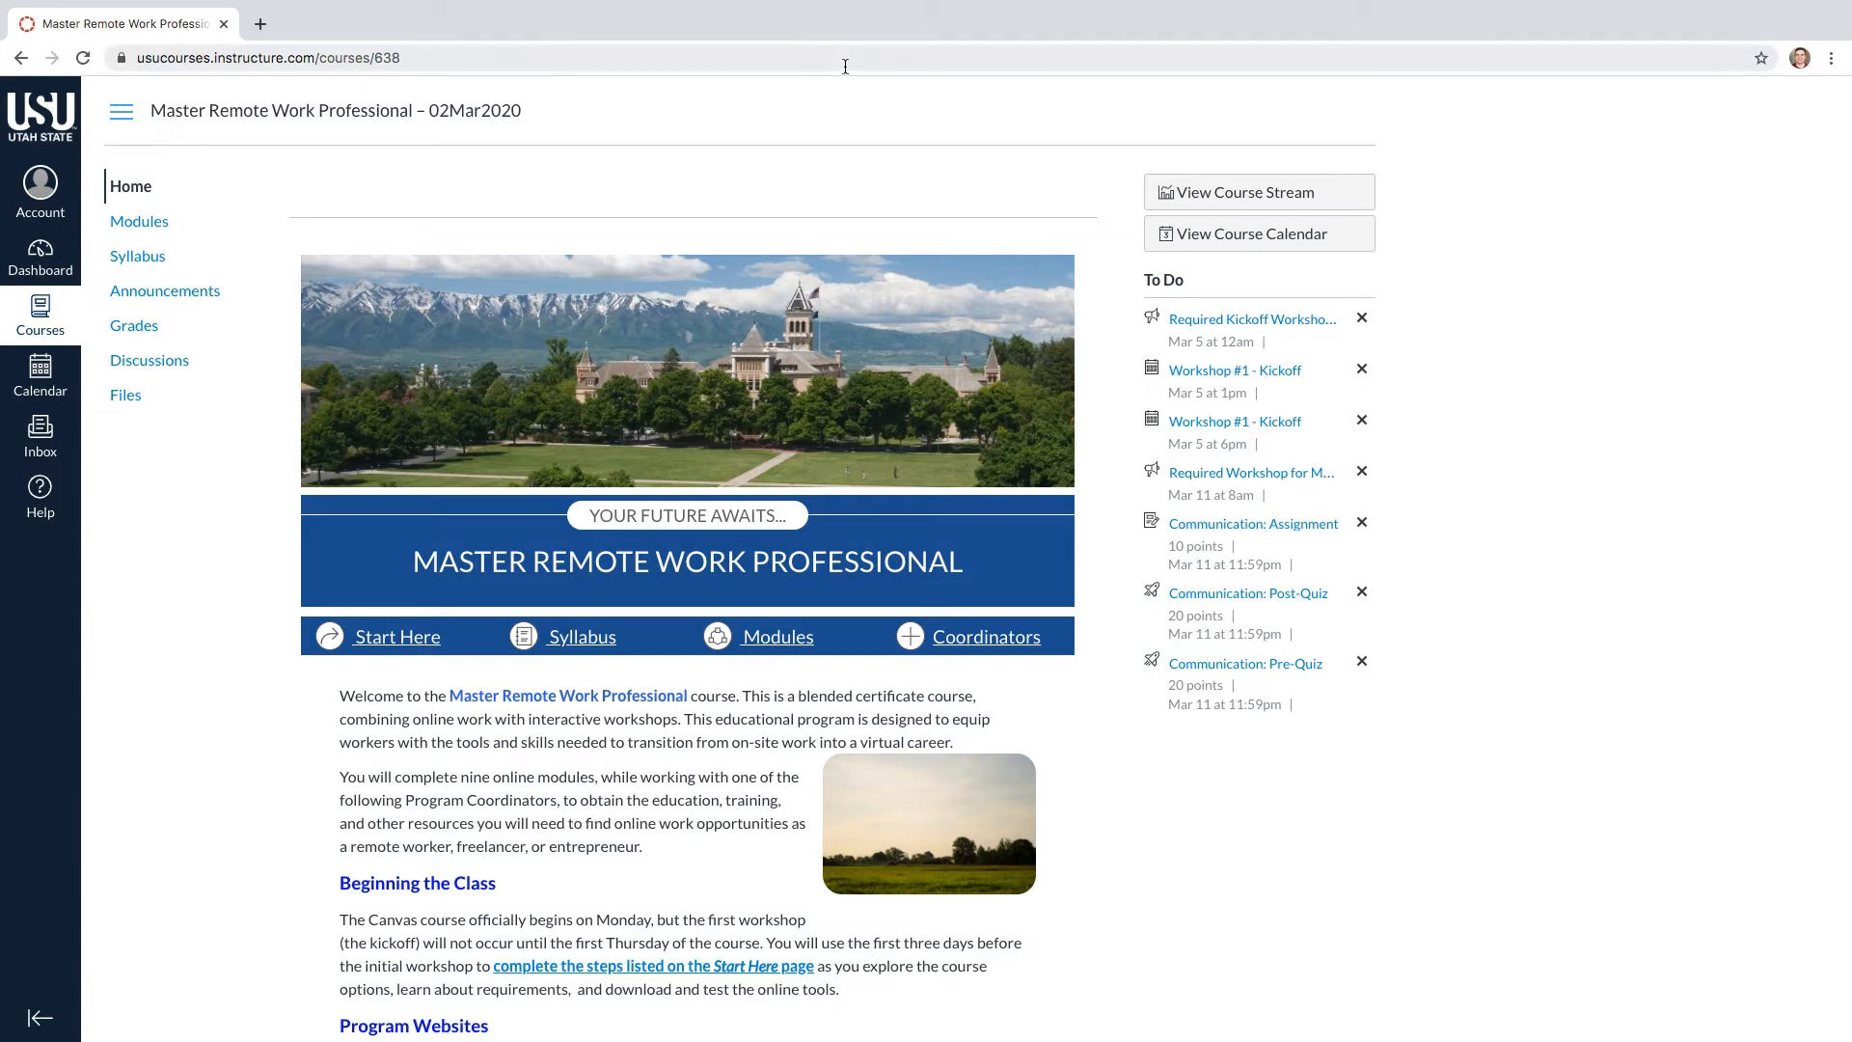
# Bookmark the Master Remote Work Professional course home page and confirm it
pyautogui.click(1761, 56)
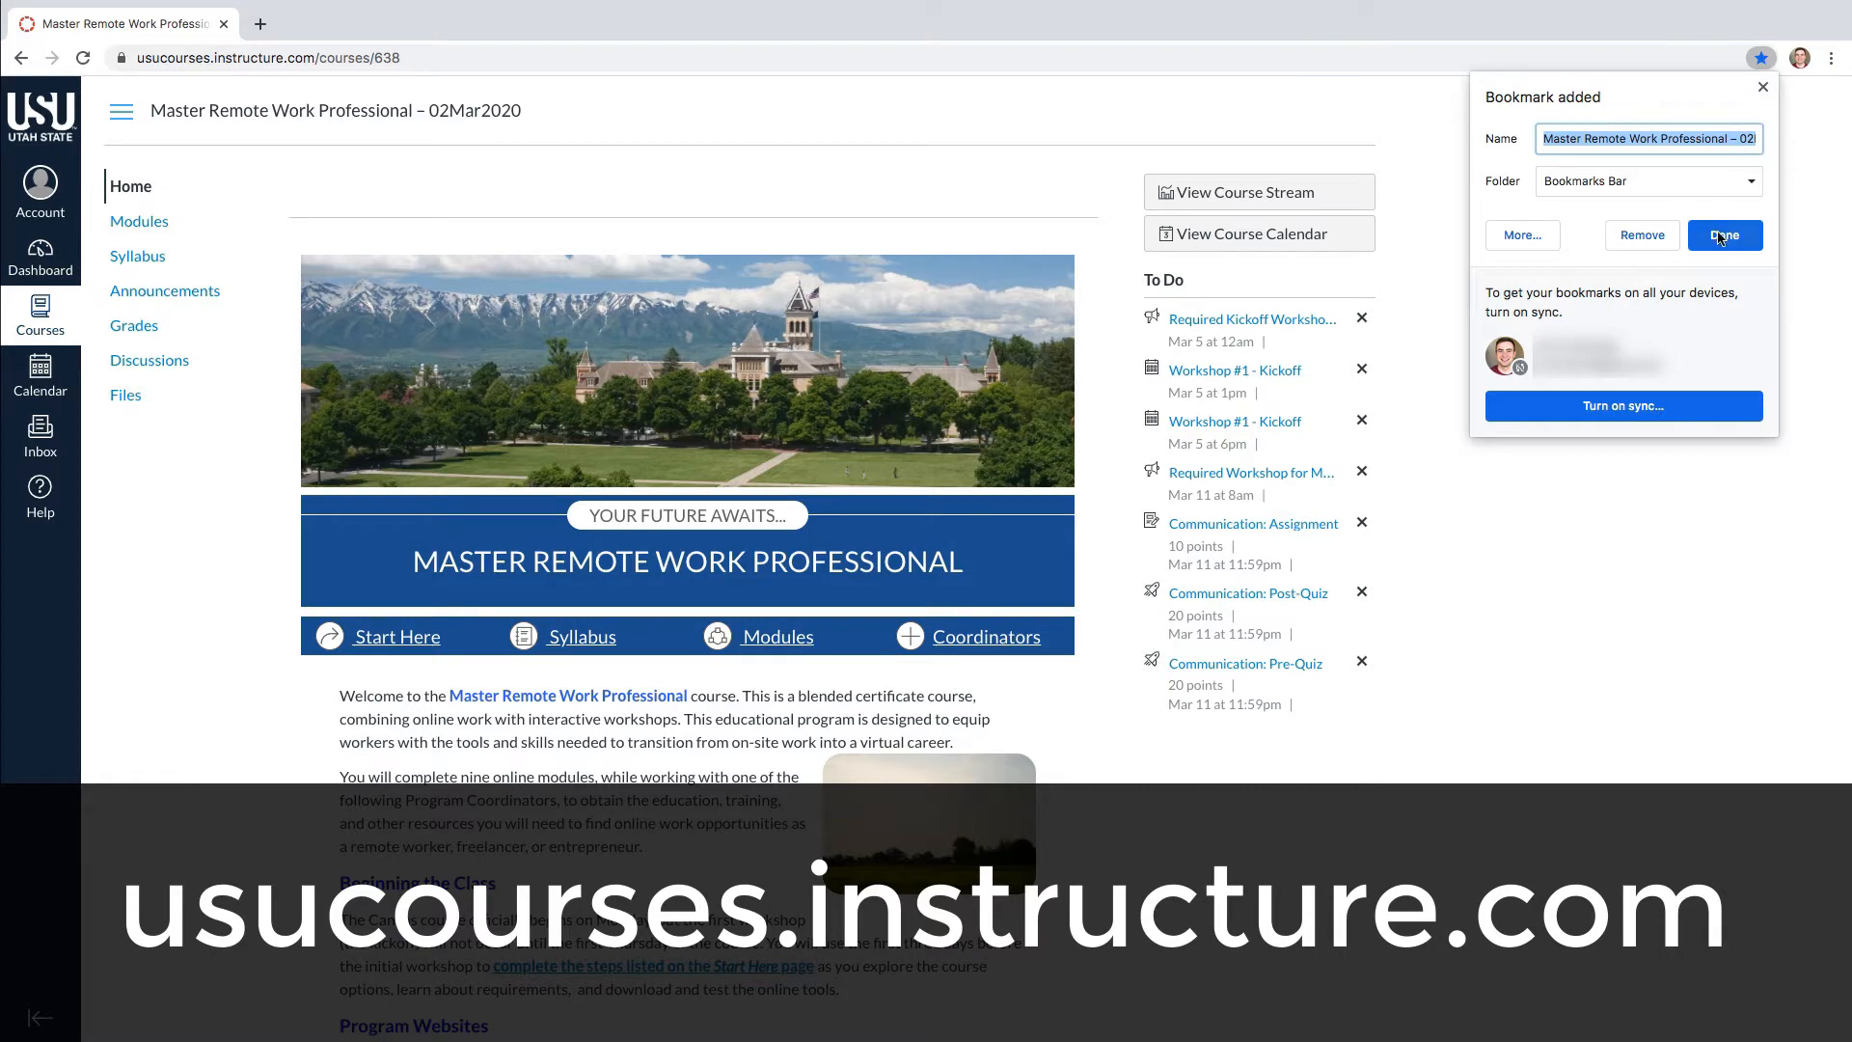
pyautogui.click(1723, 235)
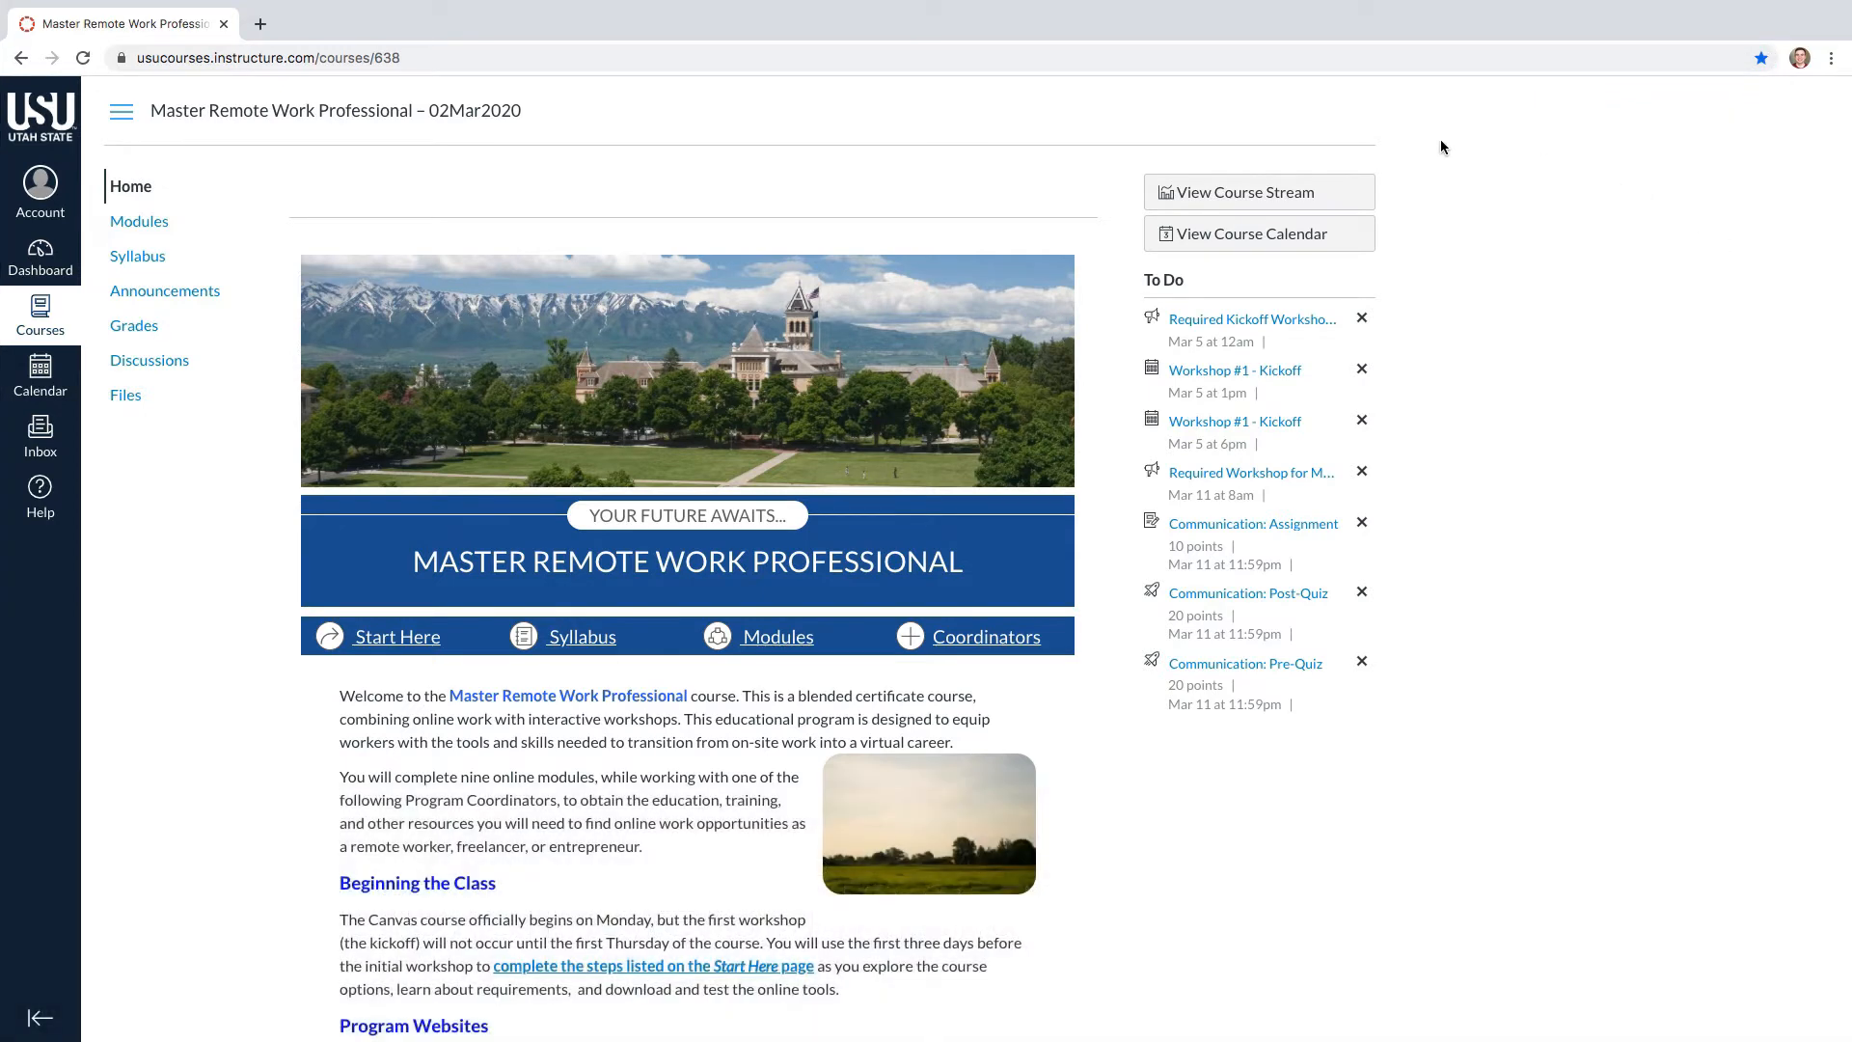
pyautogui.moveTo(793, 442)
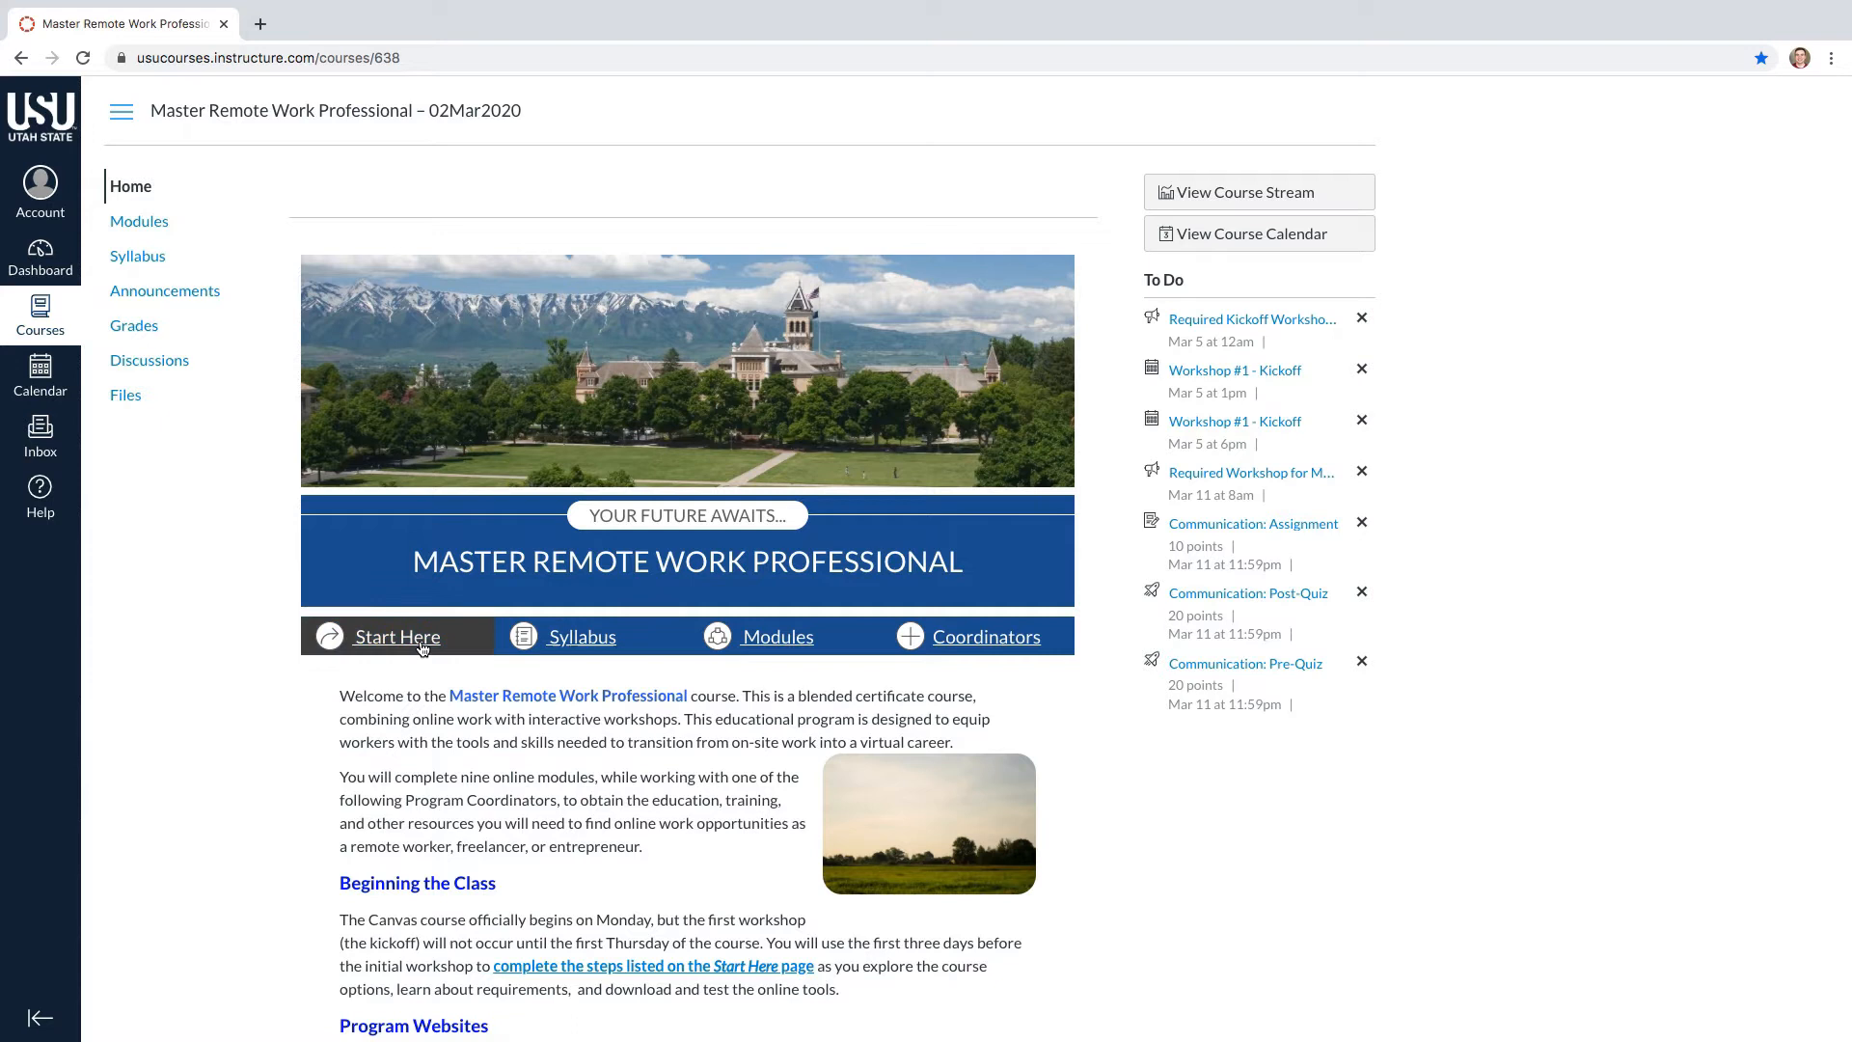
pyautogui.moveTo(580, 635)
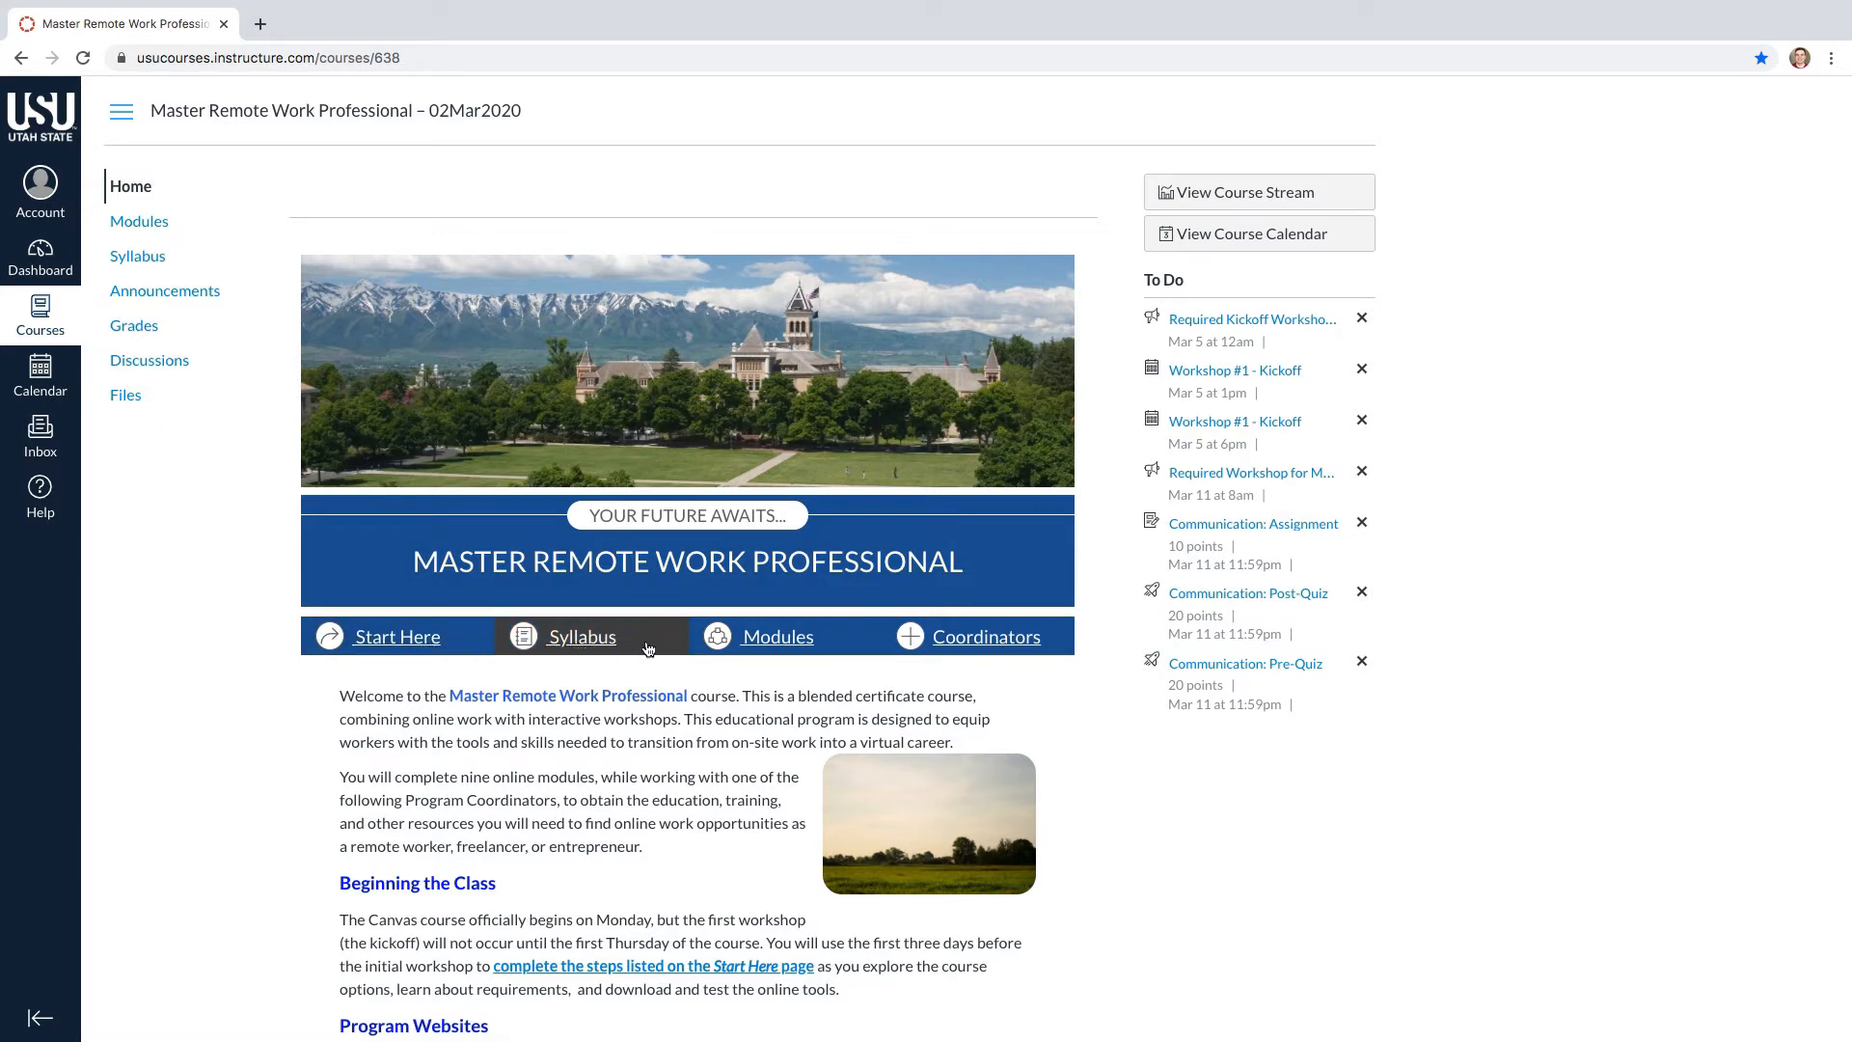
pyautogui.moveTo(969, 637)
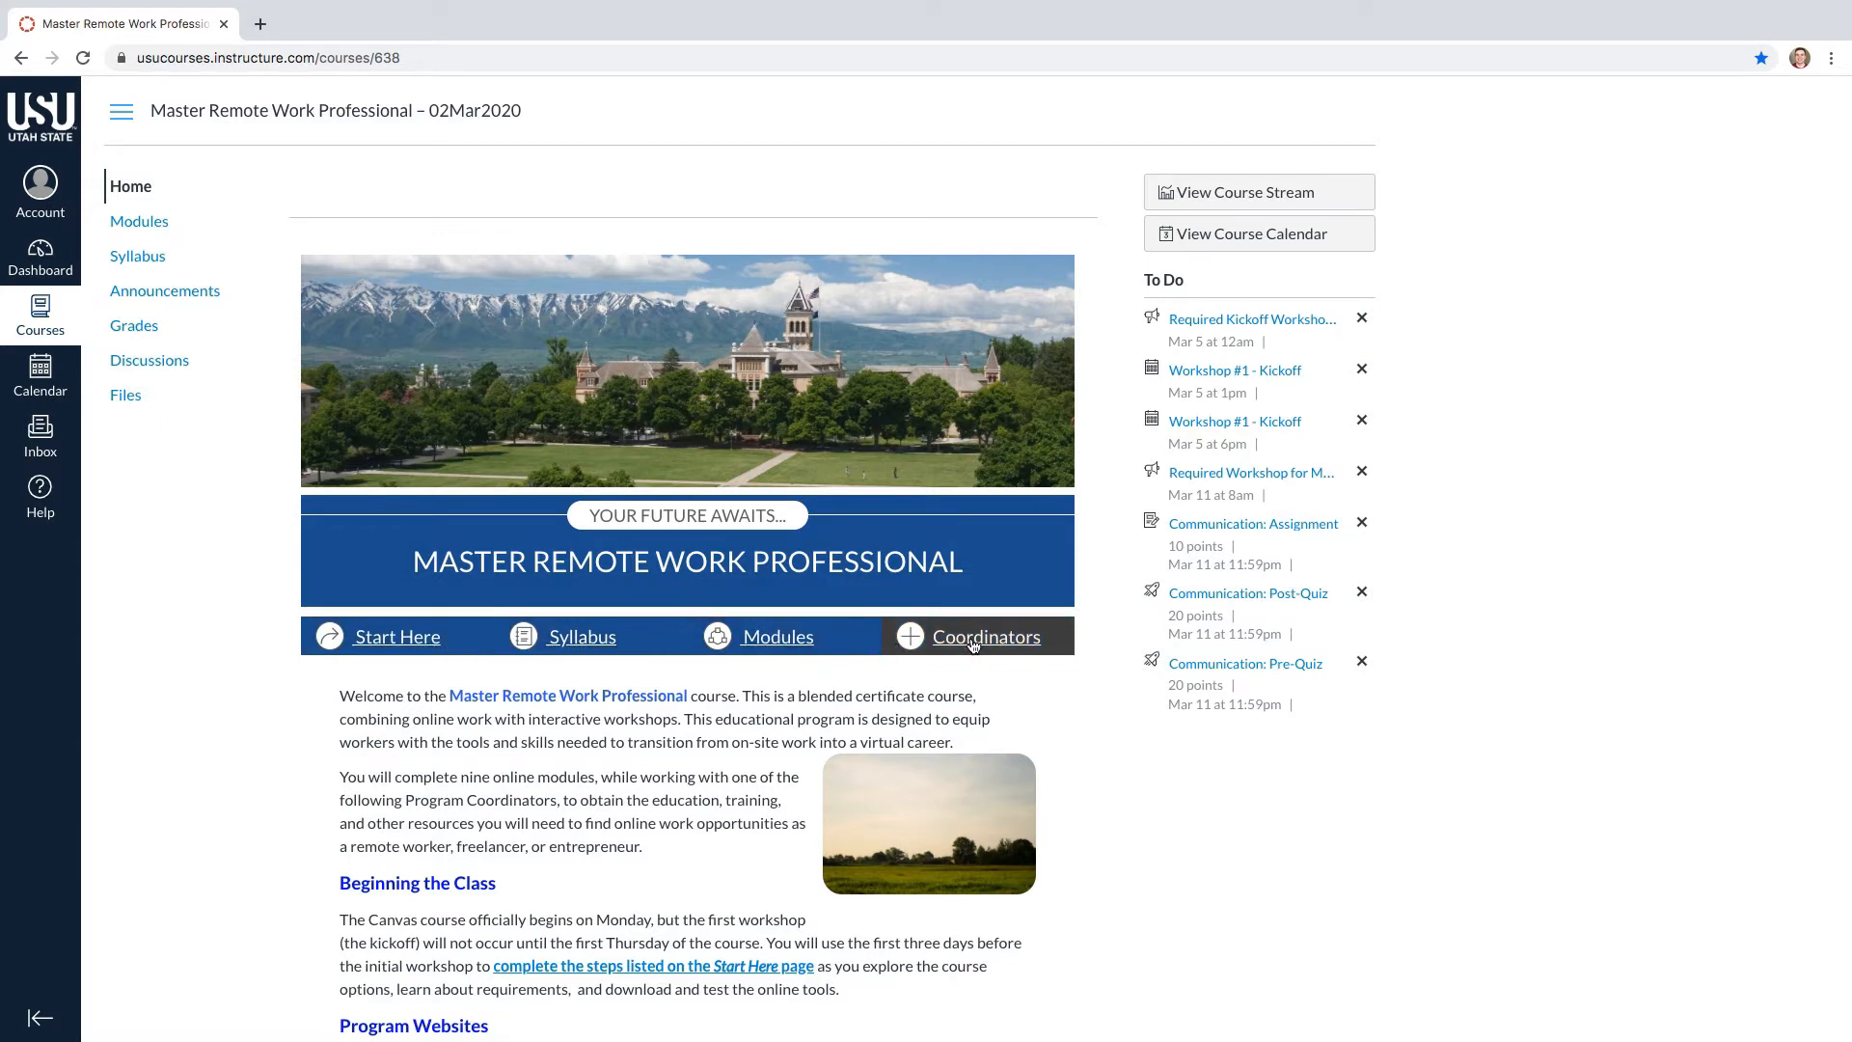
pyautogui.click(984, 635)
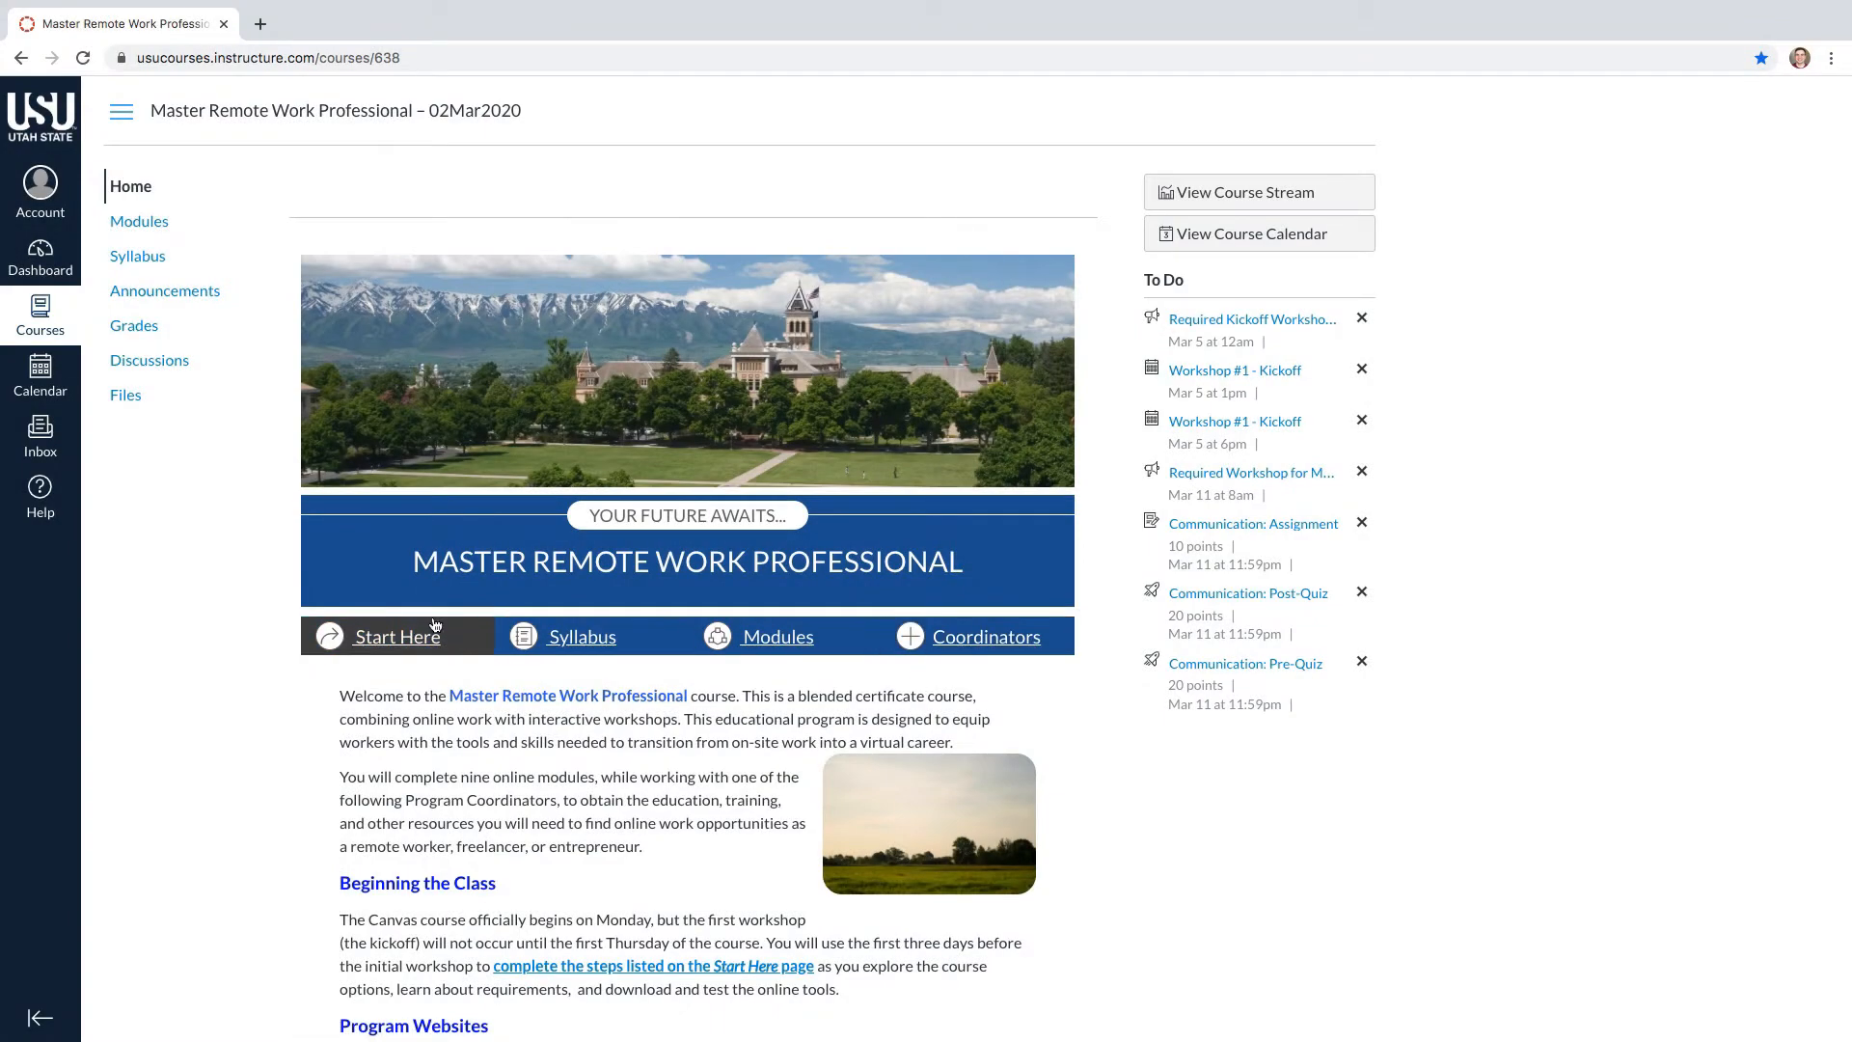
# Go to the Start Here orientation page from the course home banner
pyautogui.click(390, 635)
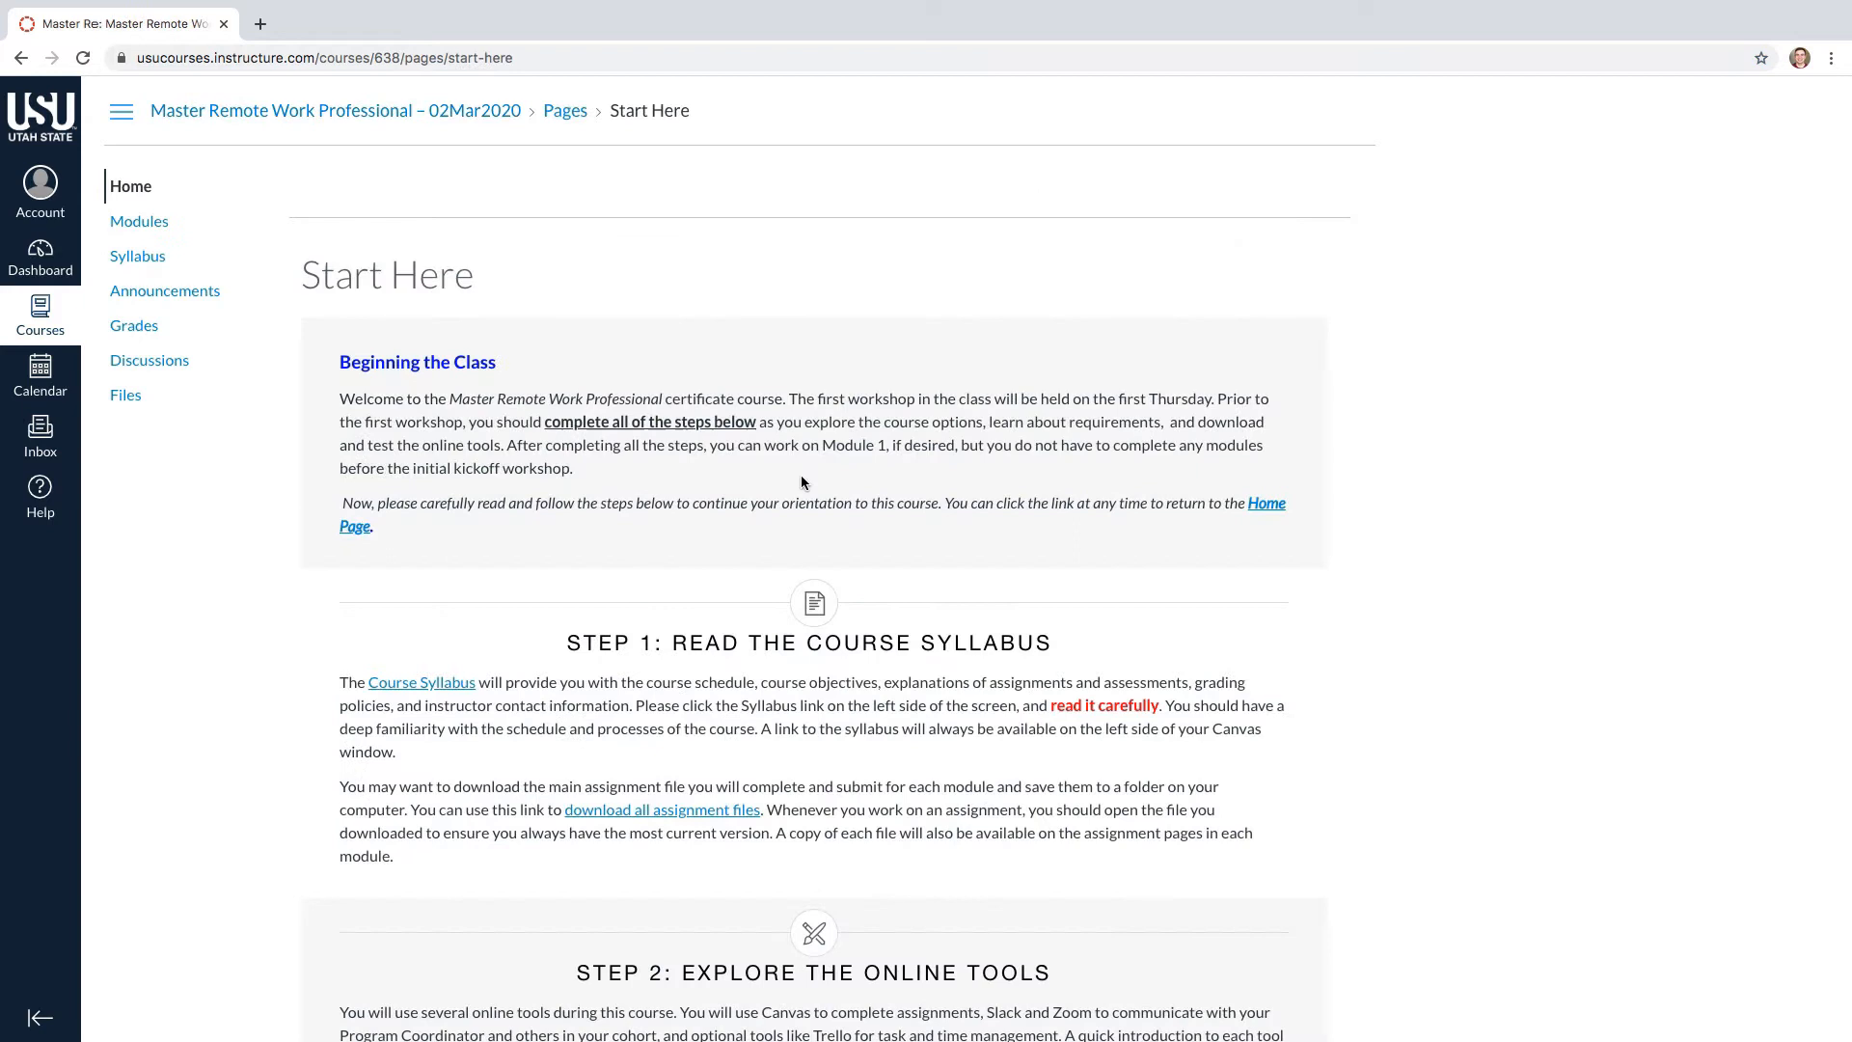
pyautogui.moveTo(863, 473)
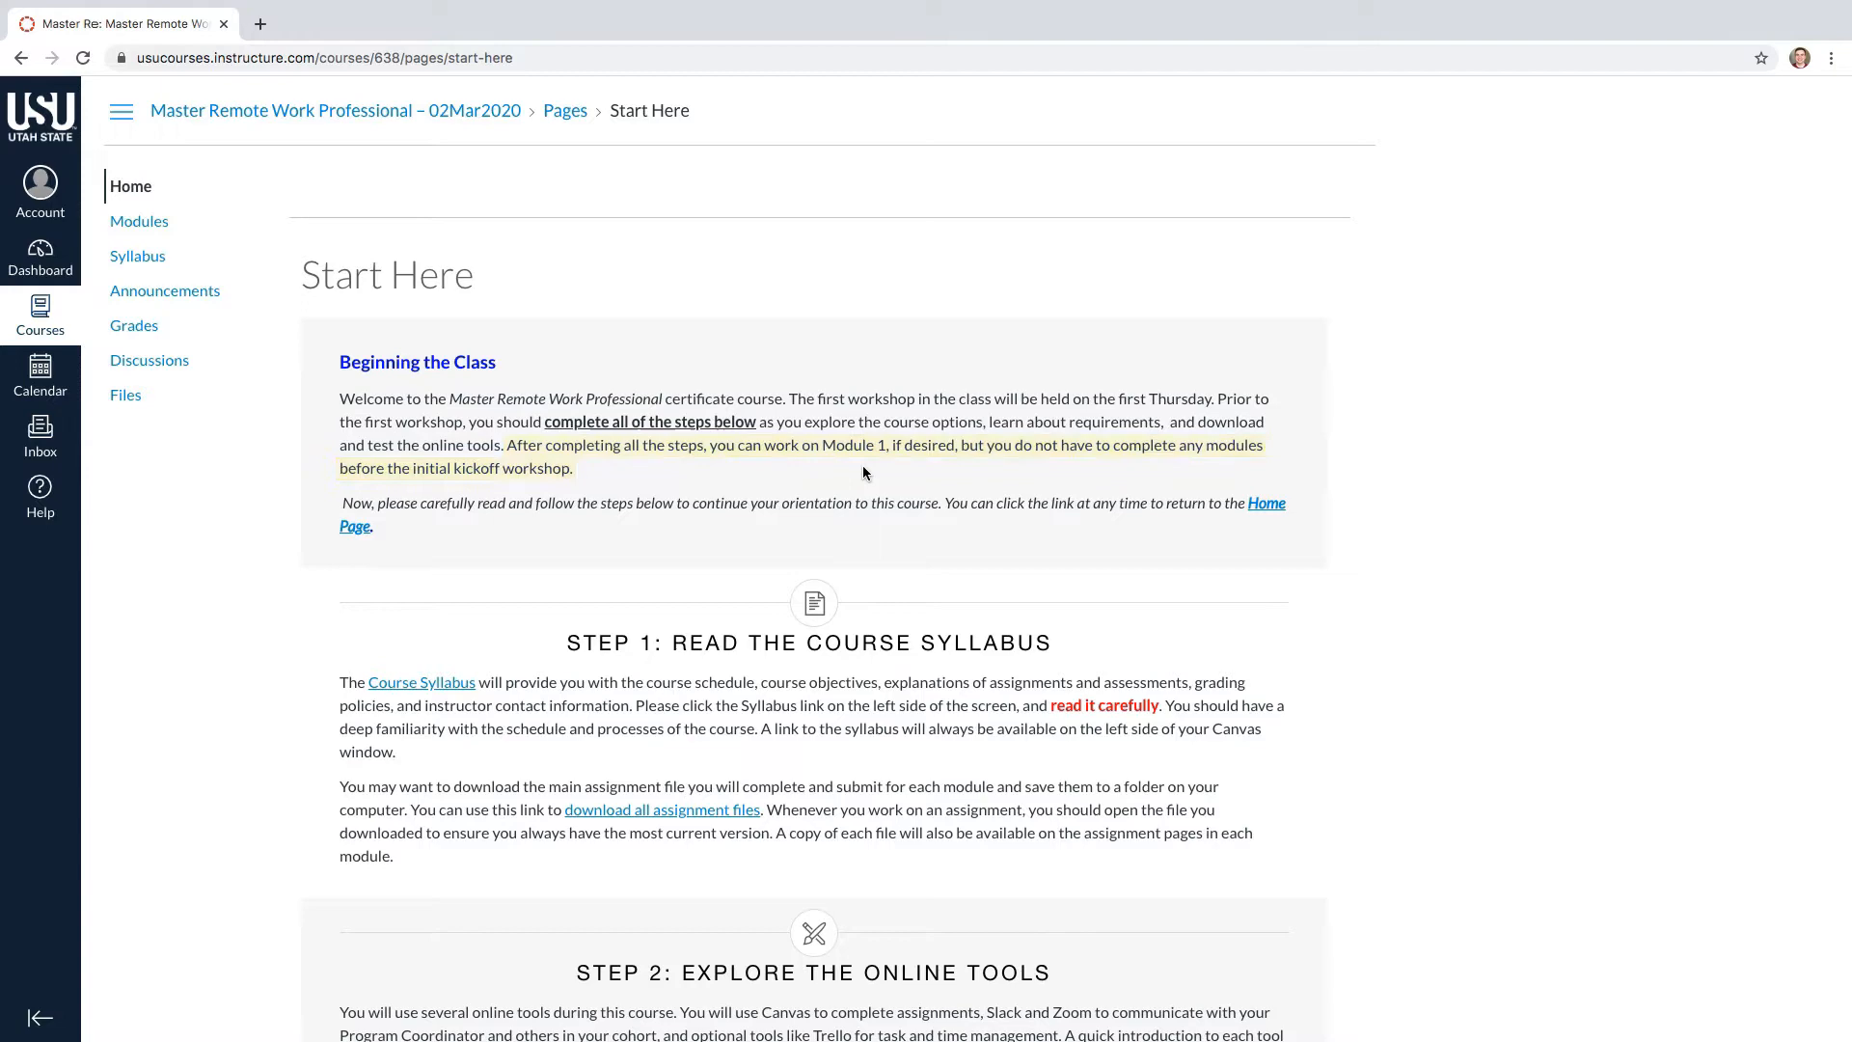
pyautogui.scroll(-3)
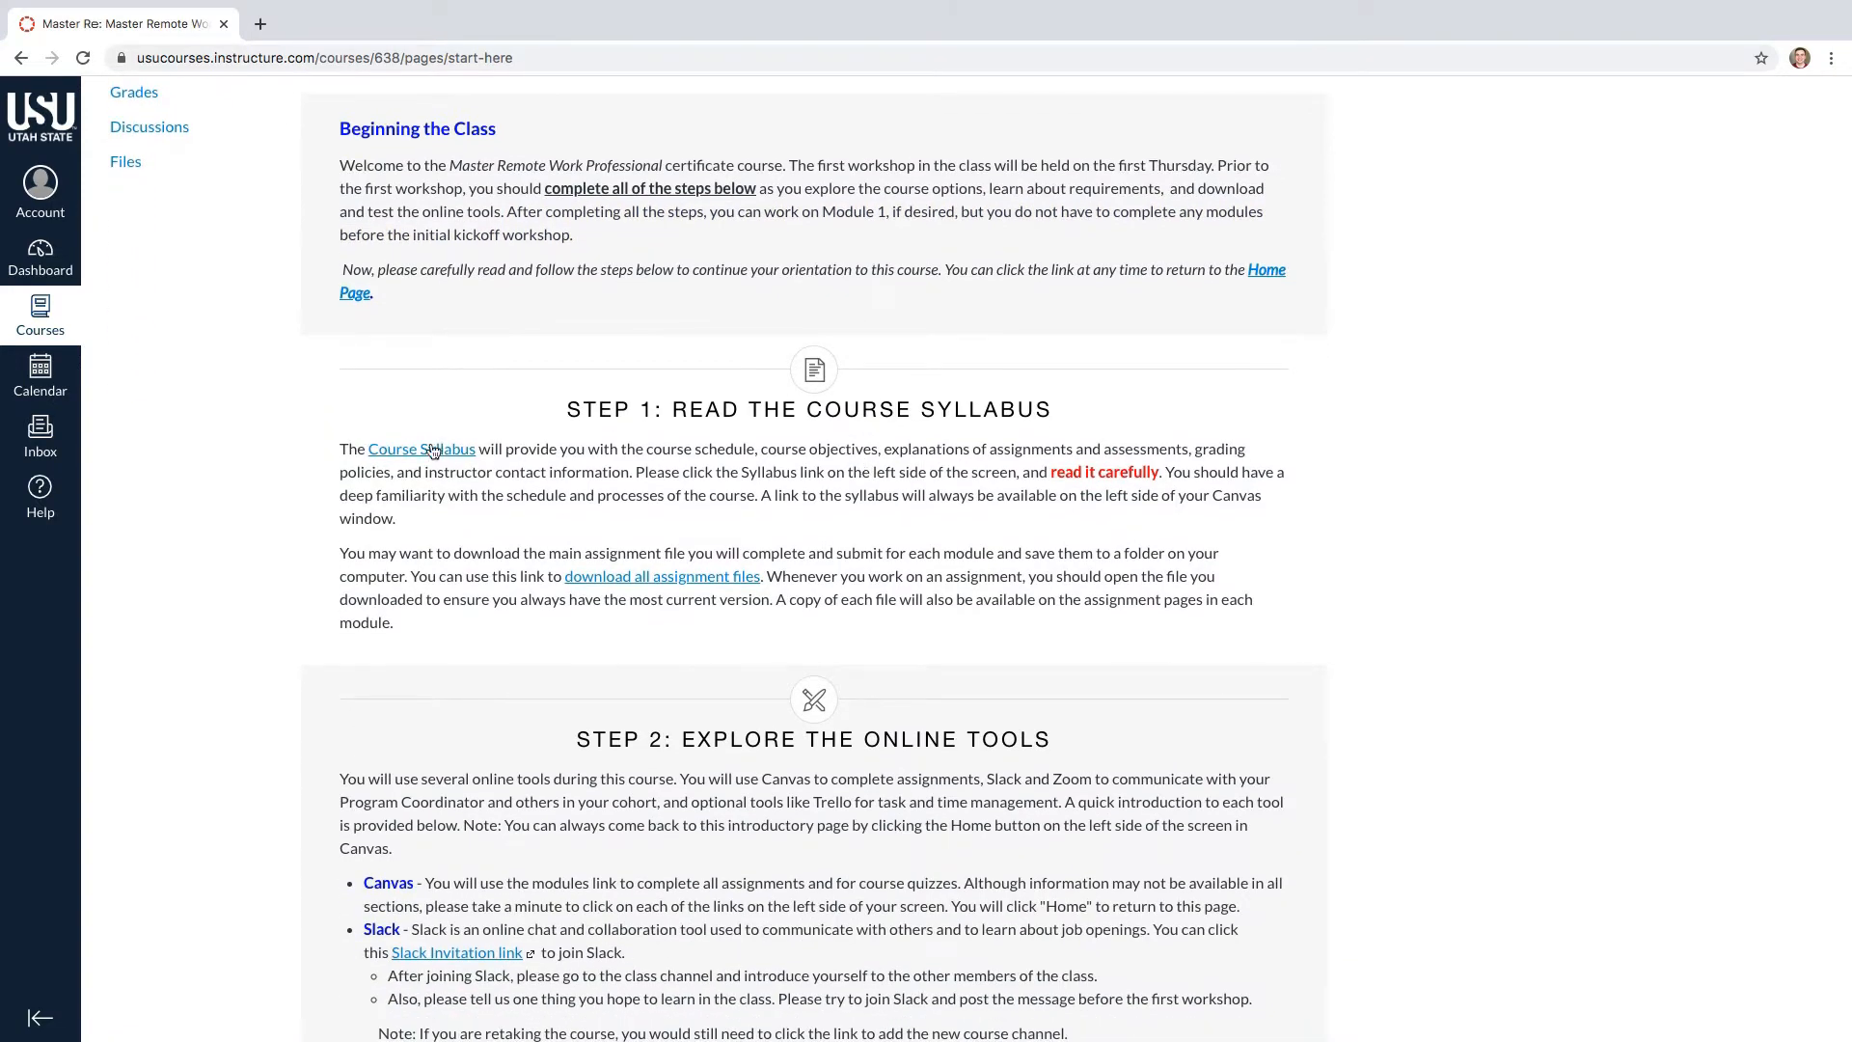
# Read through the Course Syllabus: due dates, workshops, quizzes and completion requirements
pyautogui.click(420, 449)
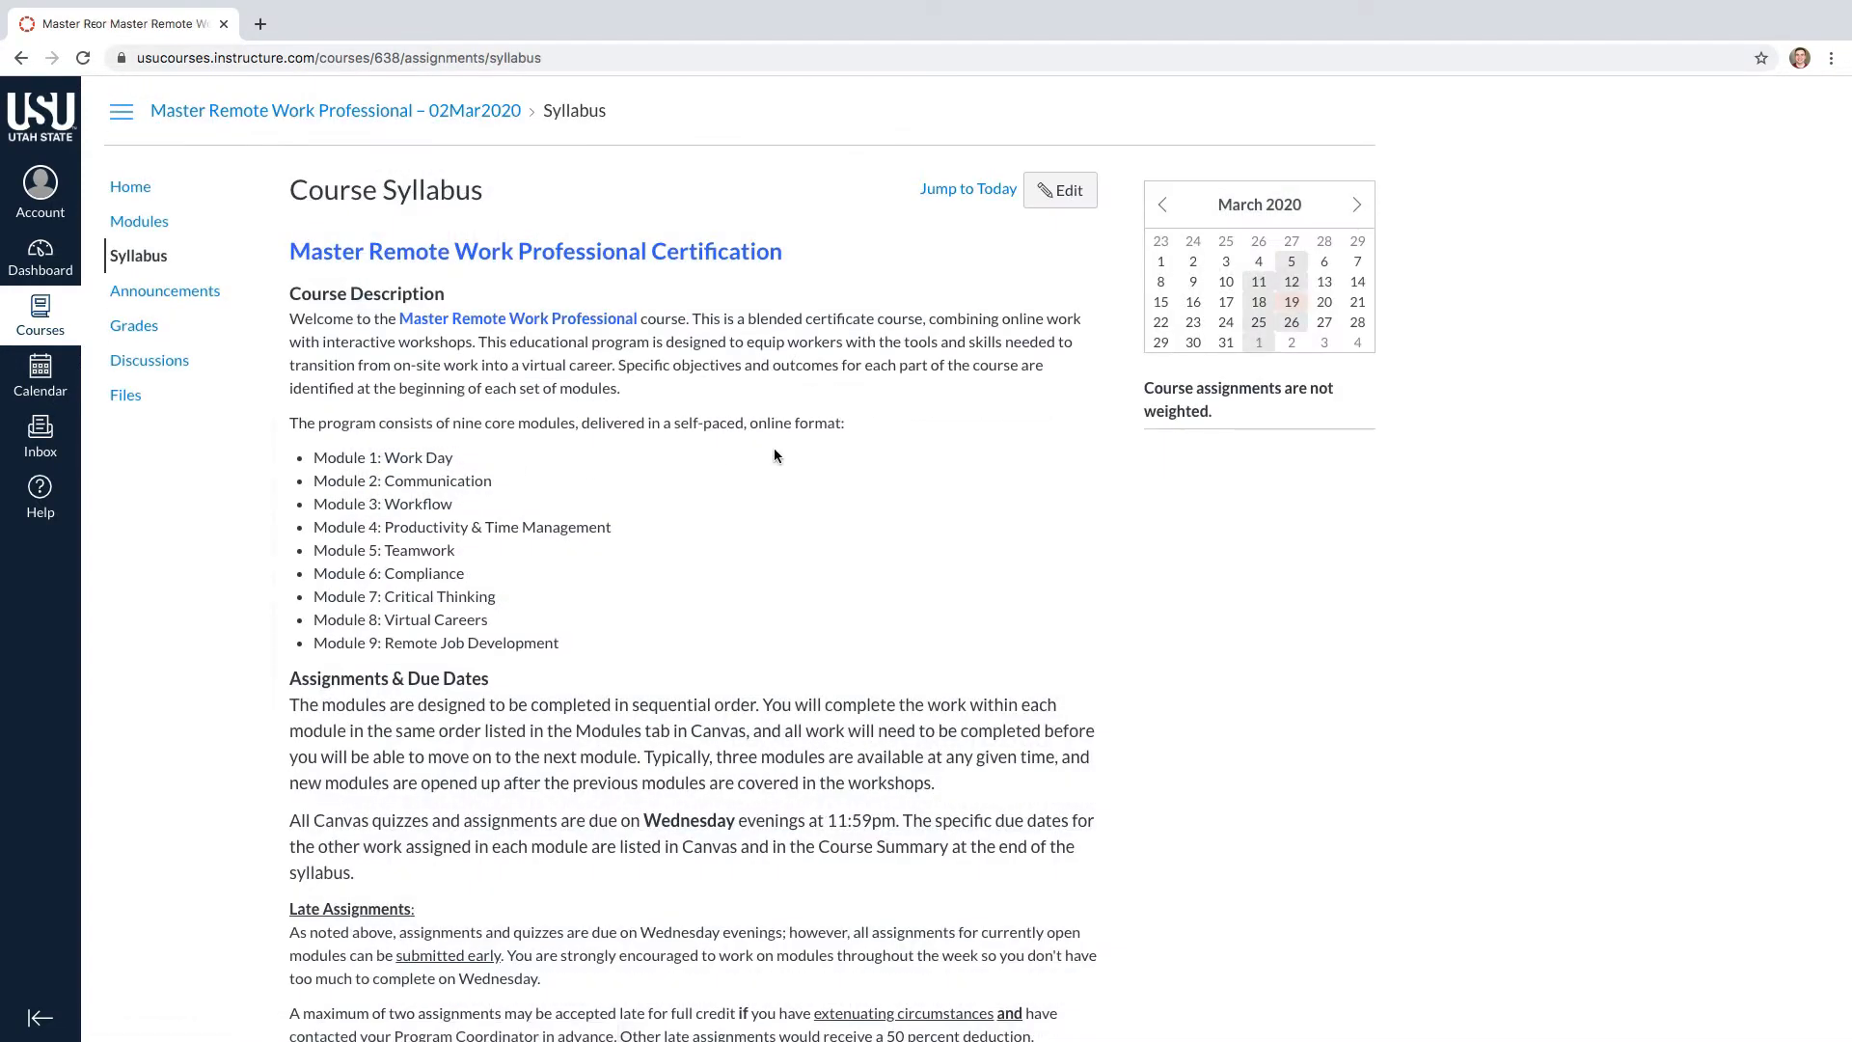
pyautogui.scroll(-3)
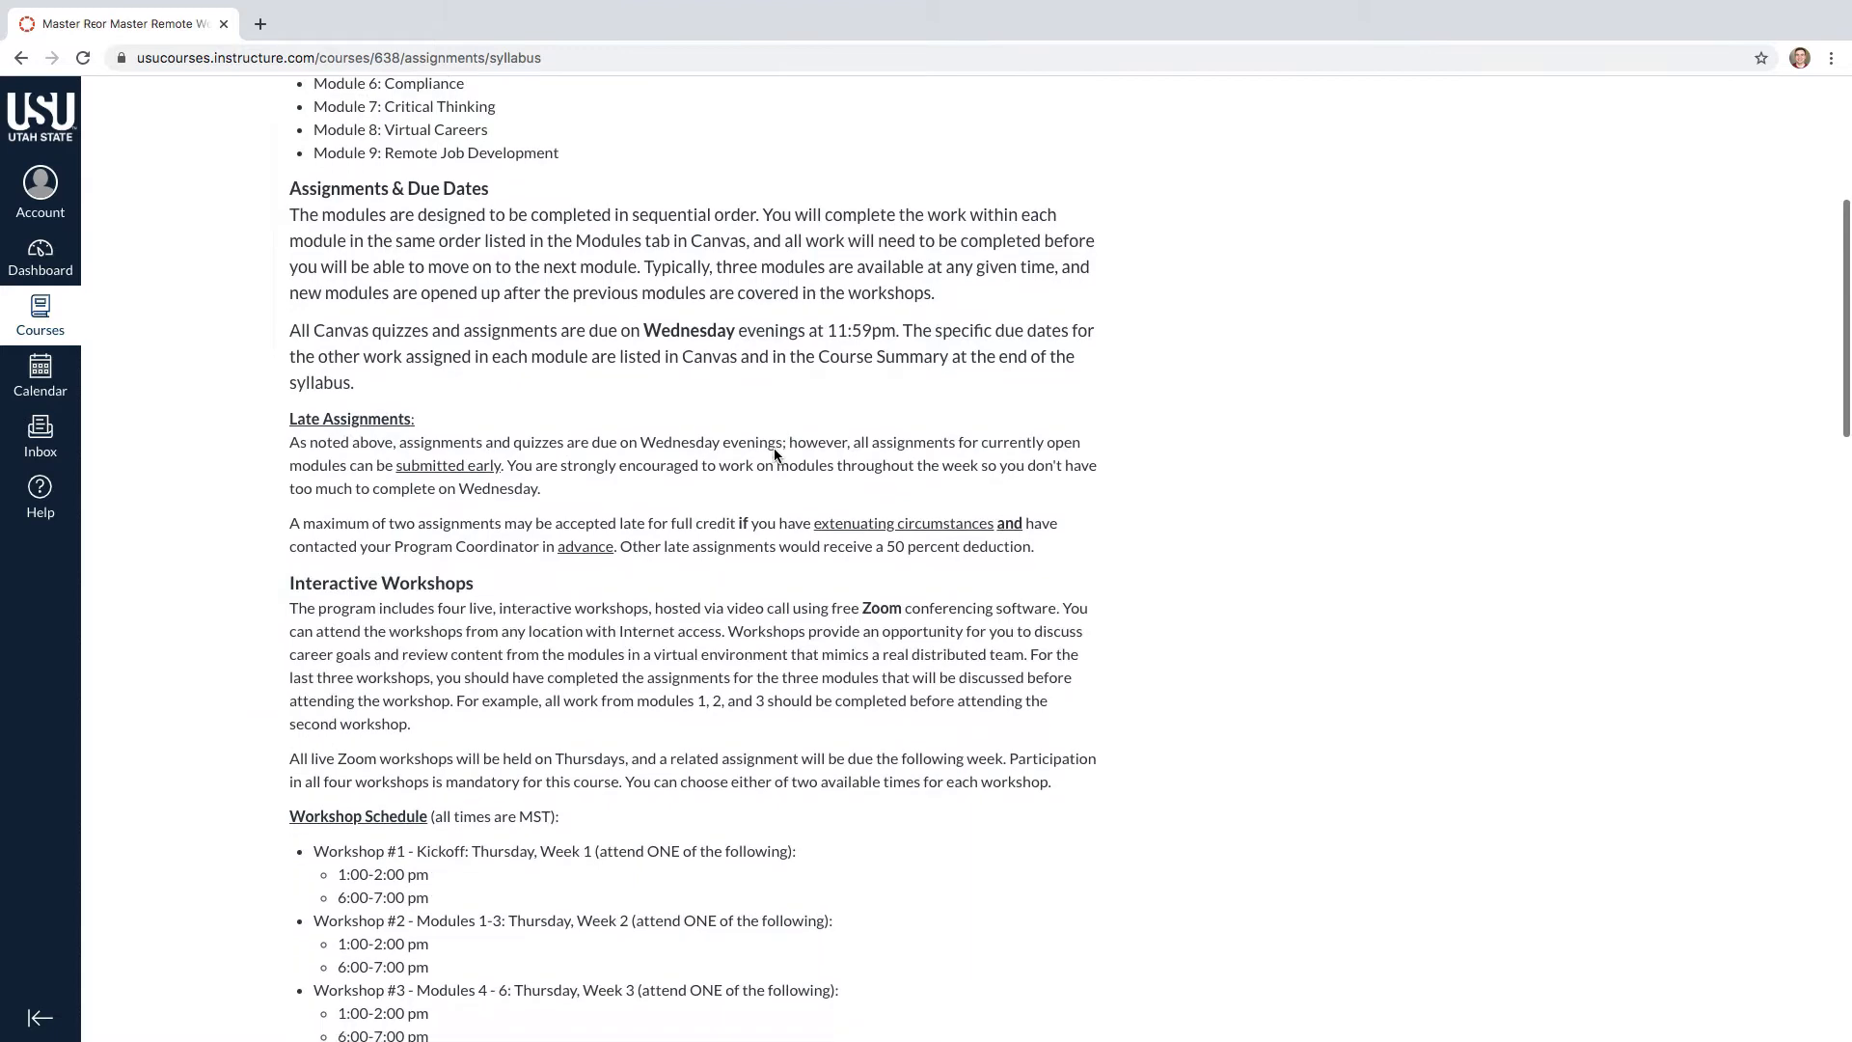
pyautogui.scroll(-3)
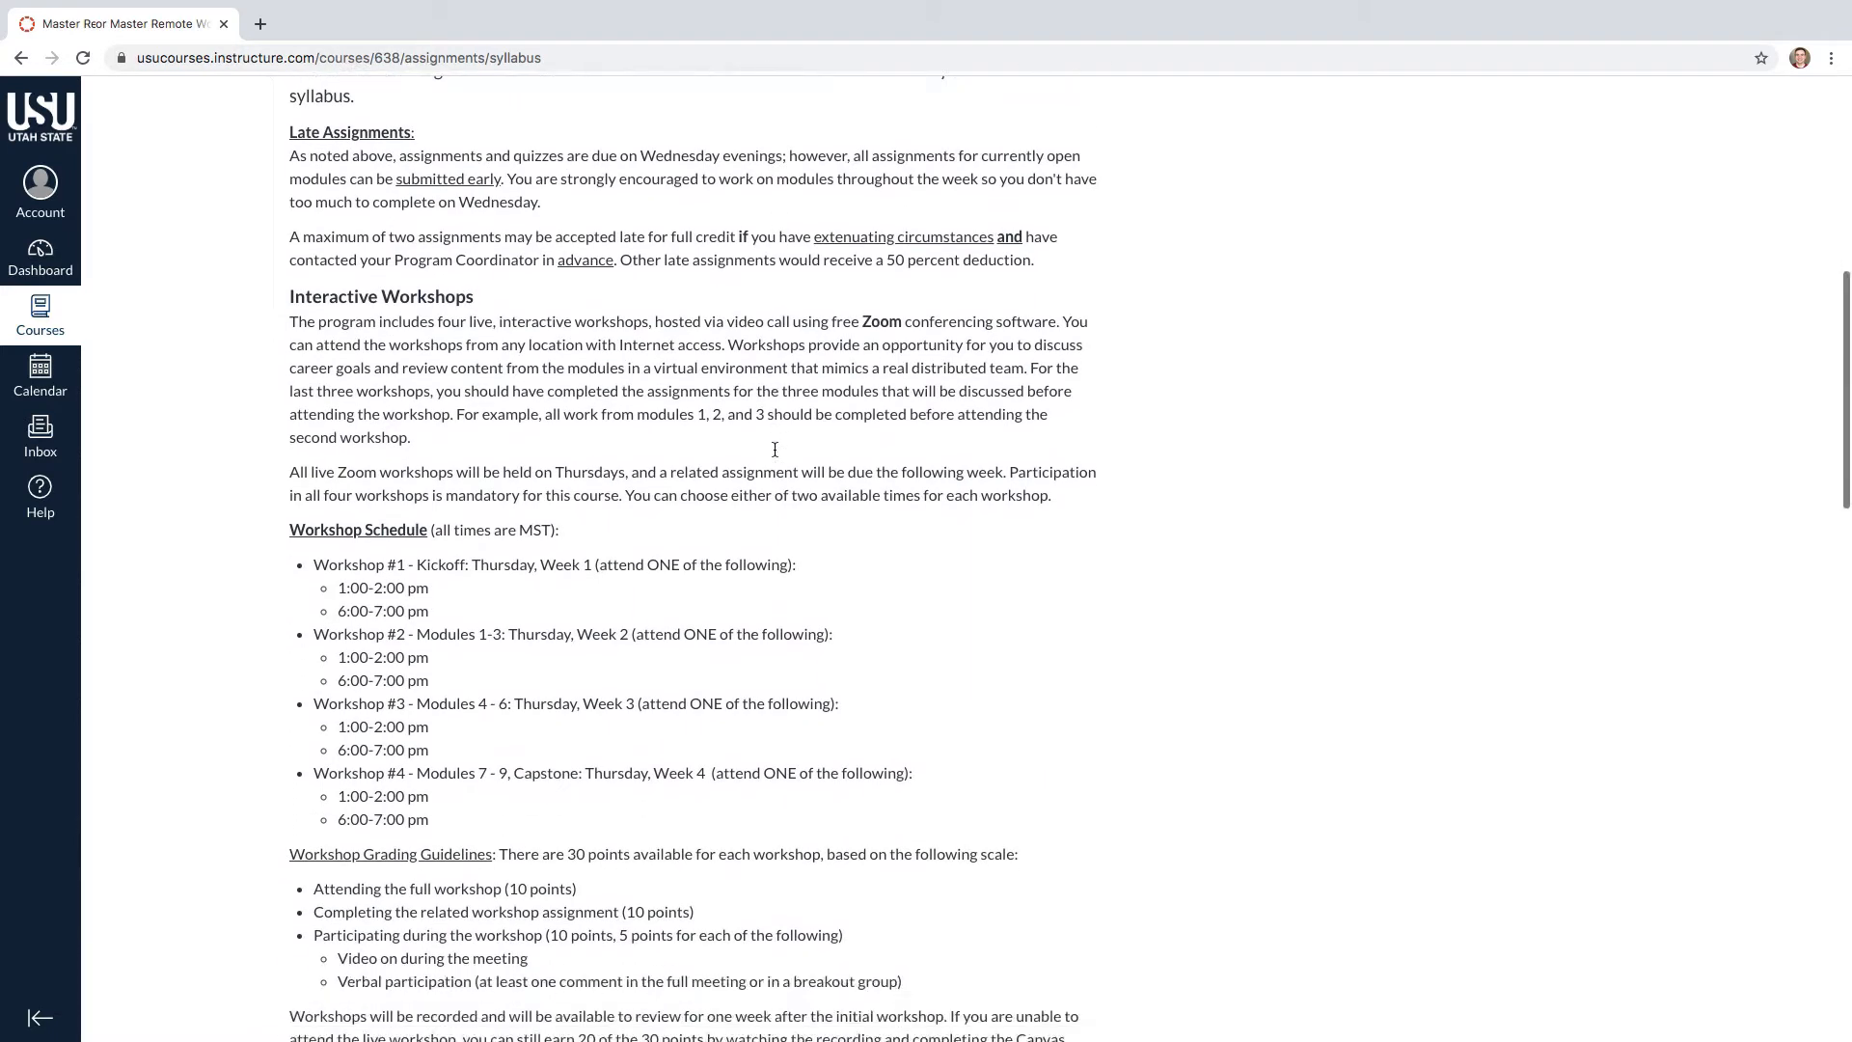
pyautogui.scroll(-3)
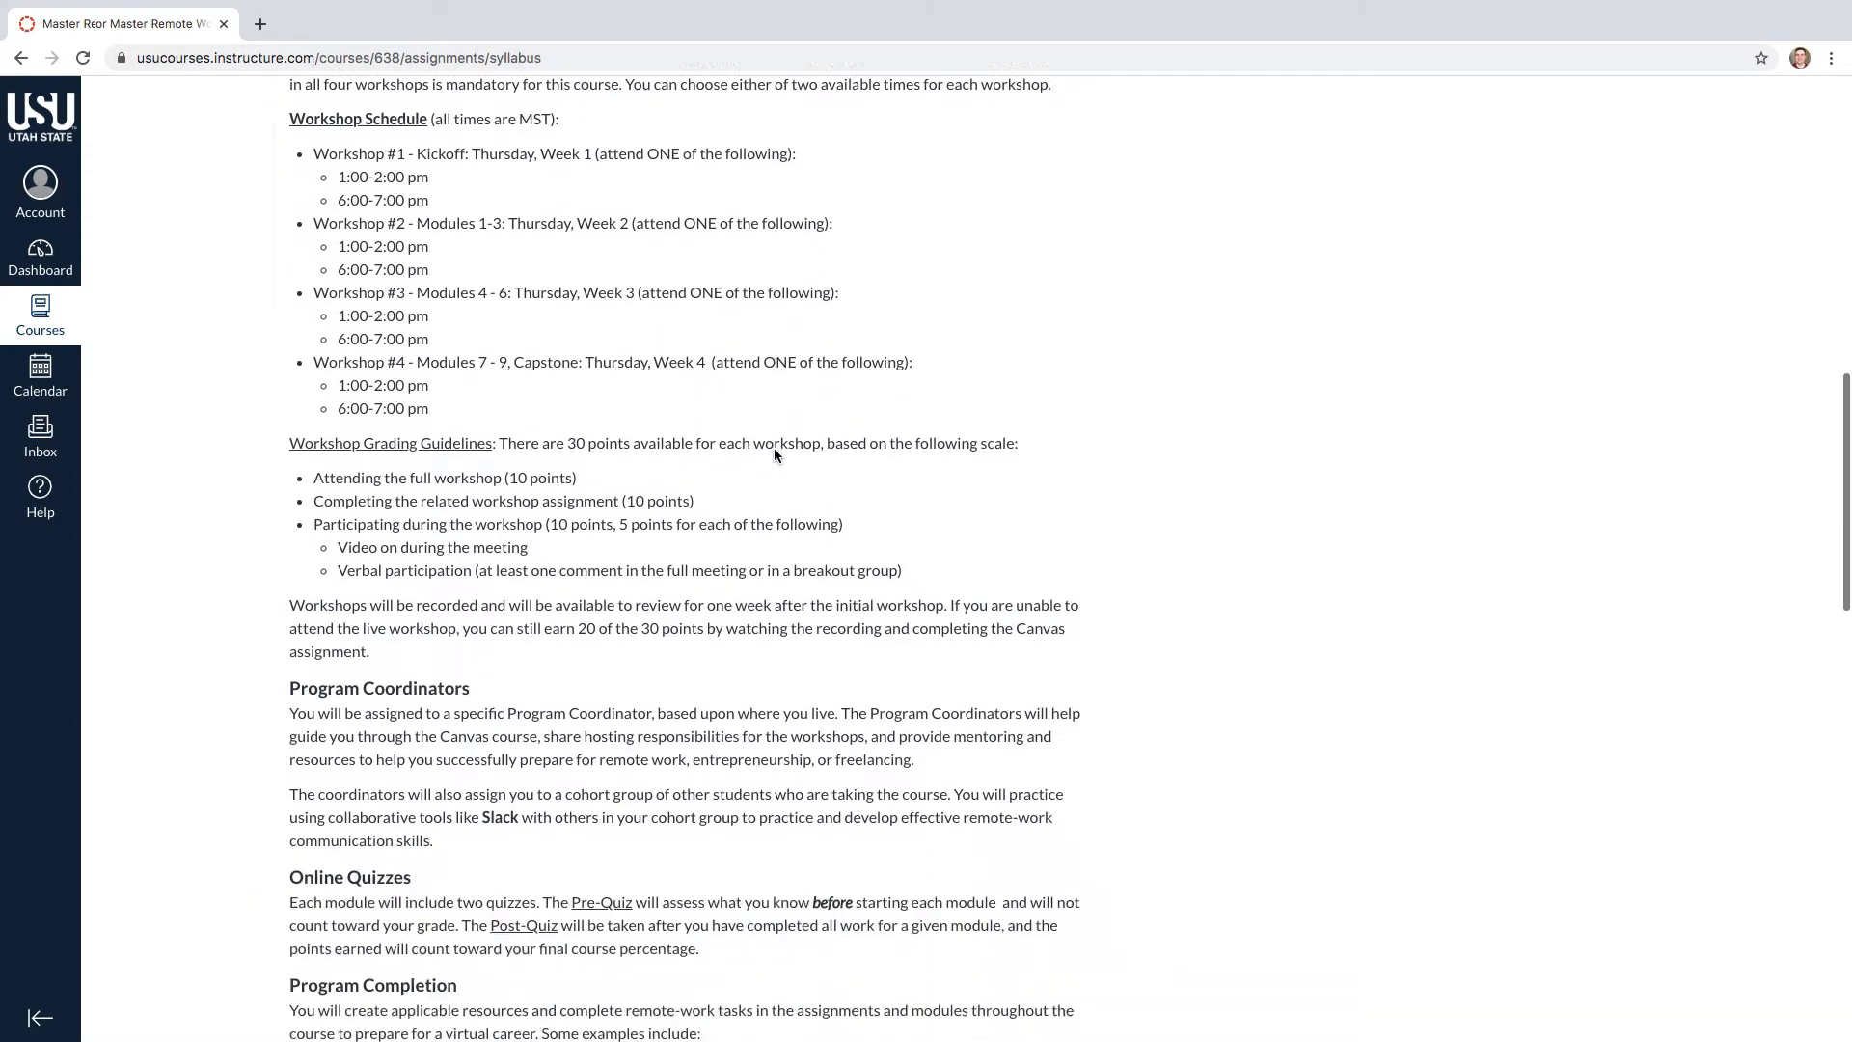
pyautogui.scroll(-3)
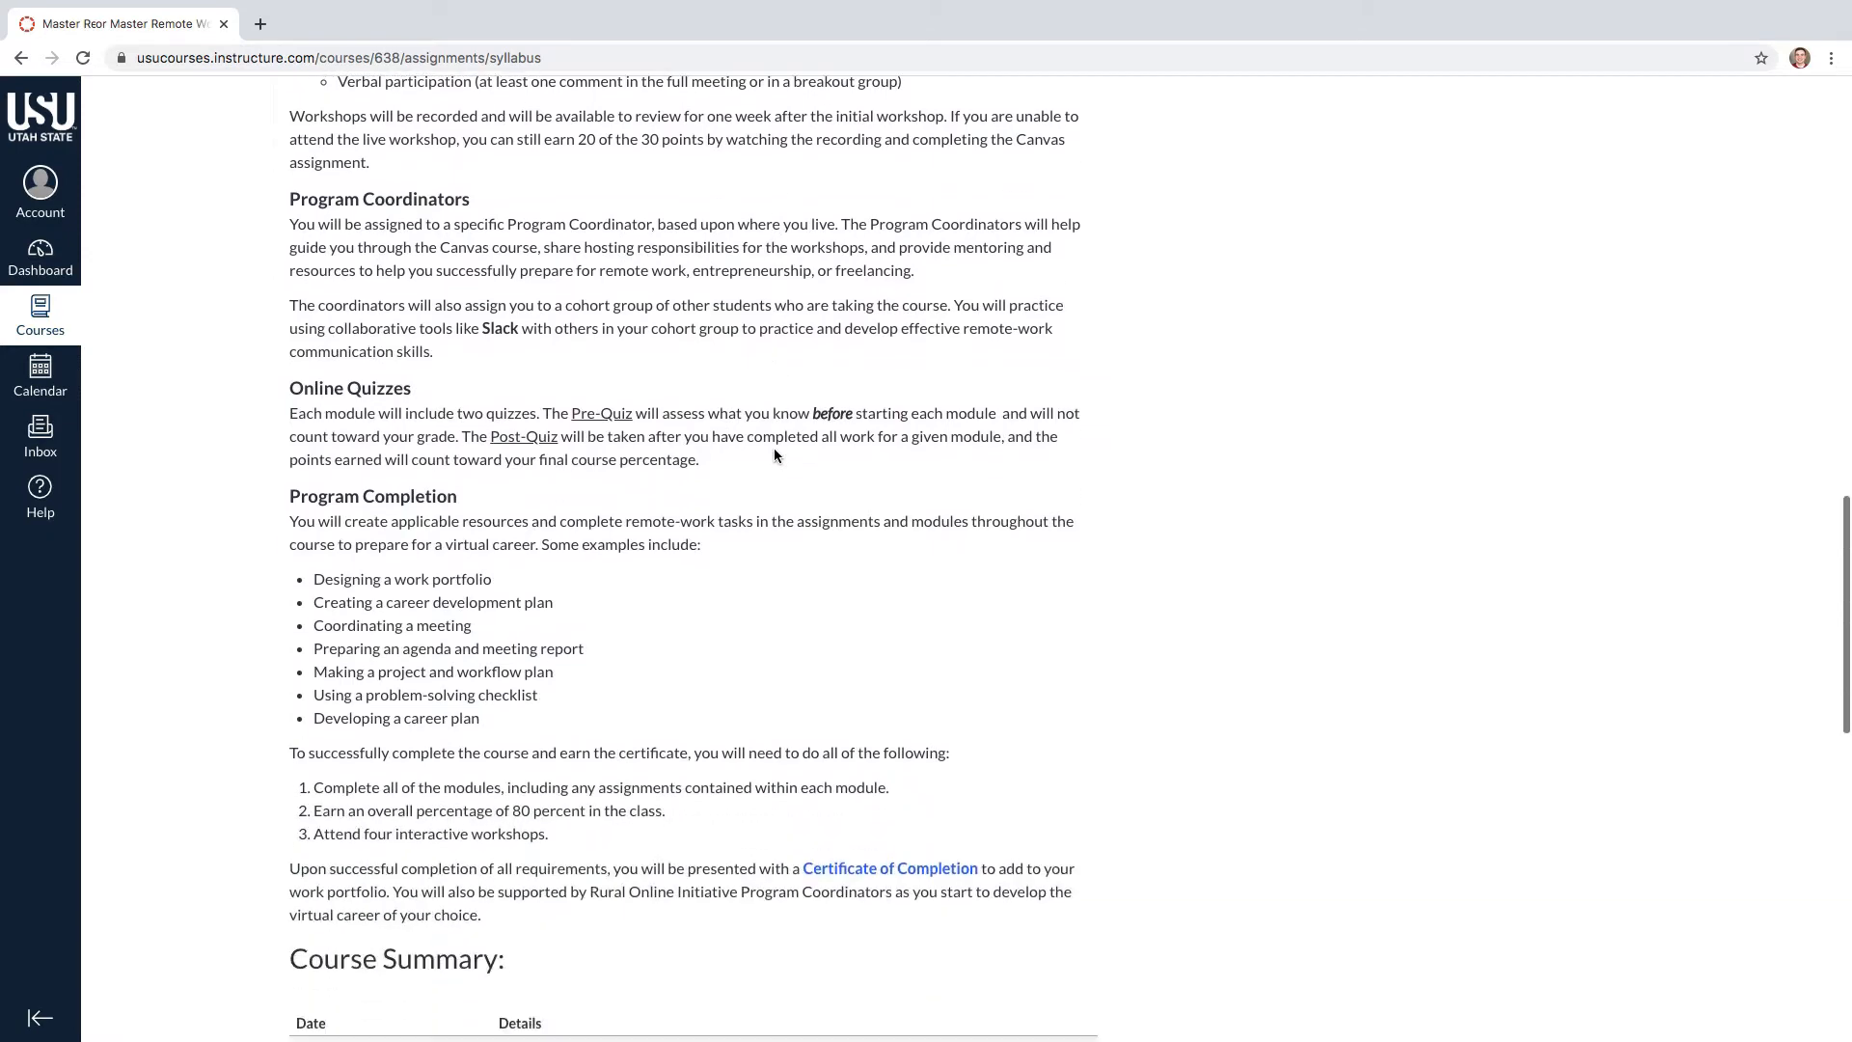
pyautogui.scroll(-3)
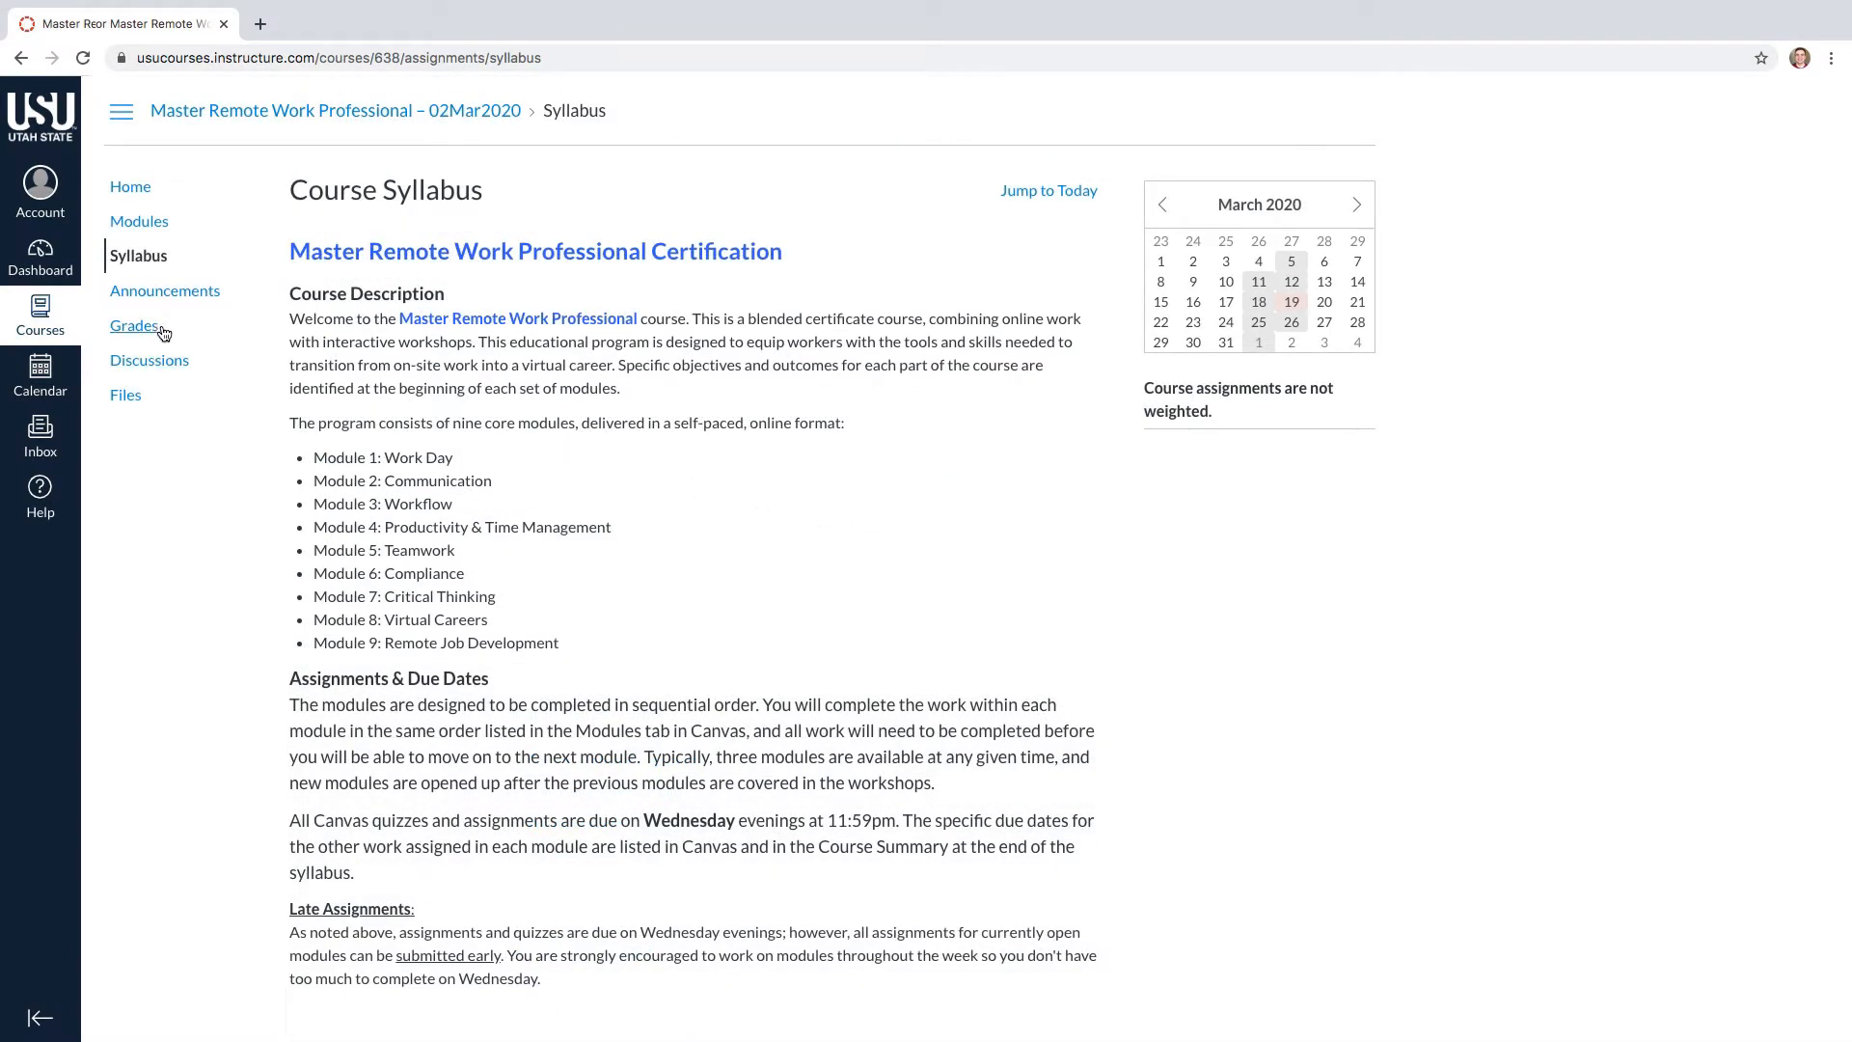
pyautogui.click(135, 326)
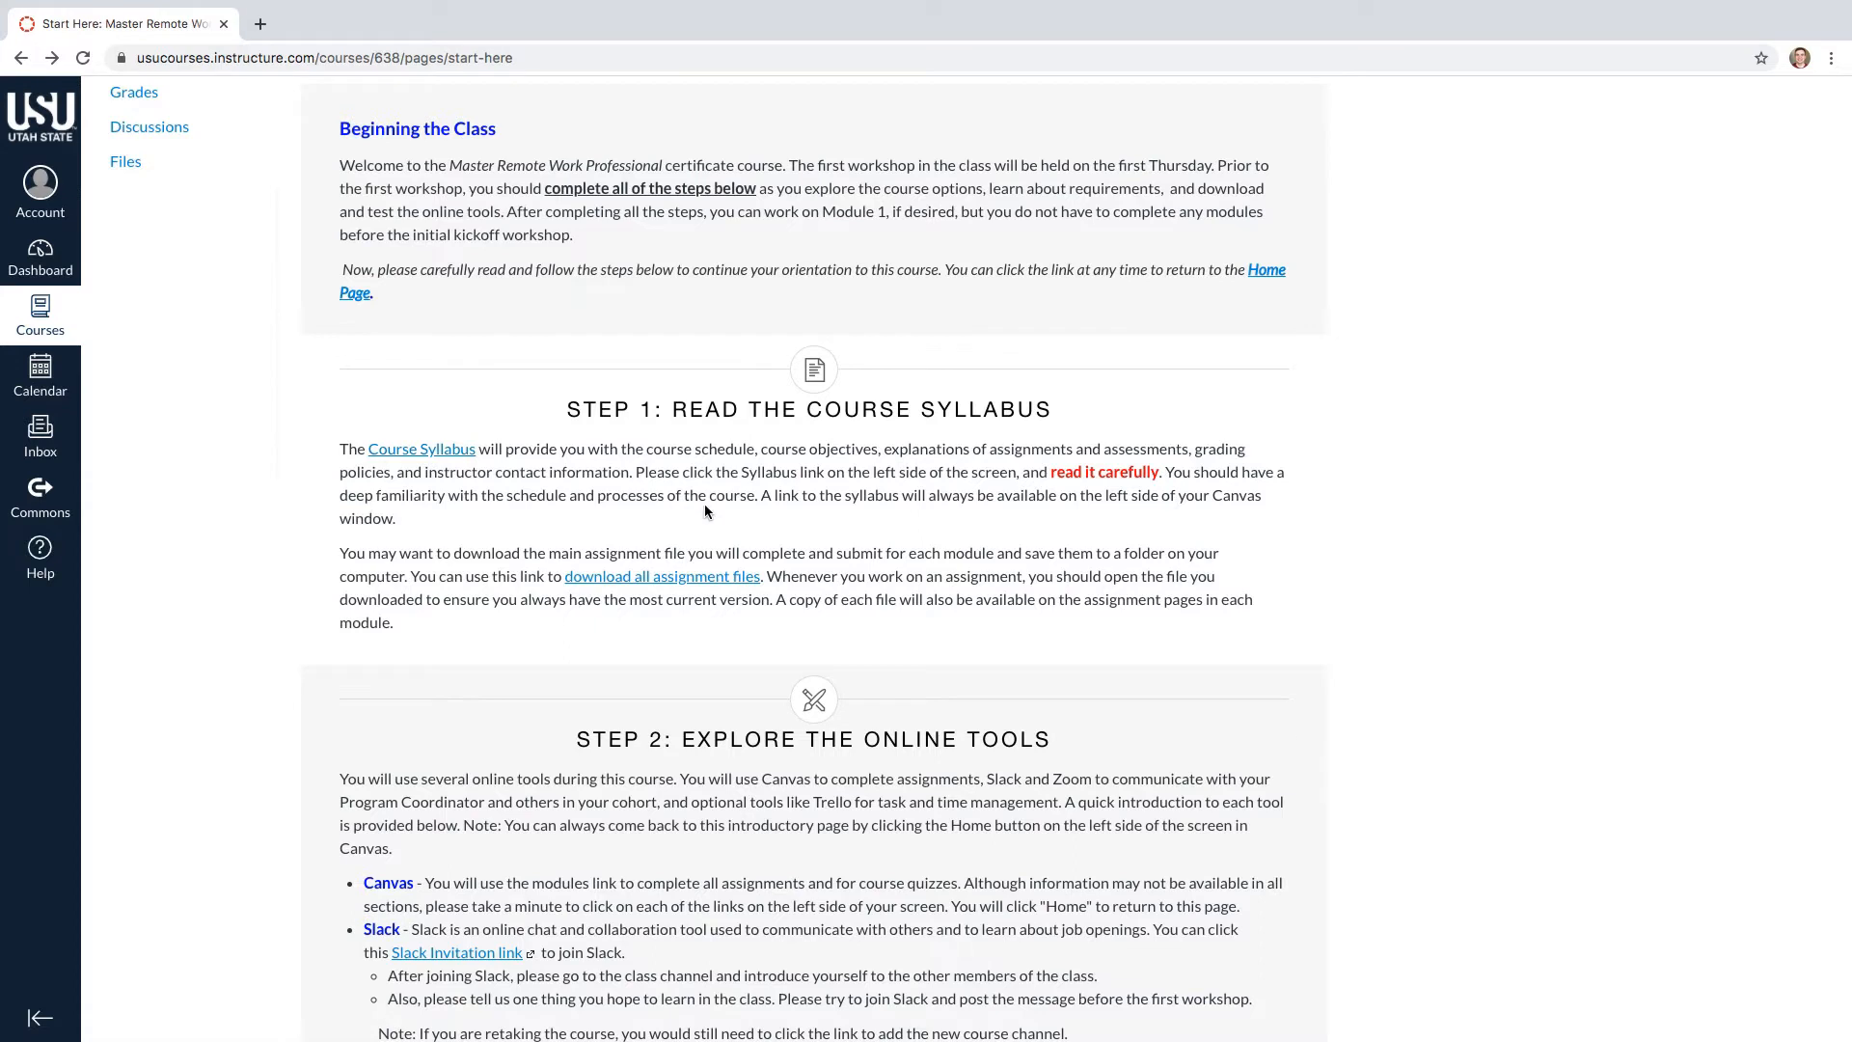
pyautogui.moveTo(662, 577)
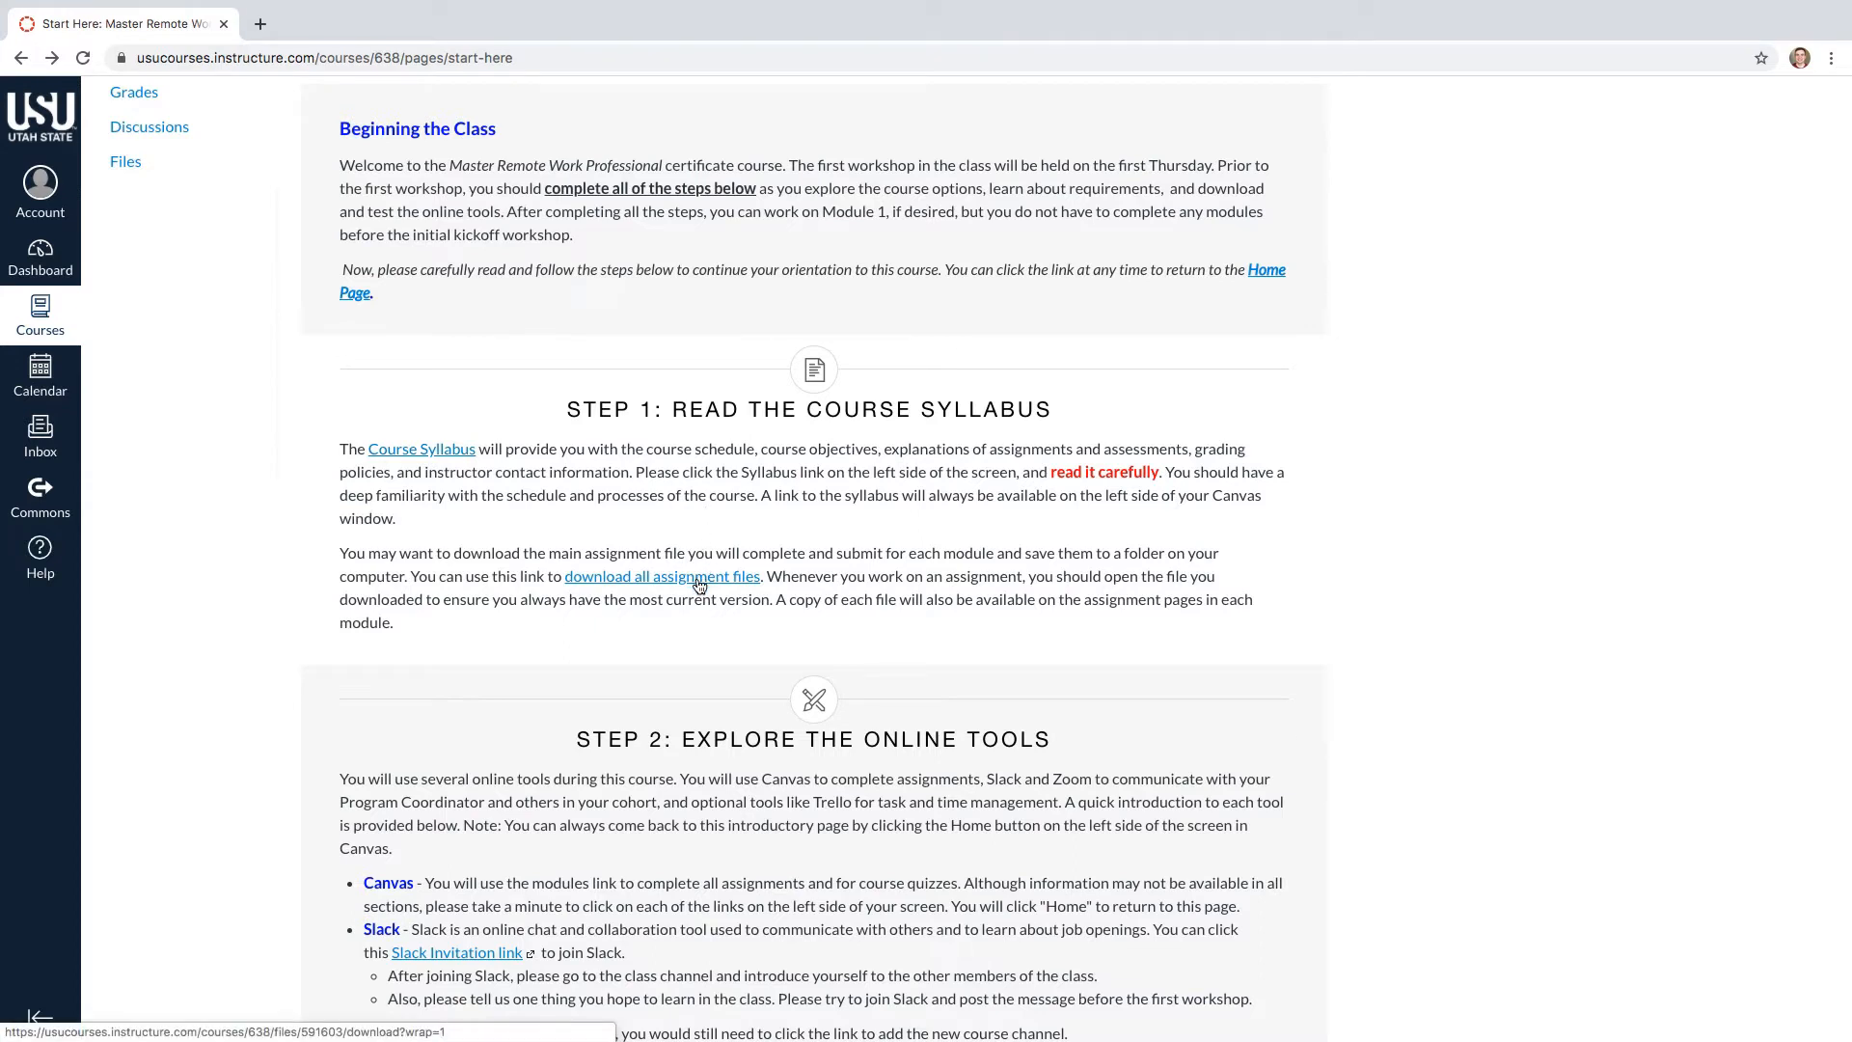
# Download the assignment files, then reach Step 3 and go to speedtest.net
pyautogui.click(662, 577)
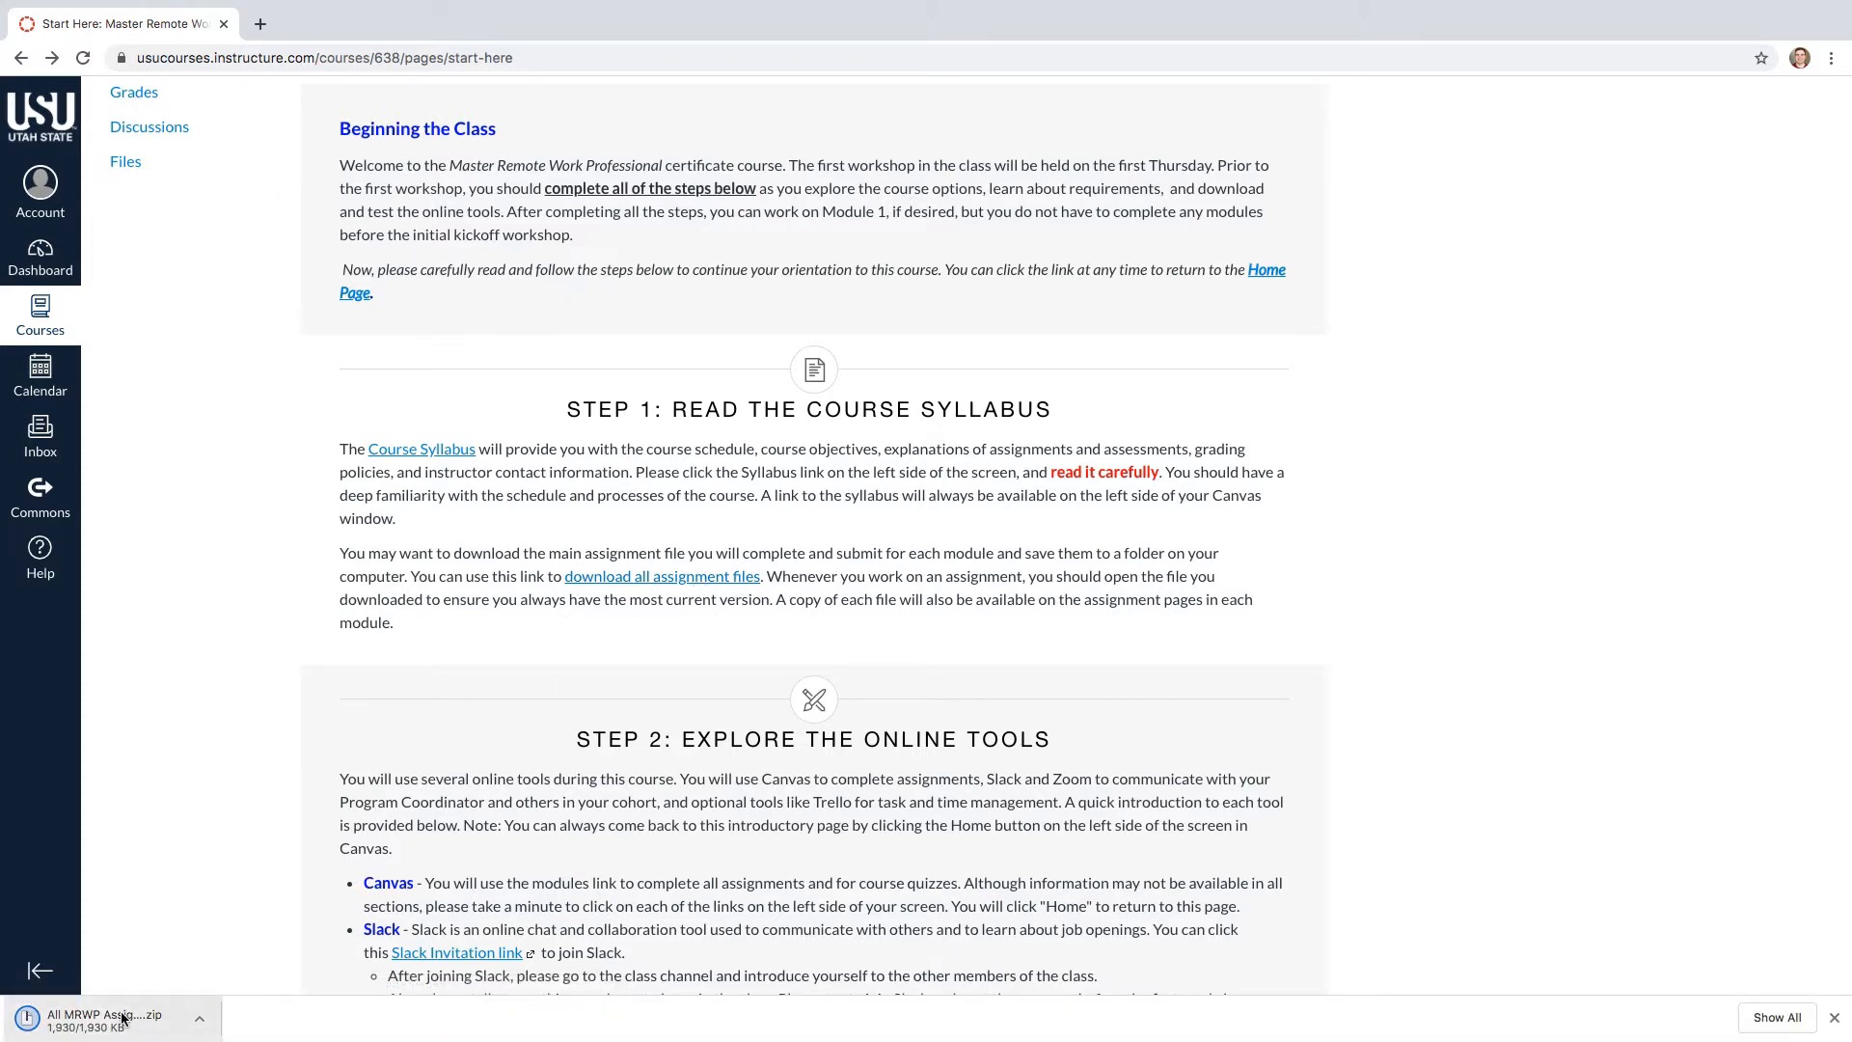
pyautogui.scroll(-3)
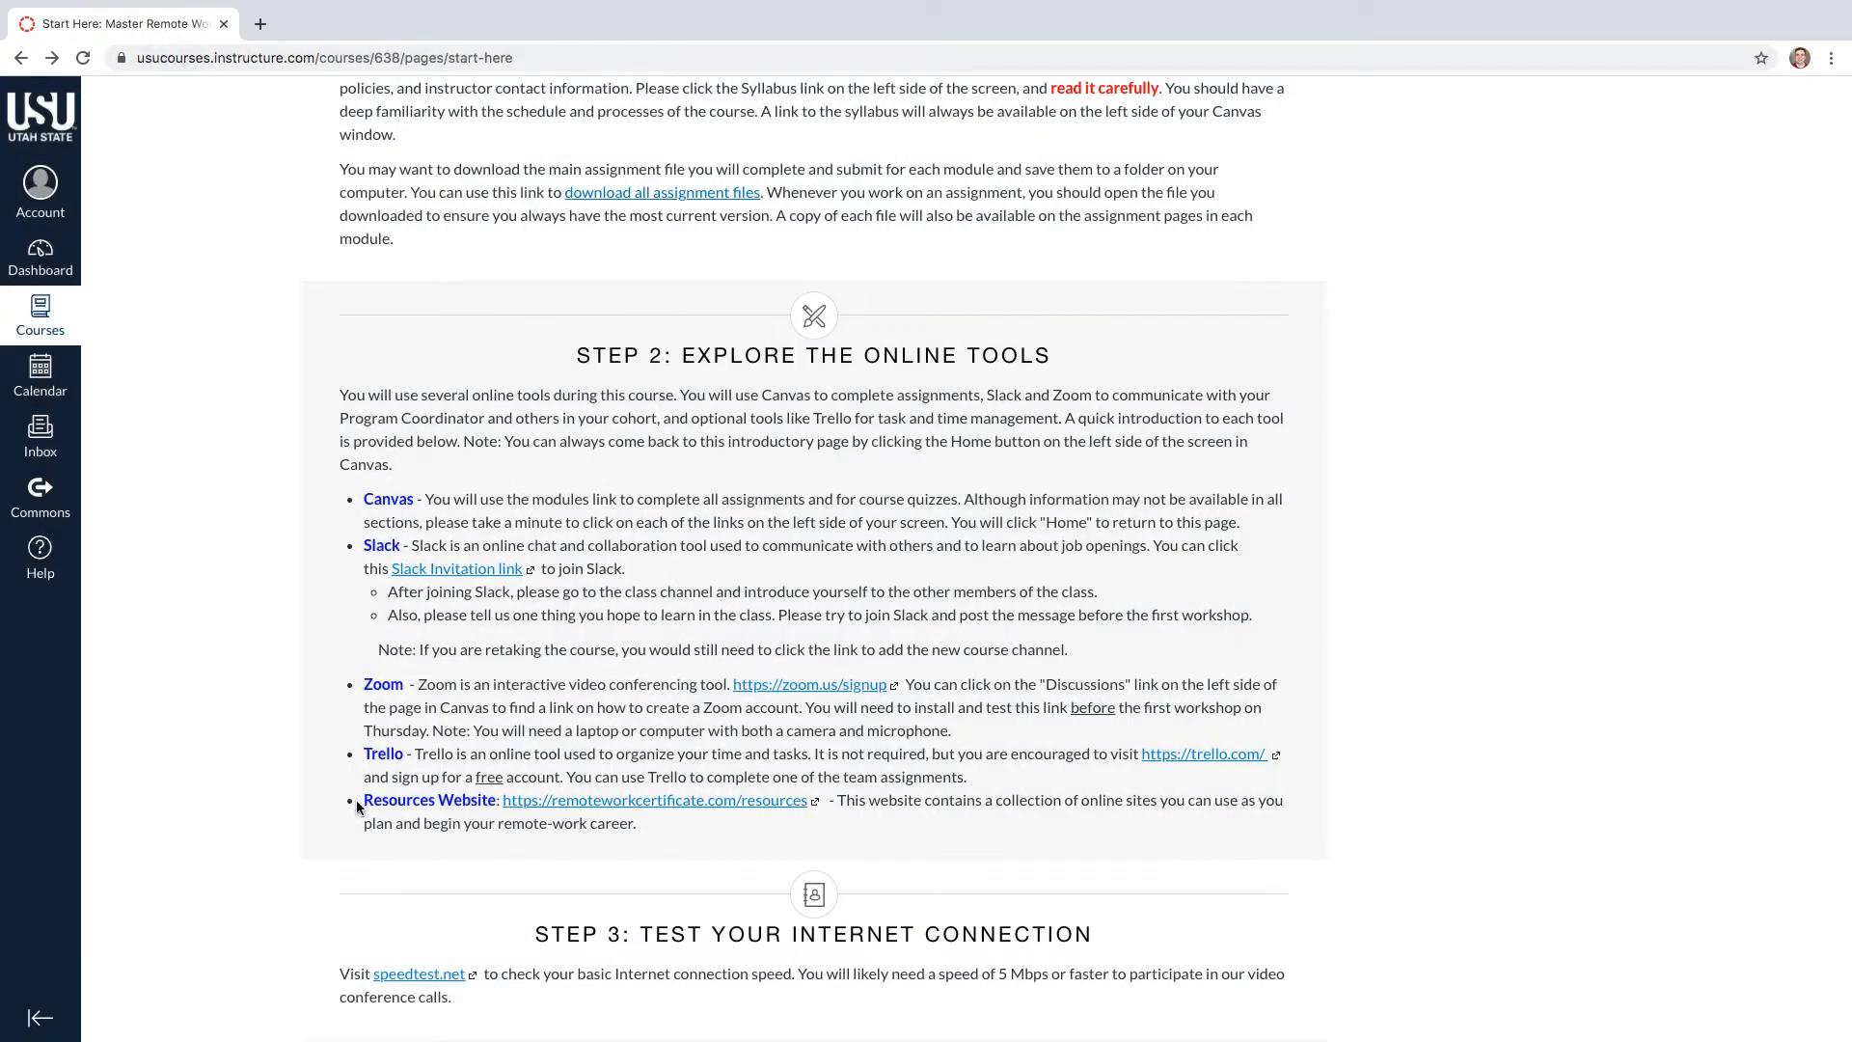
pyautogui.scroll(-3)
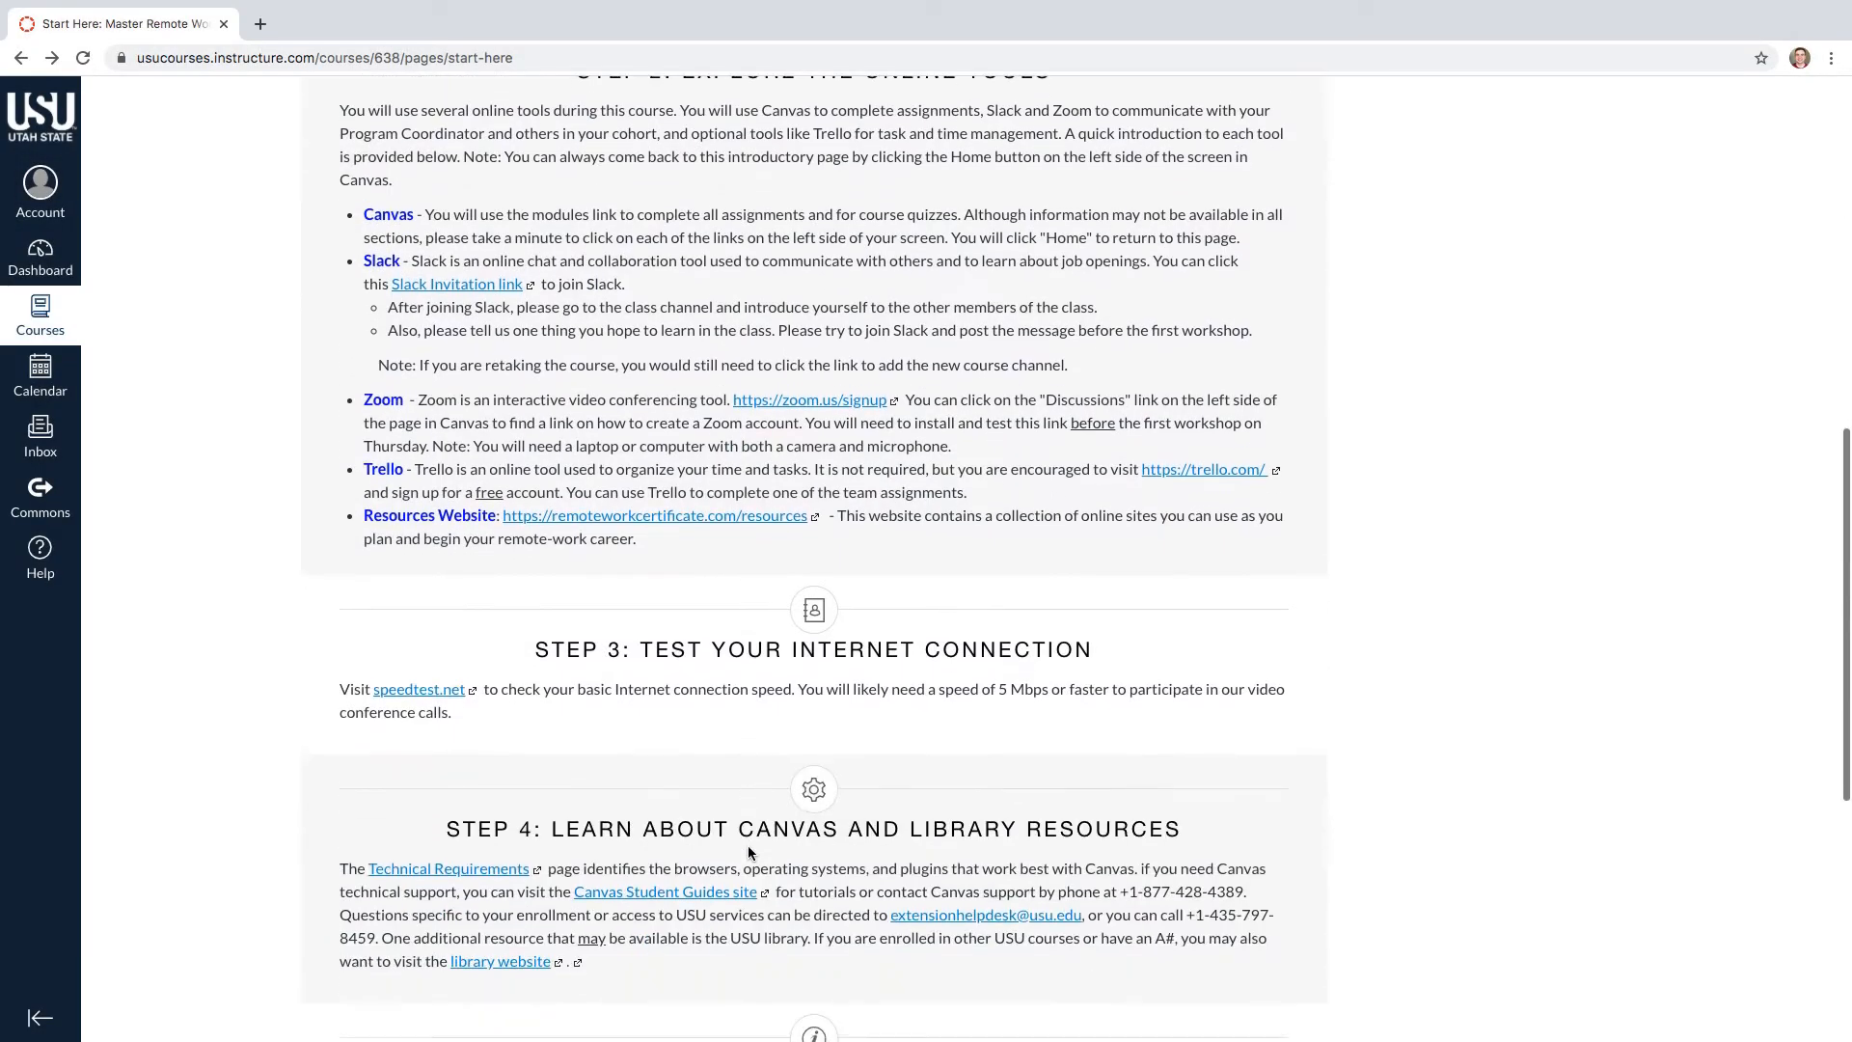
pyautogui.click(417, 689)
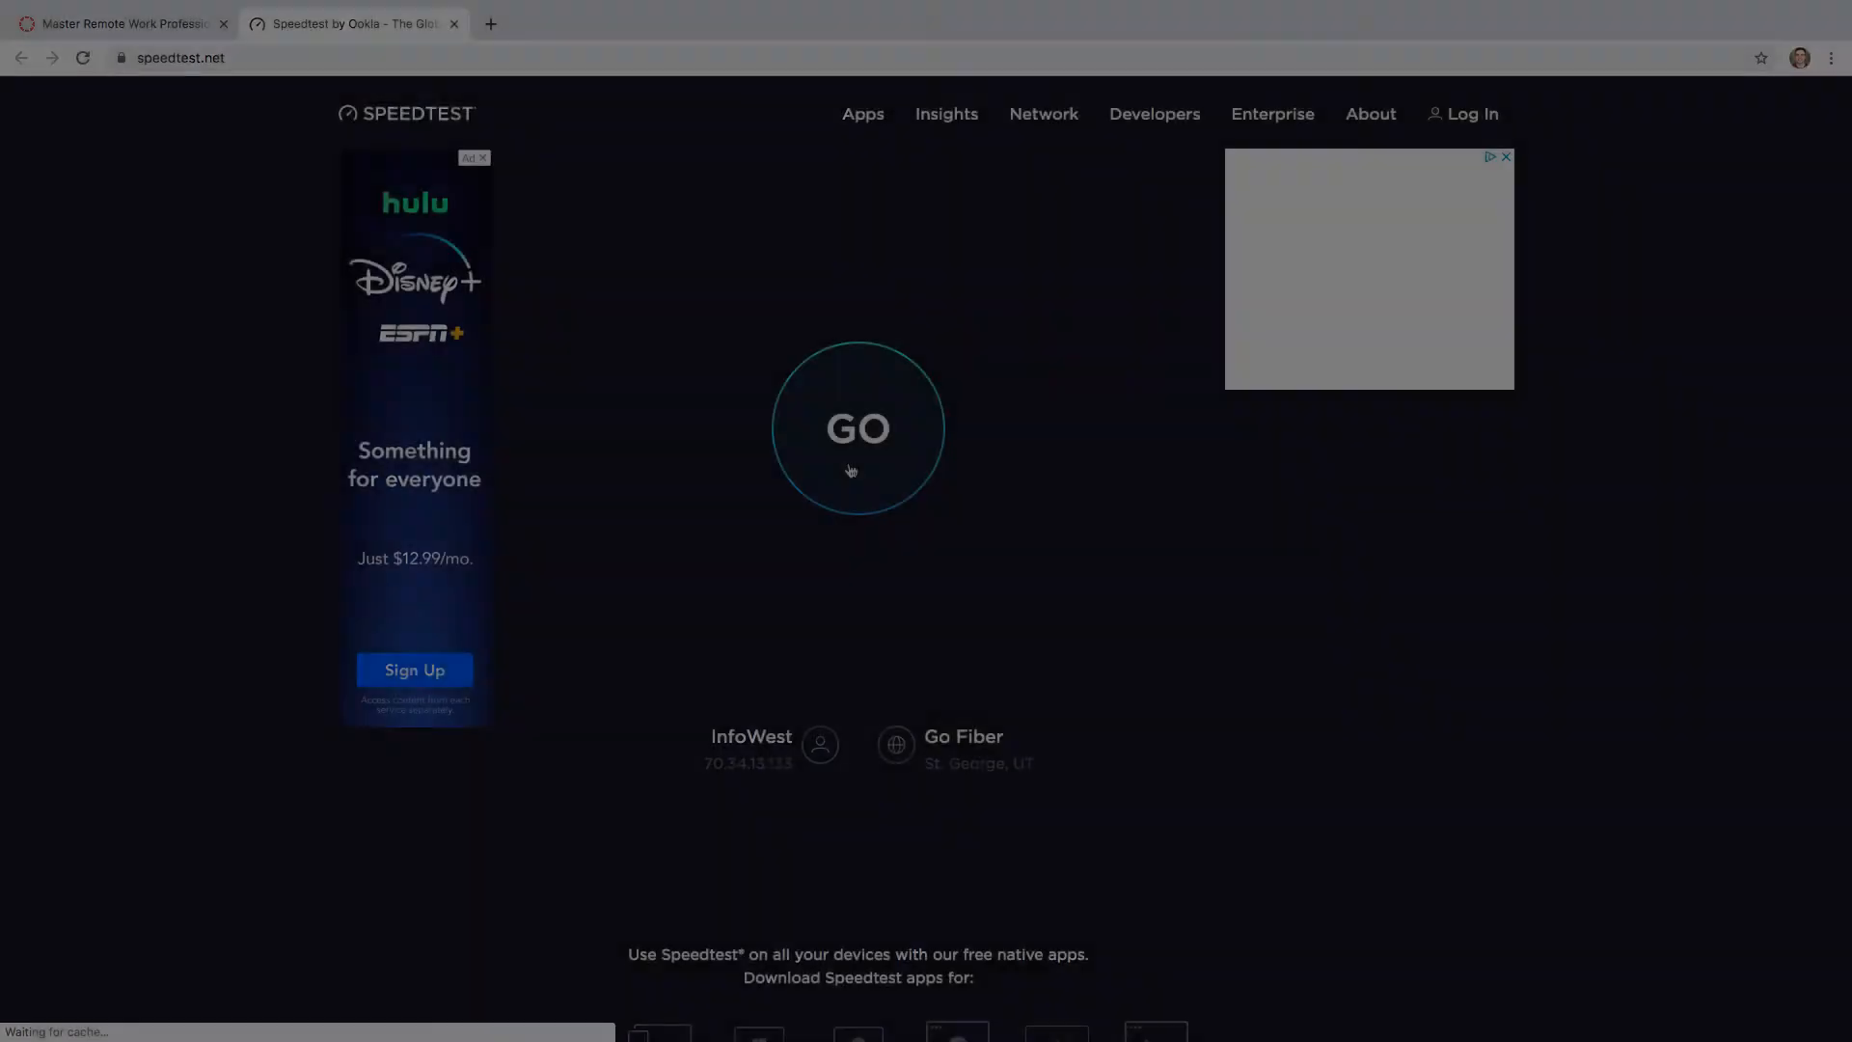
# Run the speed test, review download/upload results, and return to Start Here
pyautogui.click(856, 429)
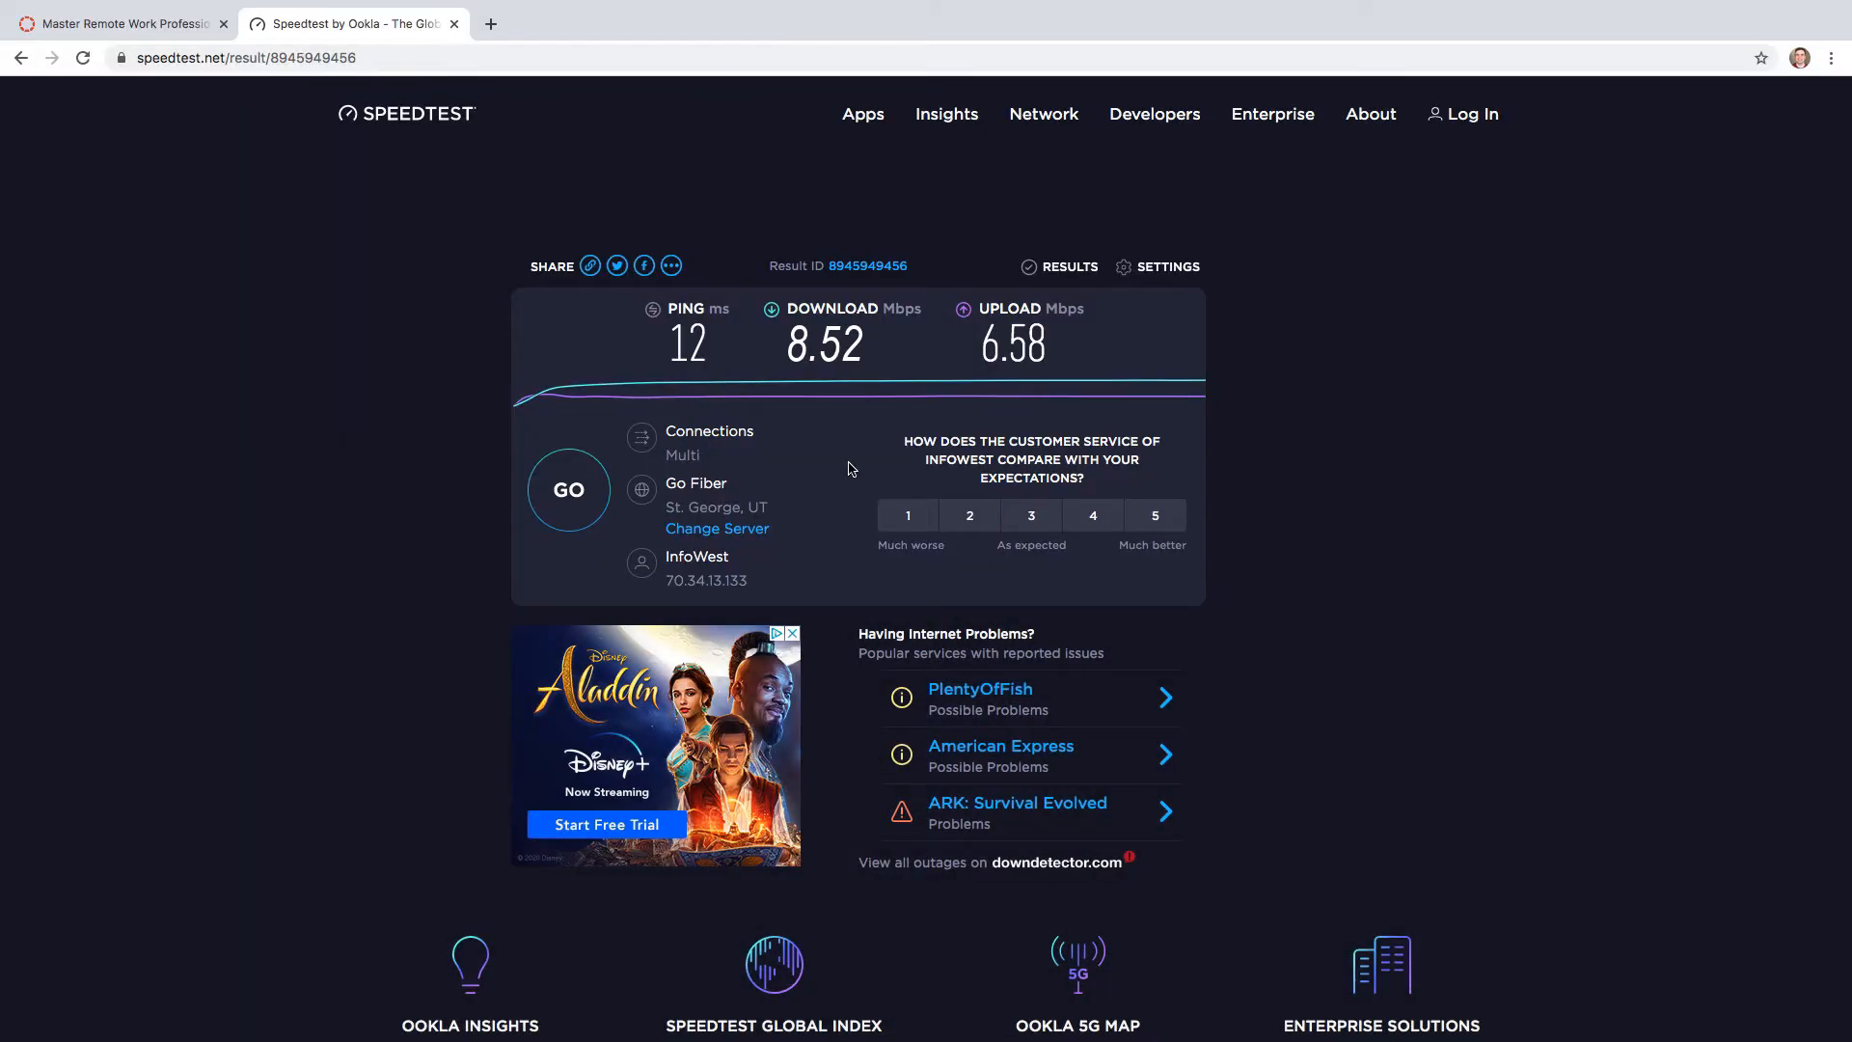
pyautogui.click(841, 335)
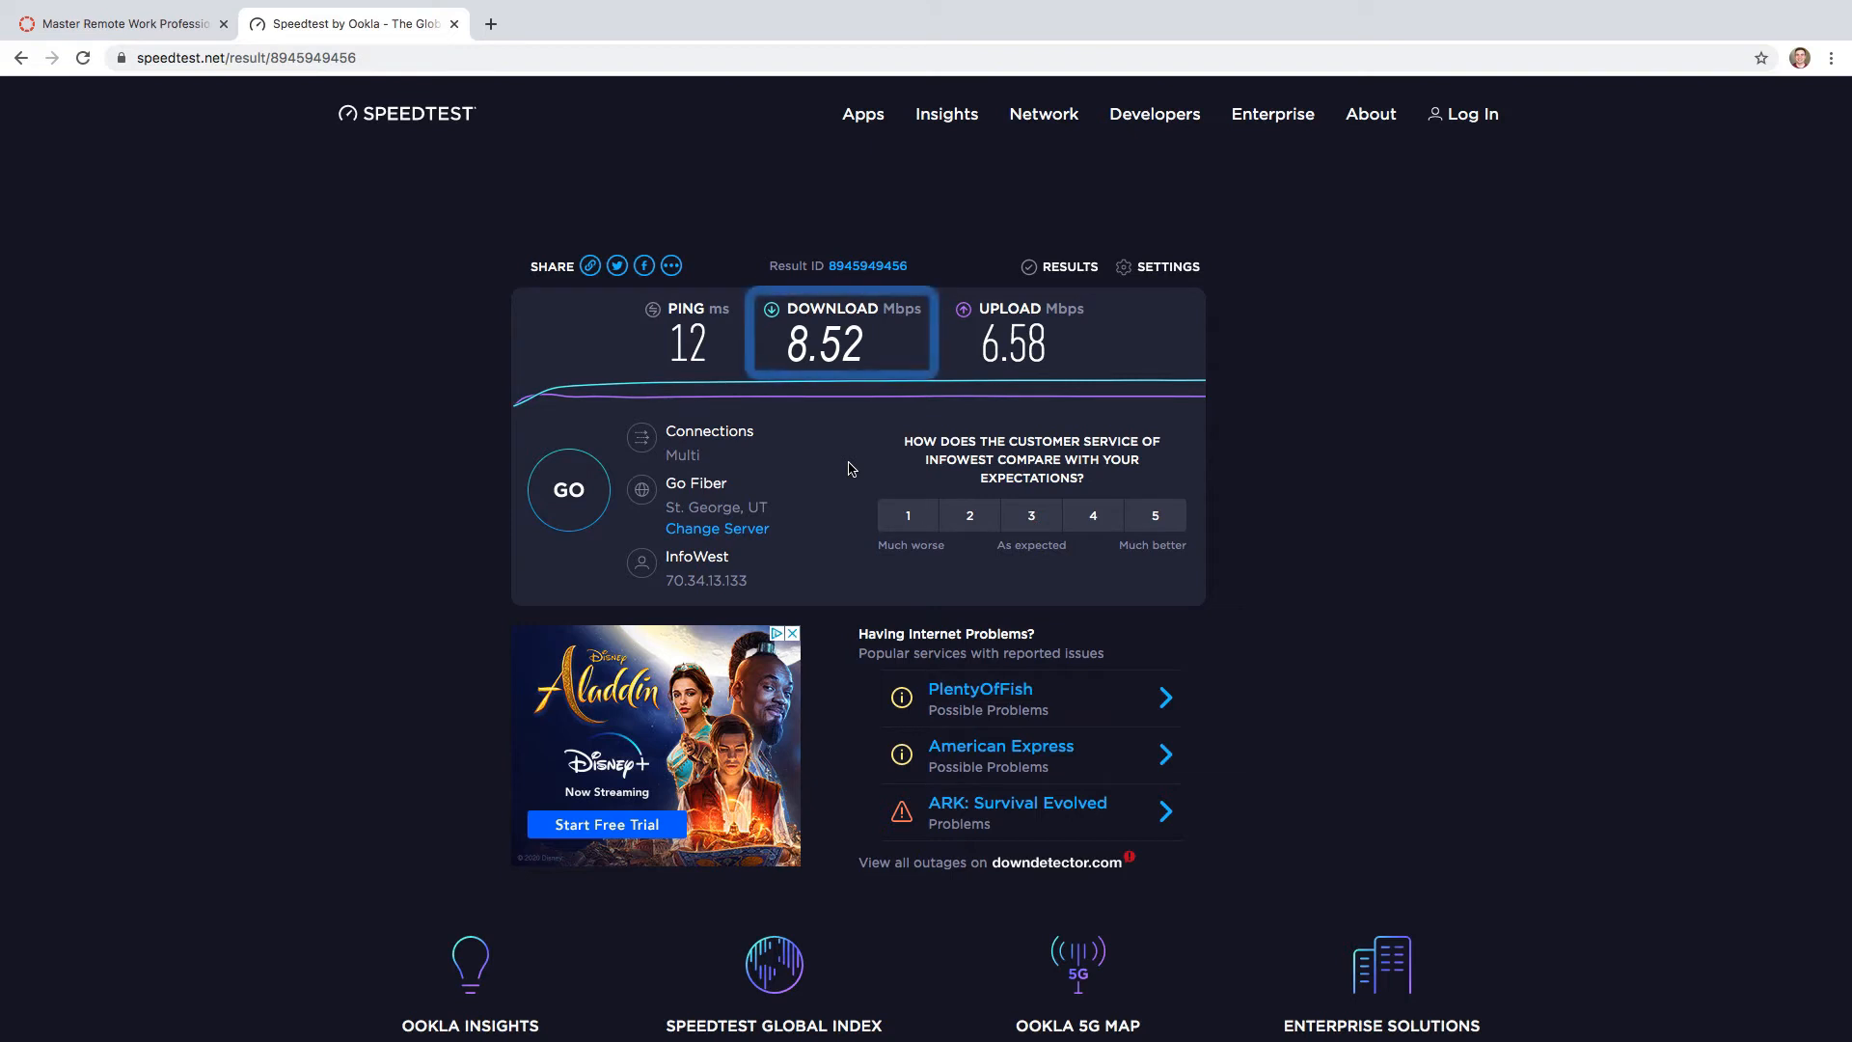
pyautogui.click(1017, 331)
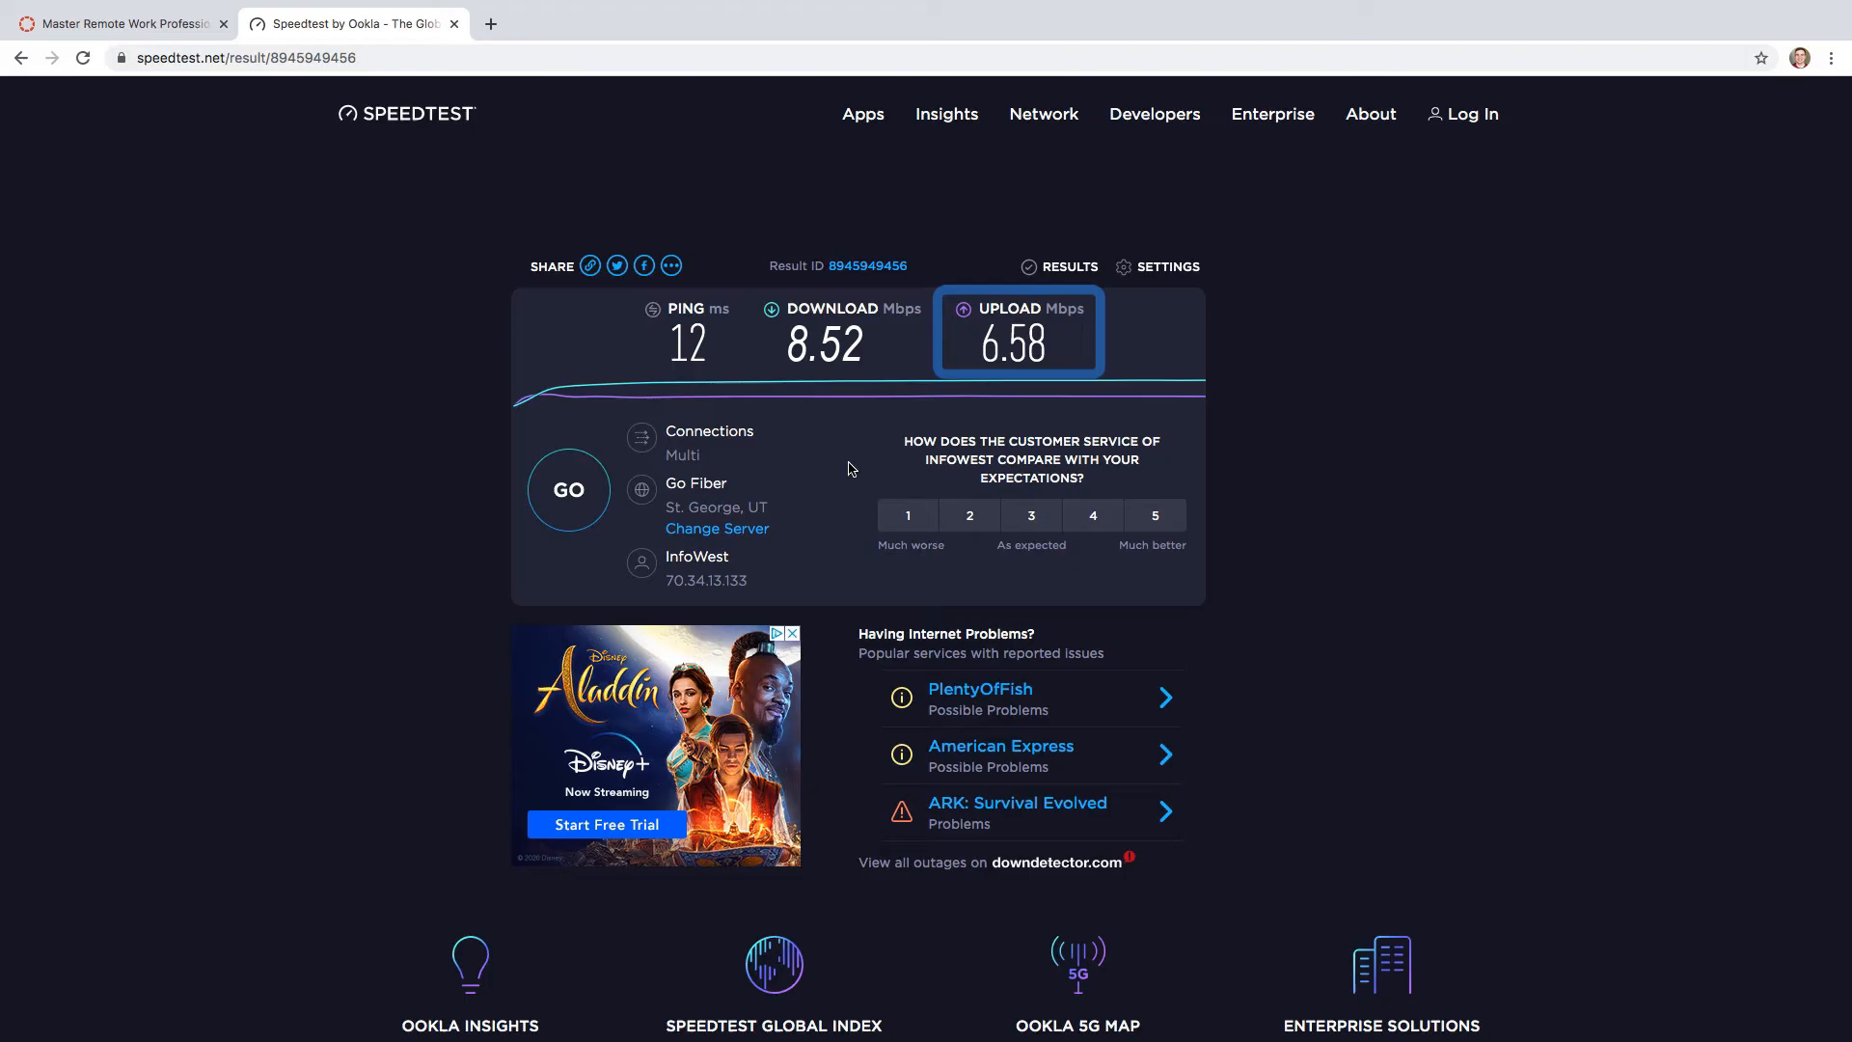
pyautogui.click(117, 23)
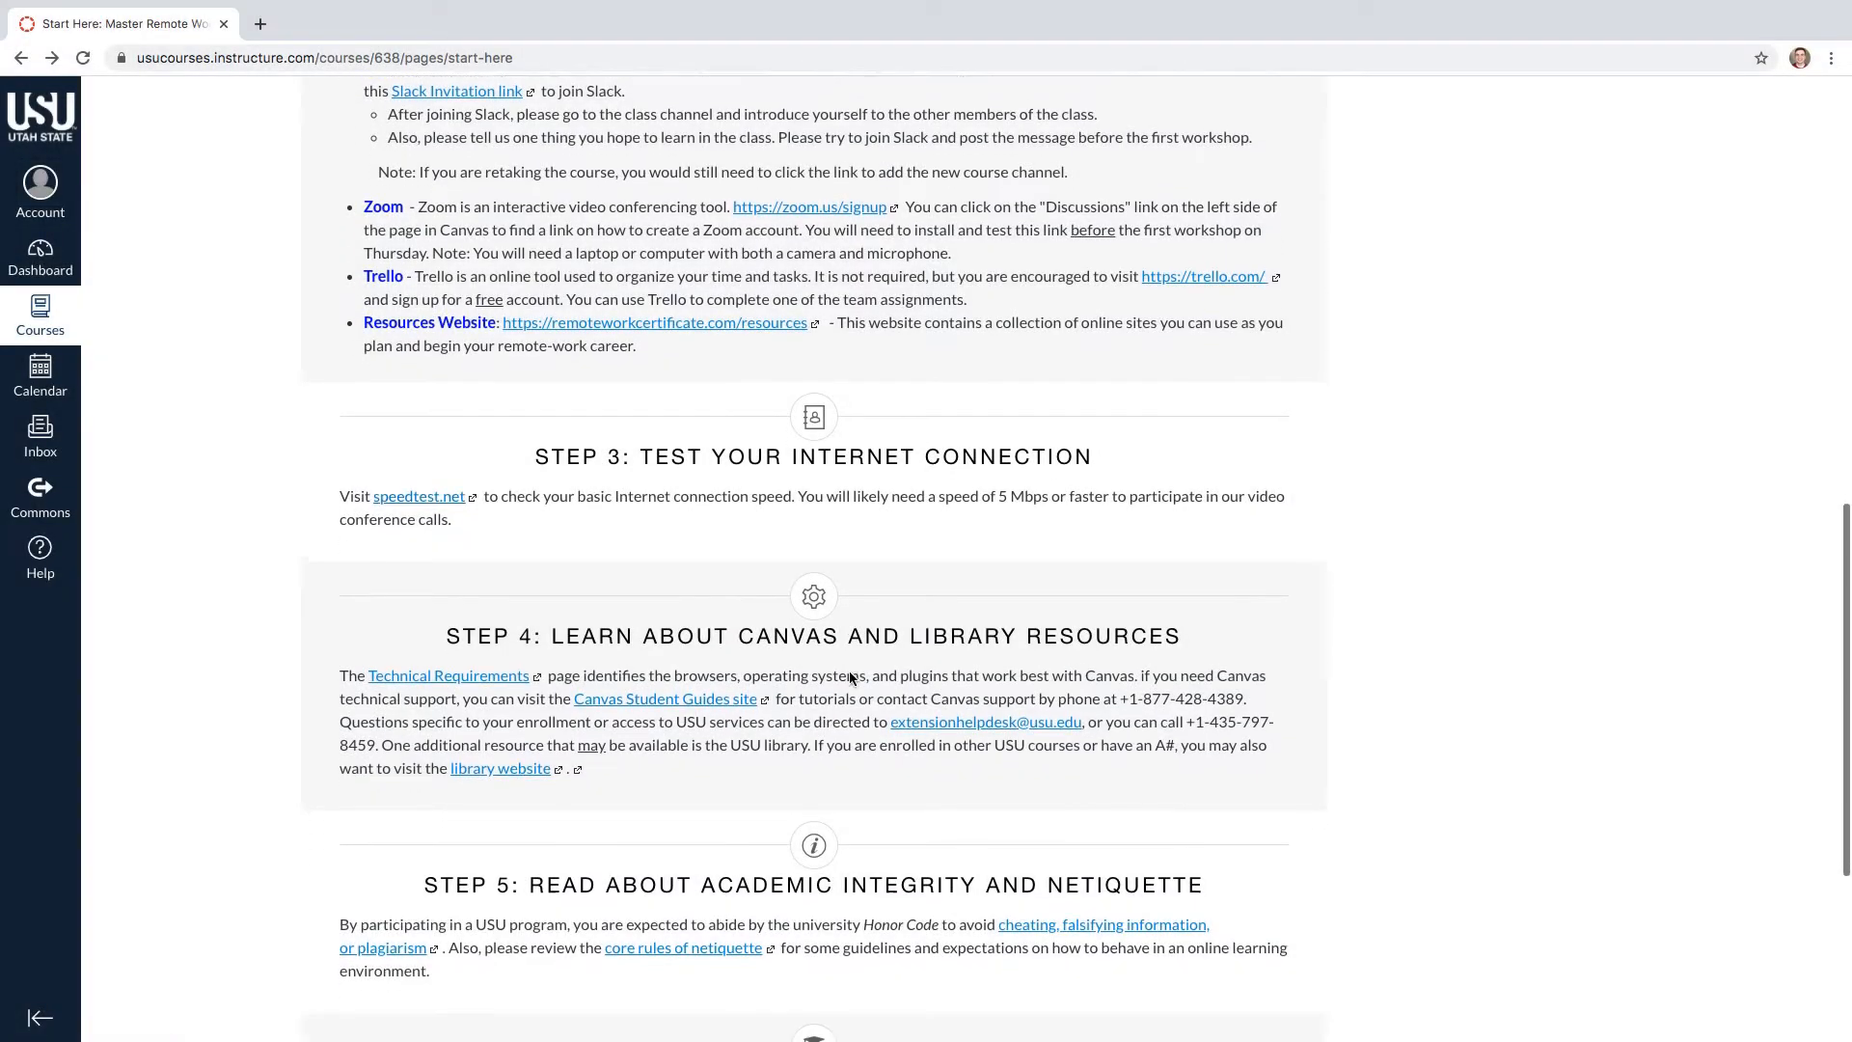
# Review the Canvas browser requirements guide from Step 4 and return to Start Here
pyautogui.click(446, 675)
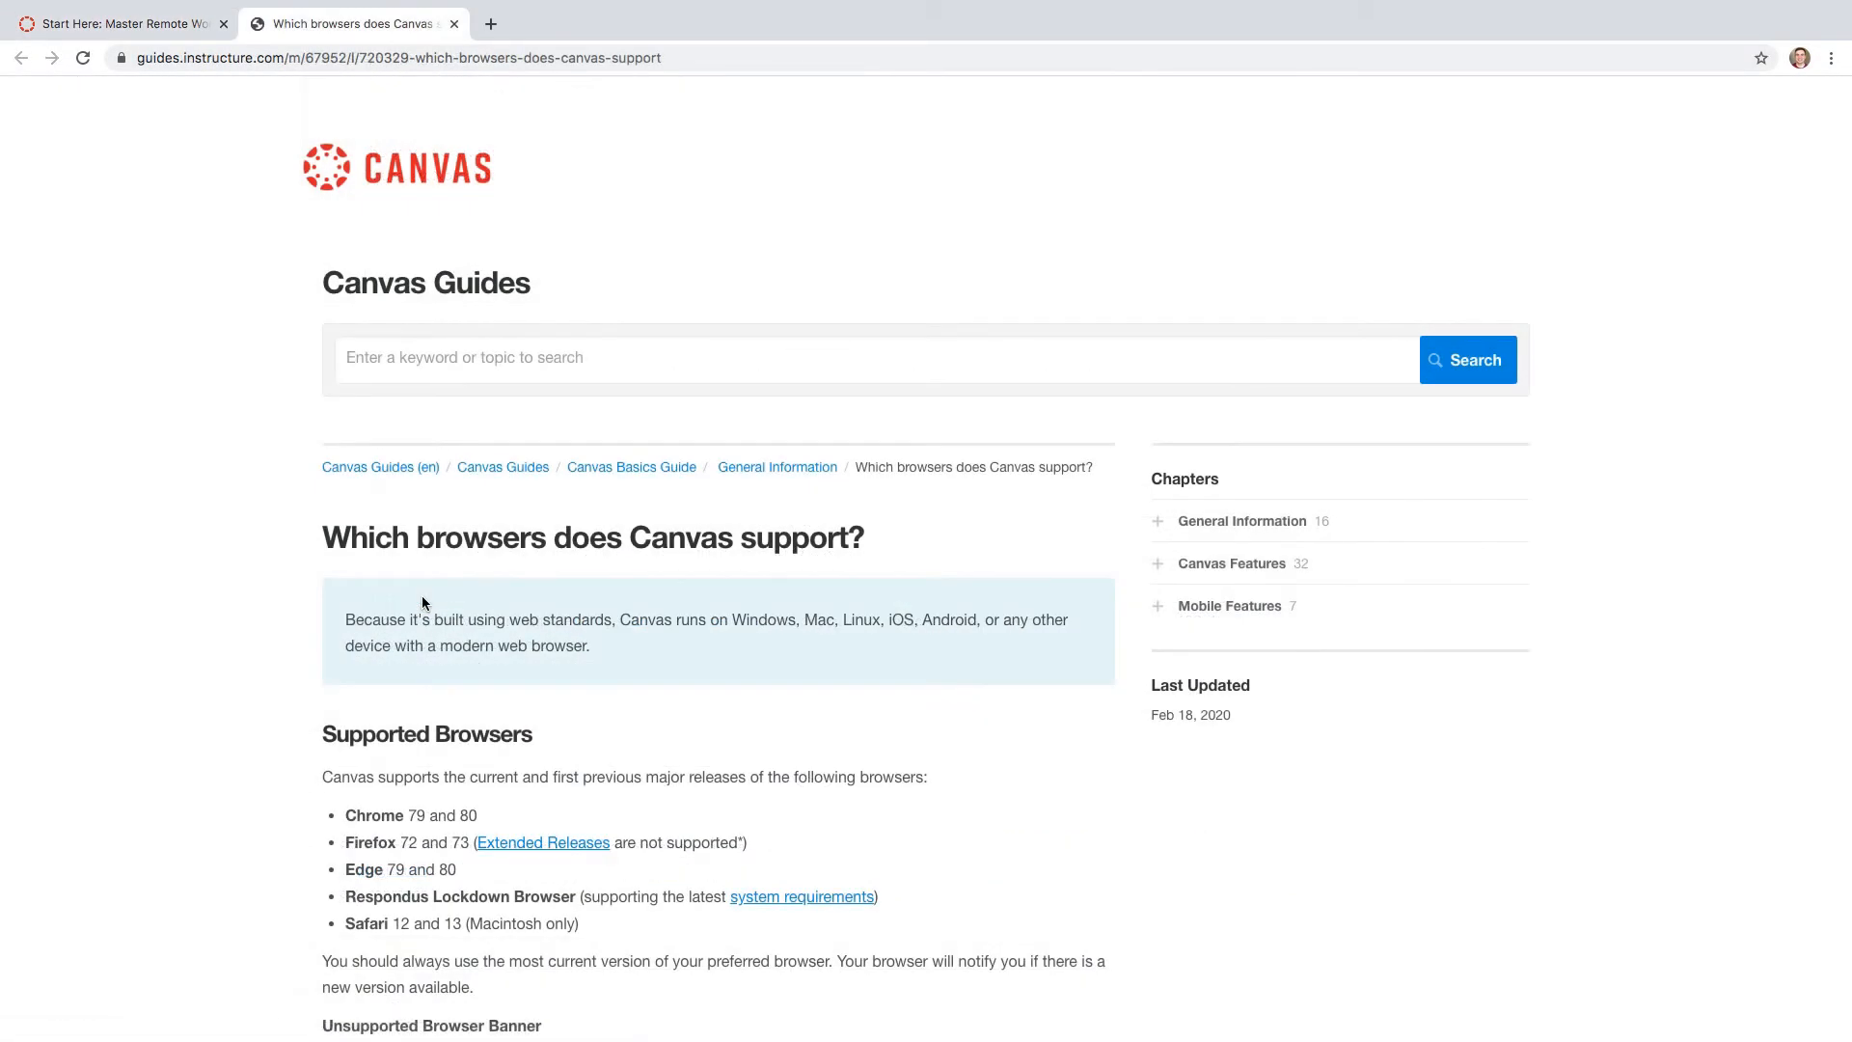
pyautogui.scroll(-3)
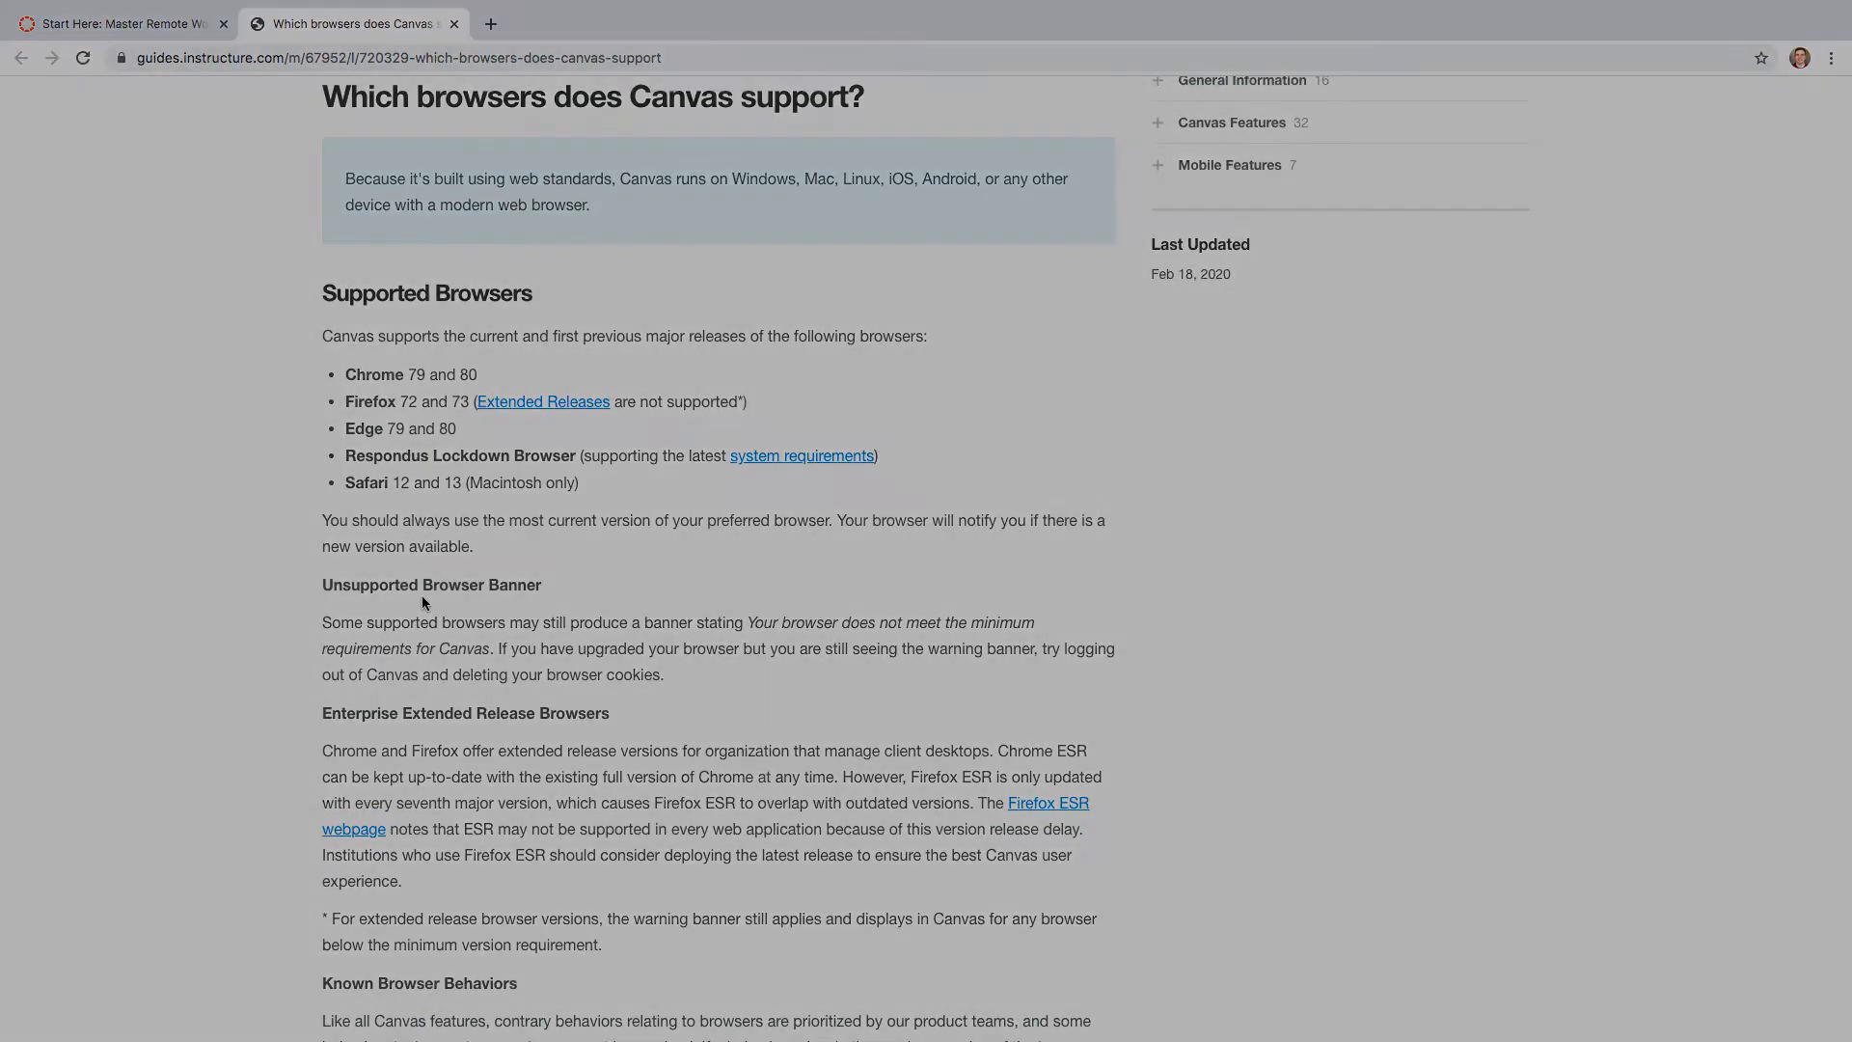
pyautogui.click(454, 24)
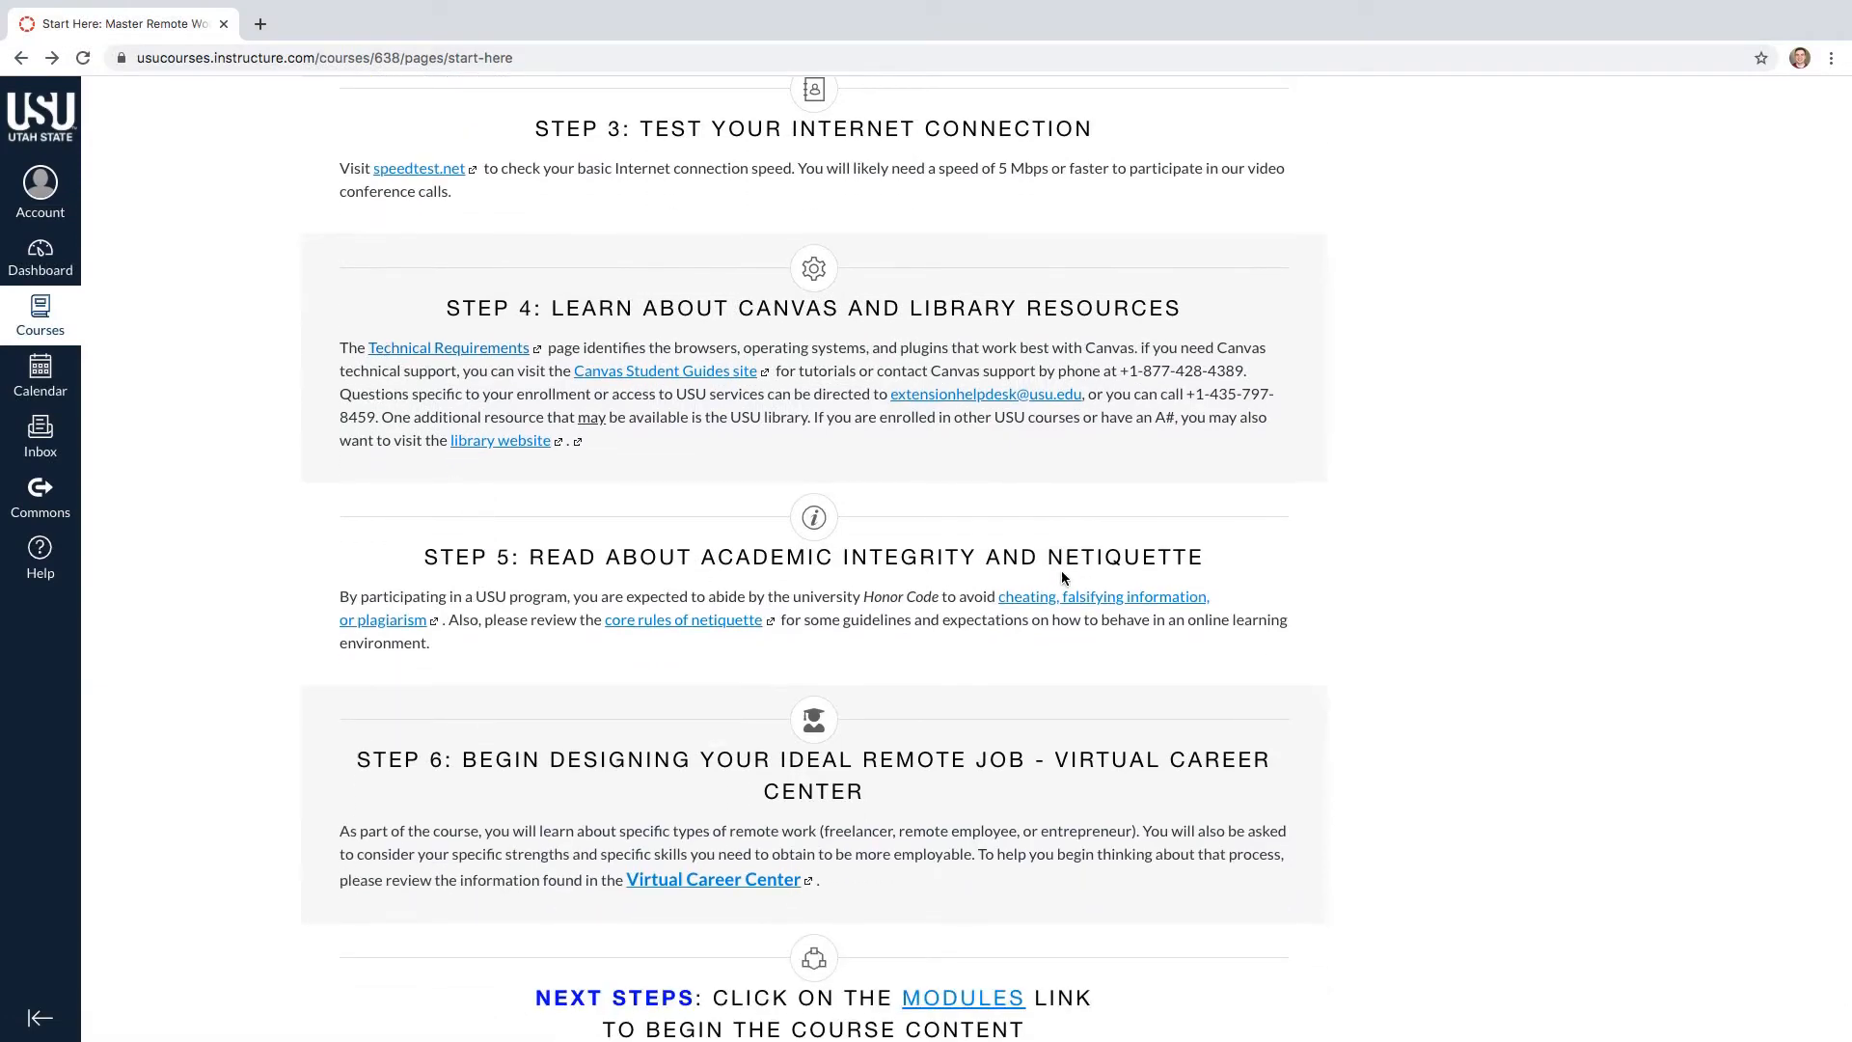
# Review the academic dishonesty page and the core rules of netiquette from Step 5
pyautogui.click(1102, 596)
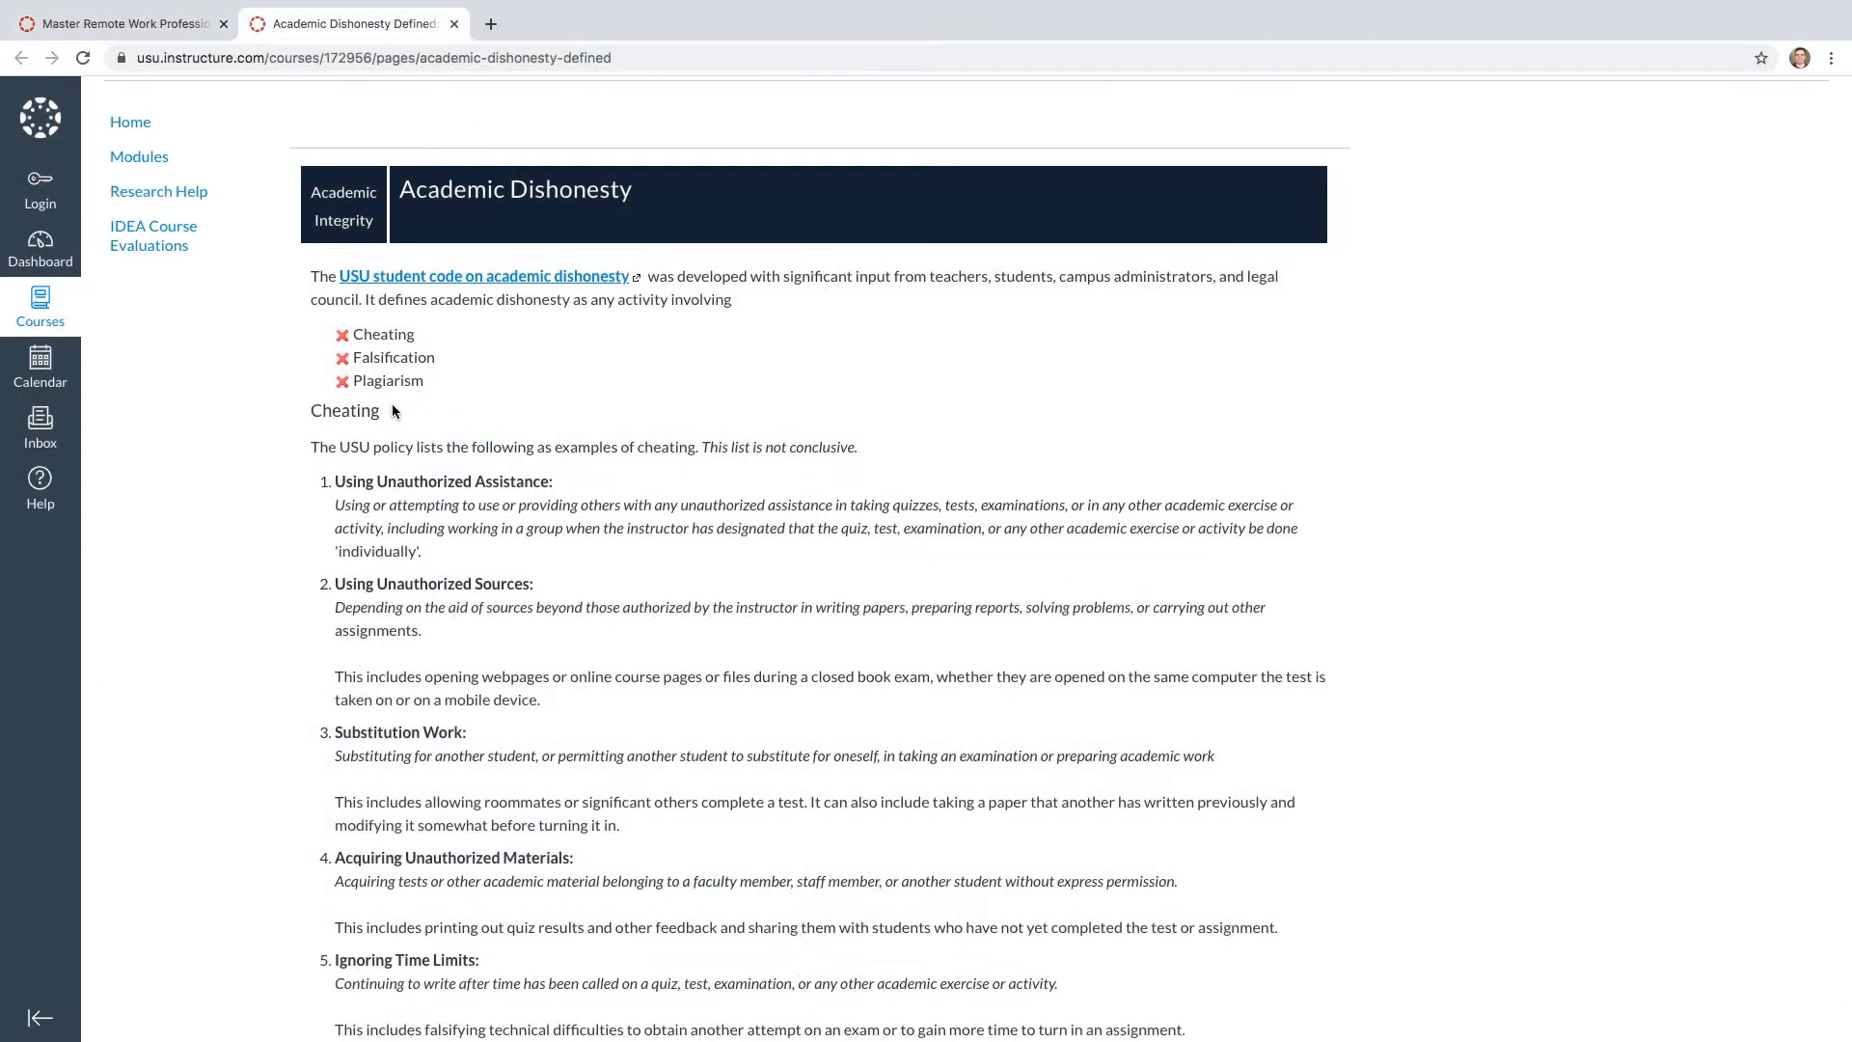
pyautogui.doubleClick(382, 334)
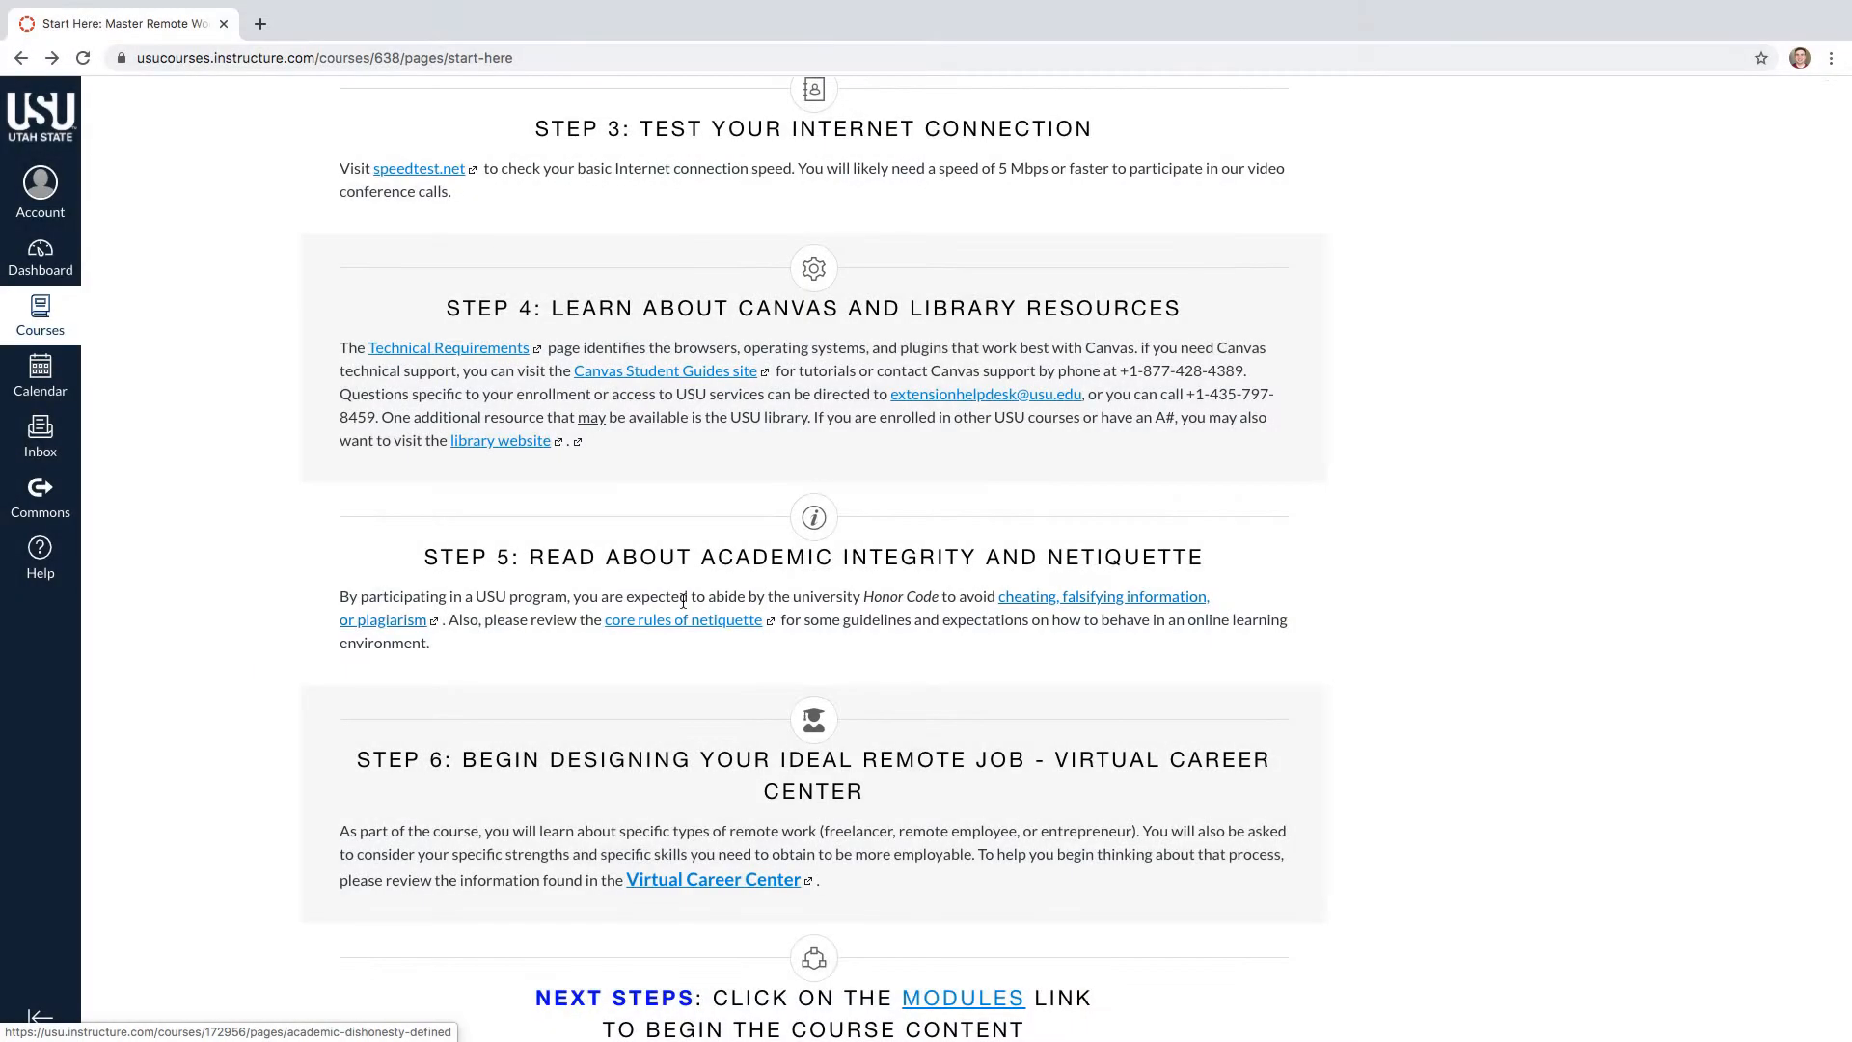
pyautogui.click(681, 620)
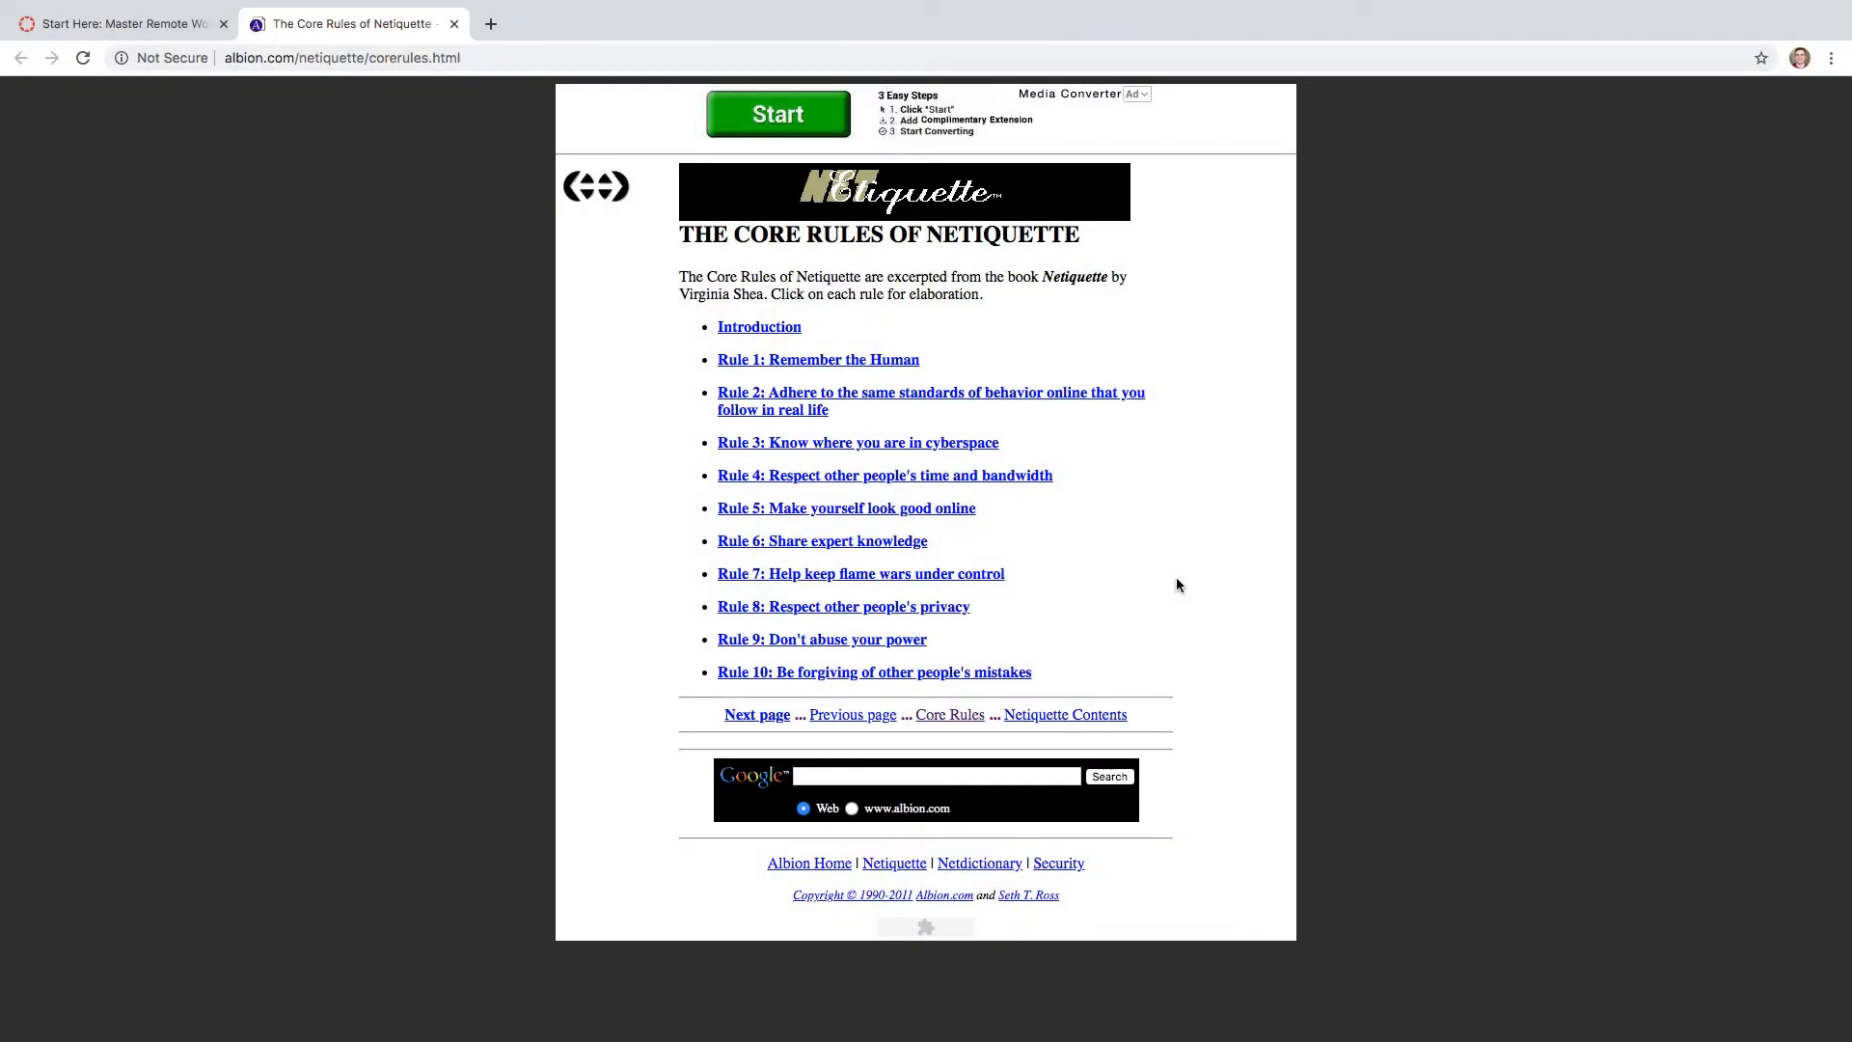
pyautogui.click(117, 23)
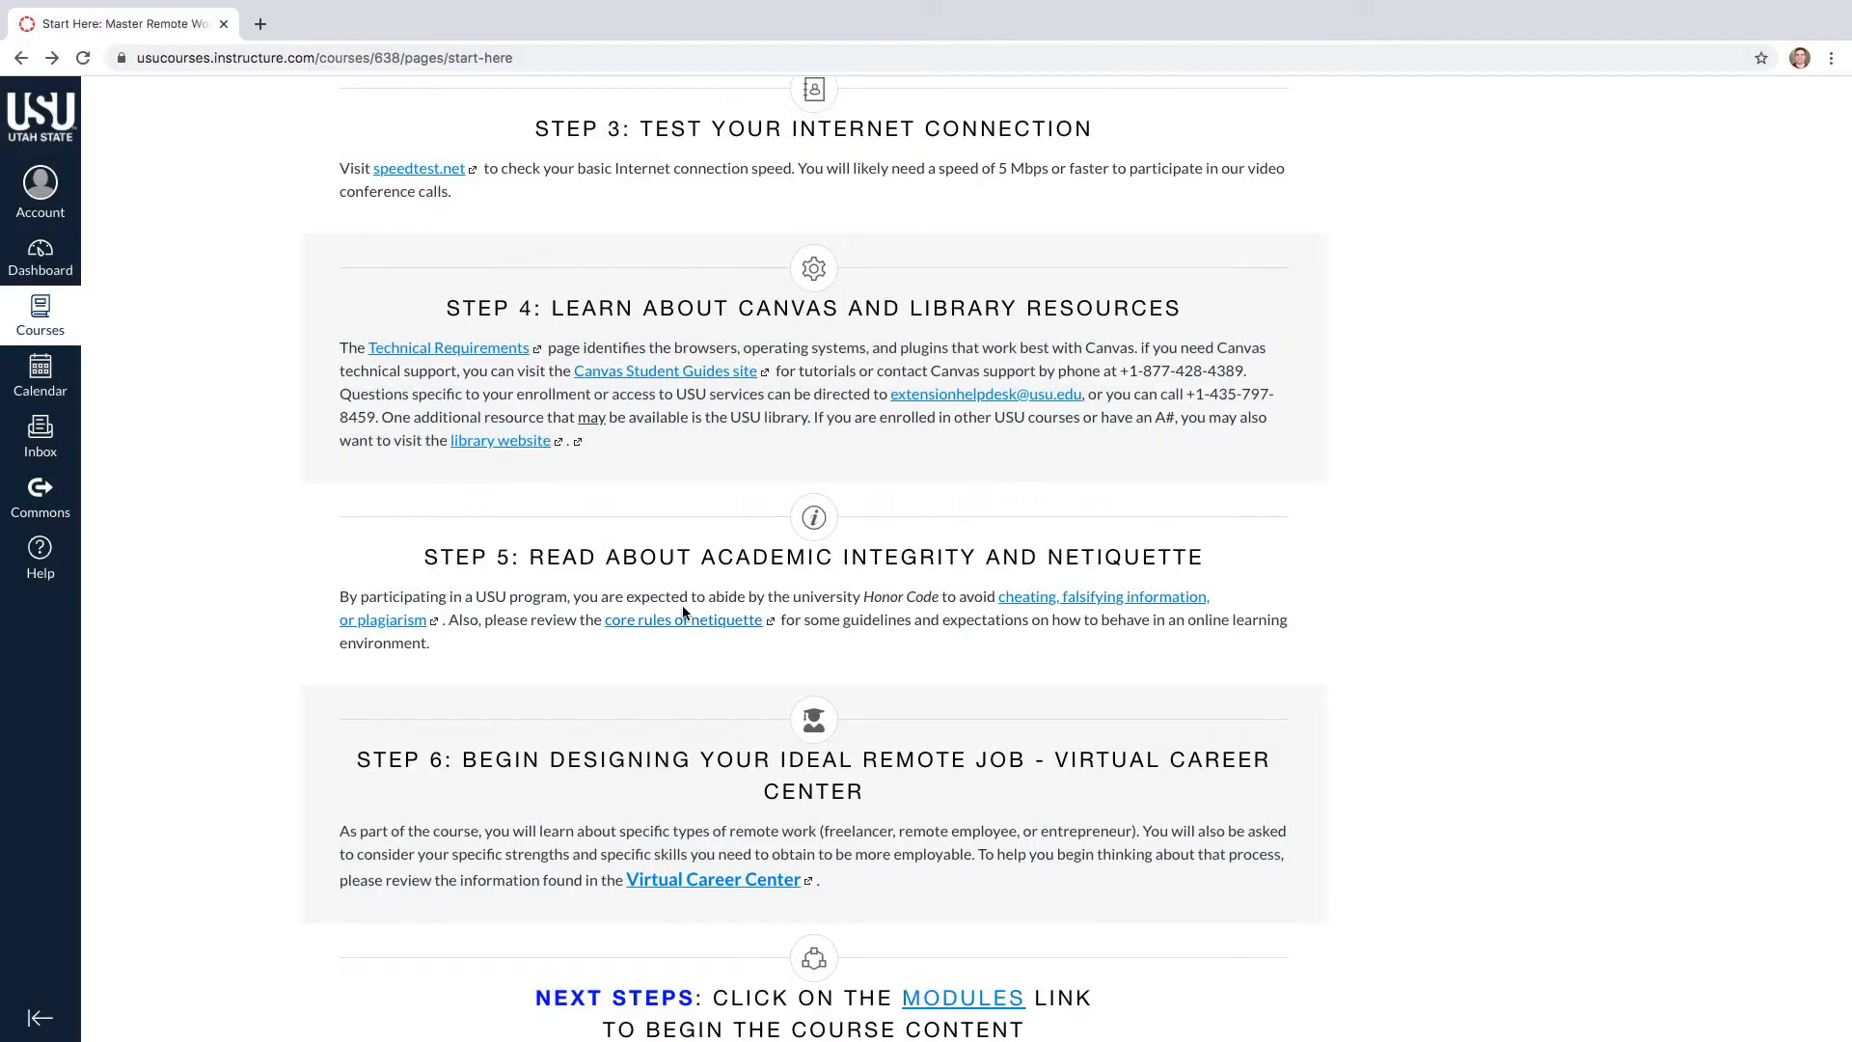
# View the Virtual Career Center from Step 6, then go to the course Modules page
pyautogui.scroll(-3)
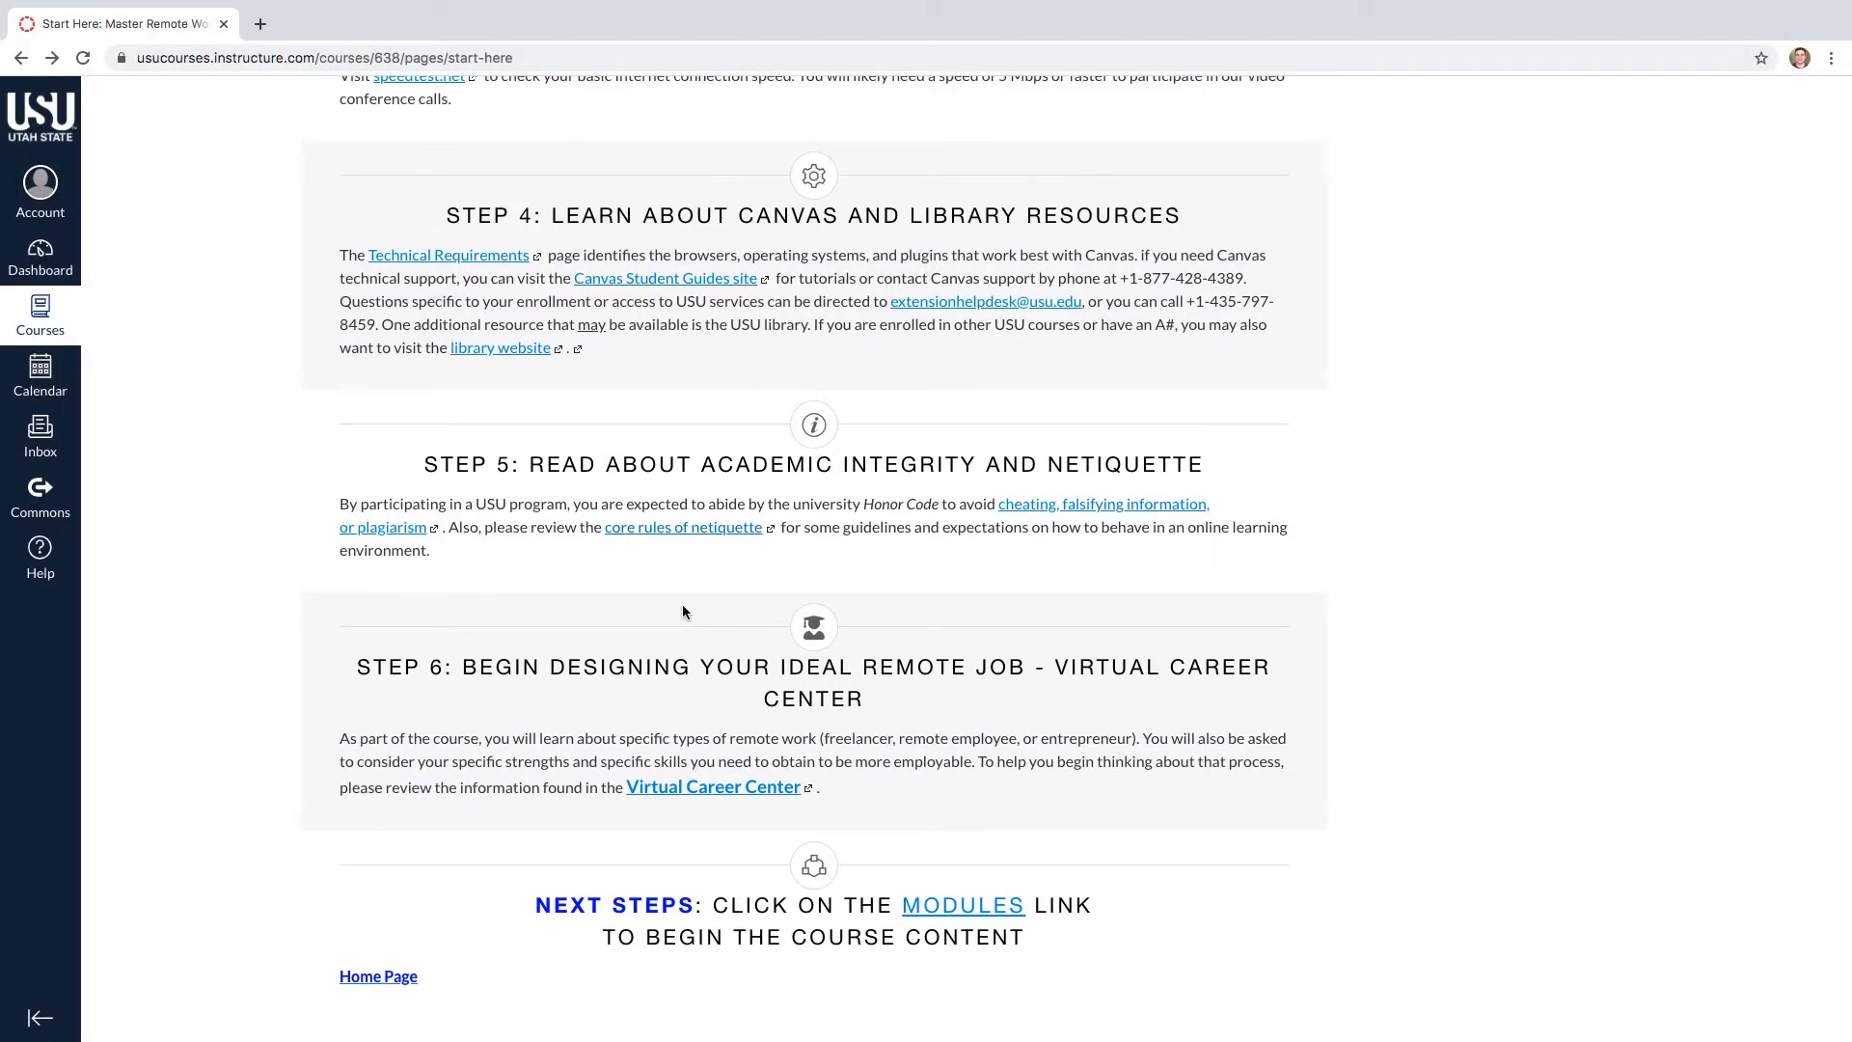
pyautogui.moveTo(679, 702)
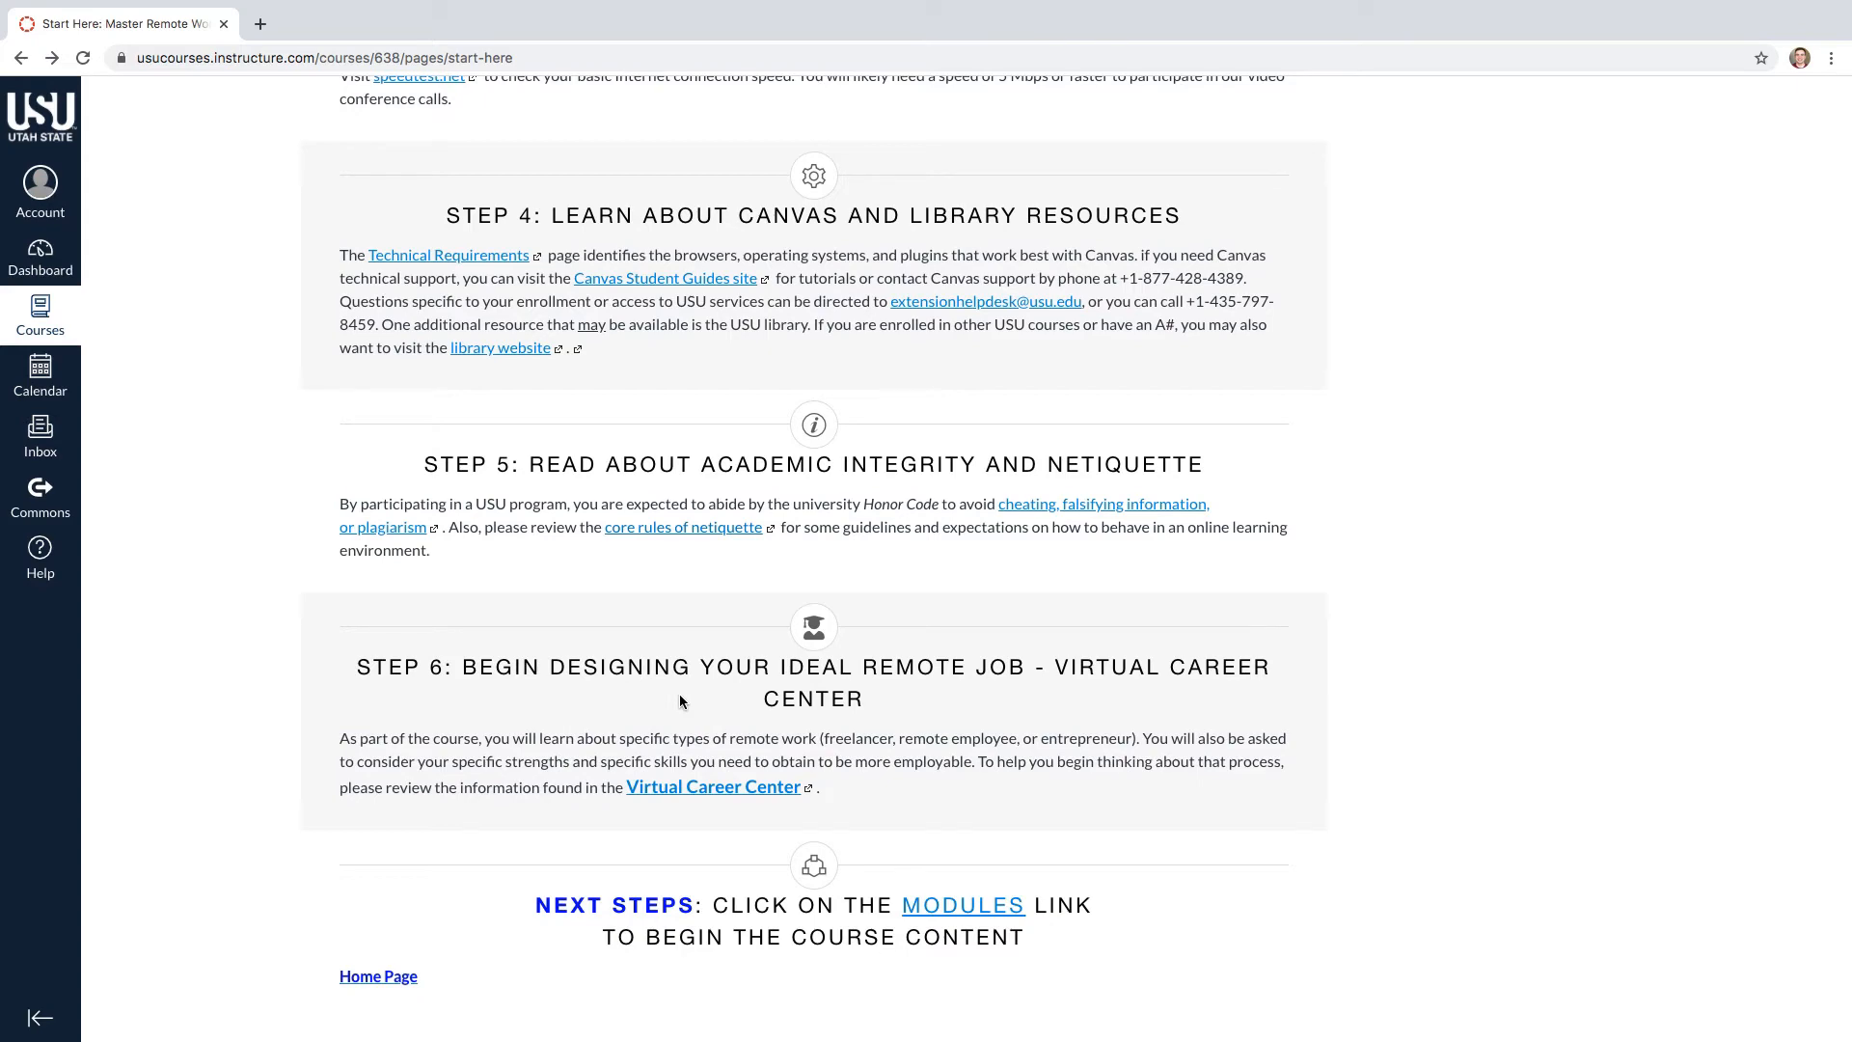
pyautogui.click(714, 787)
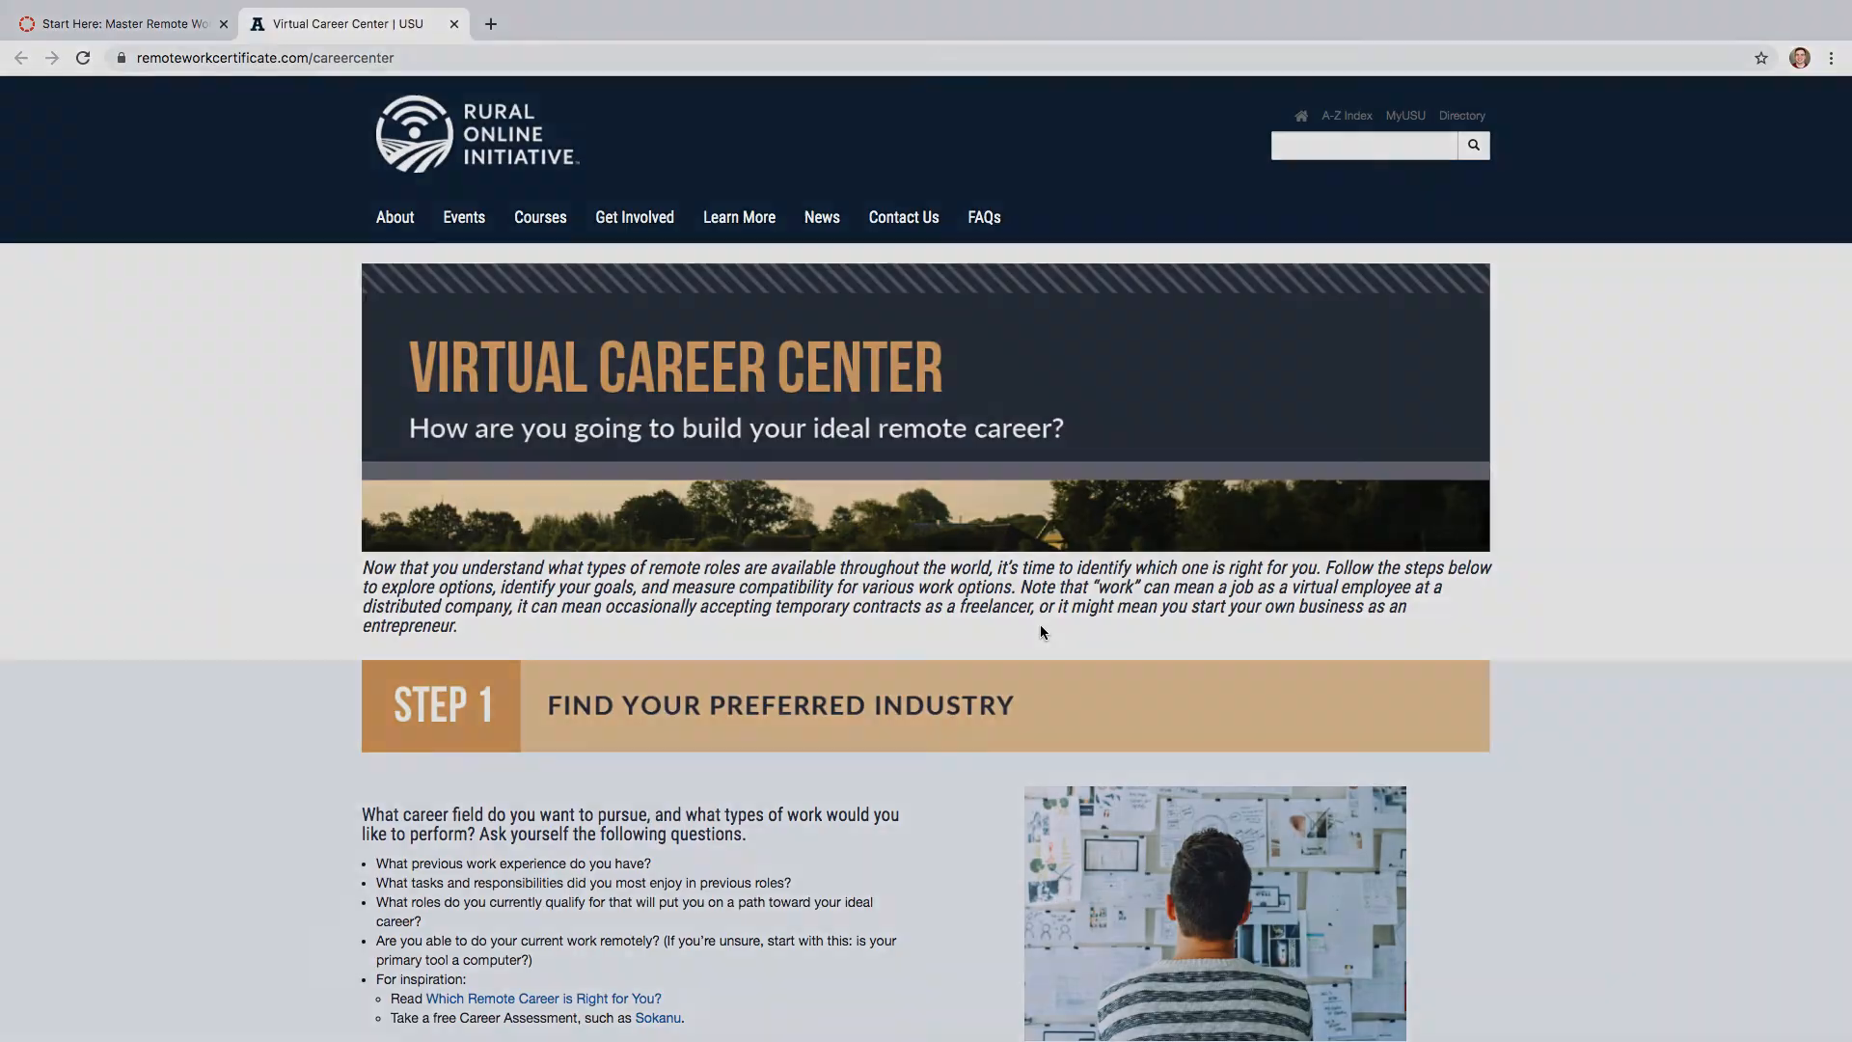
pyautogui.click(118, 23)
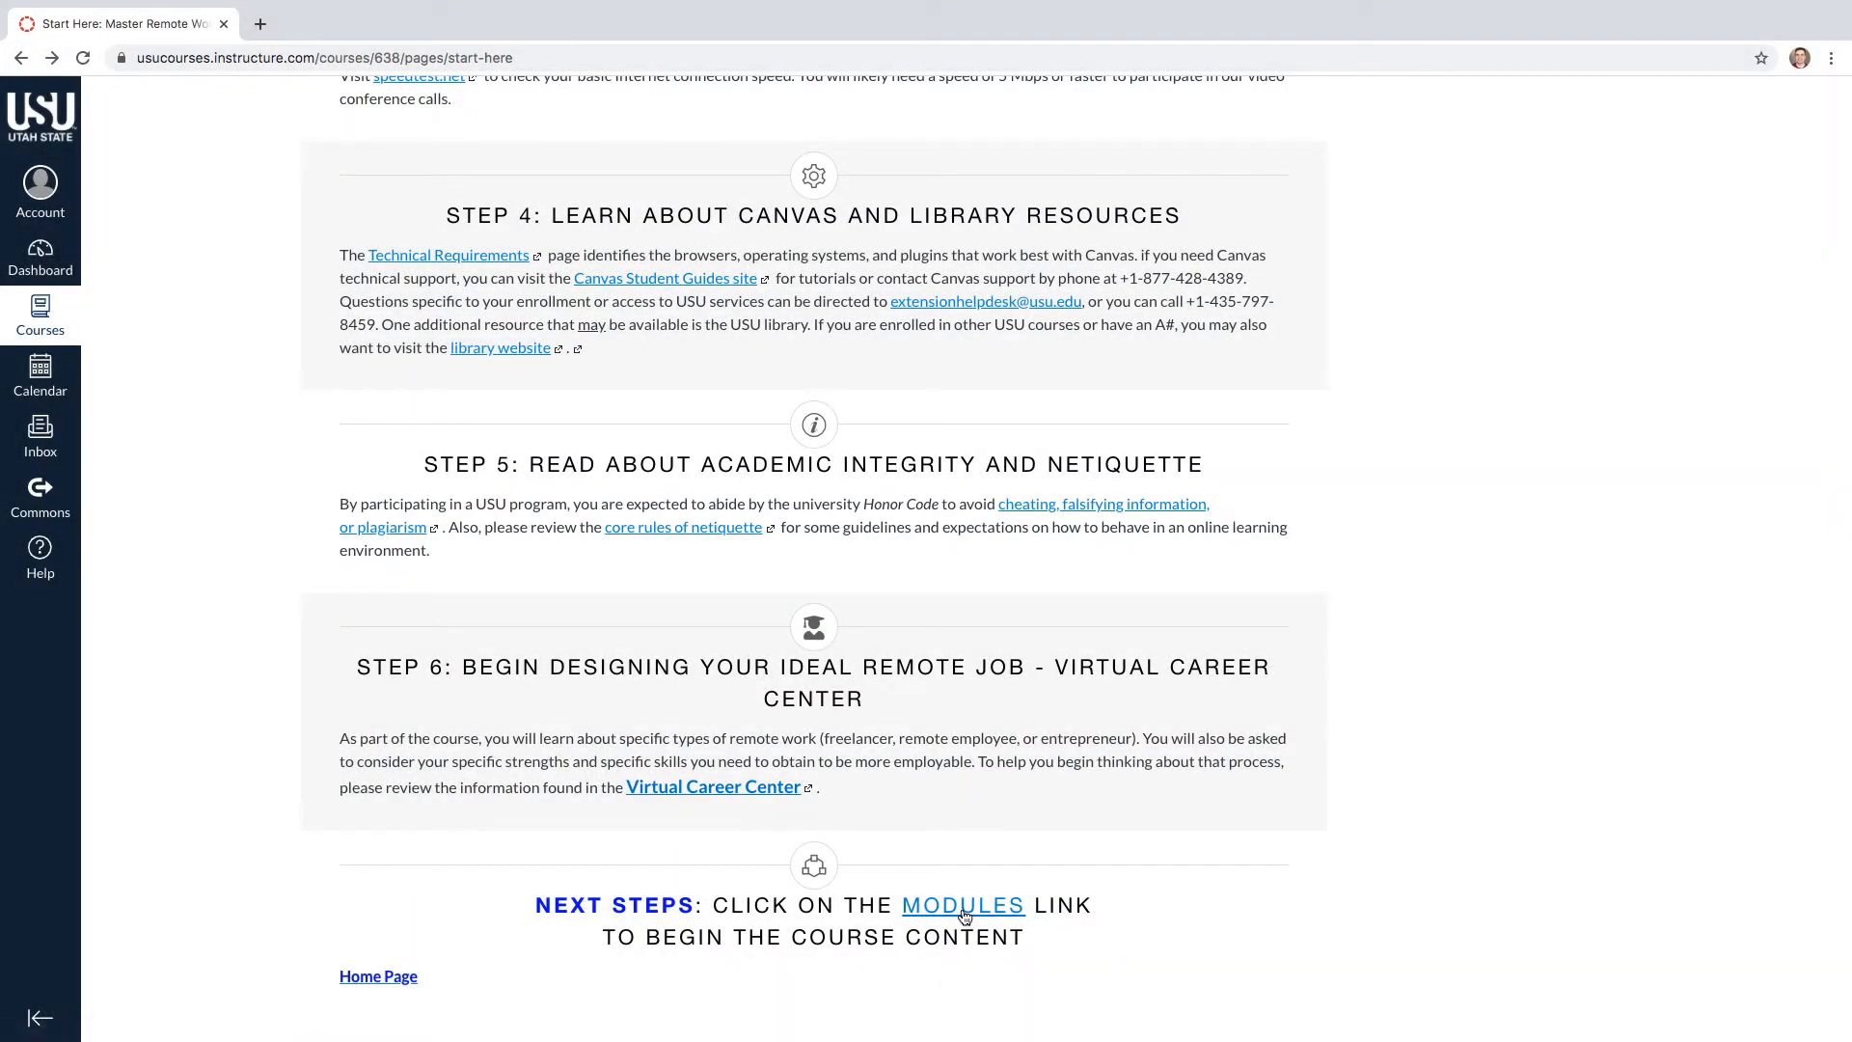
pyautogui.click(961, 905)
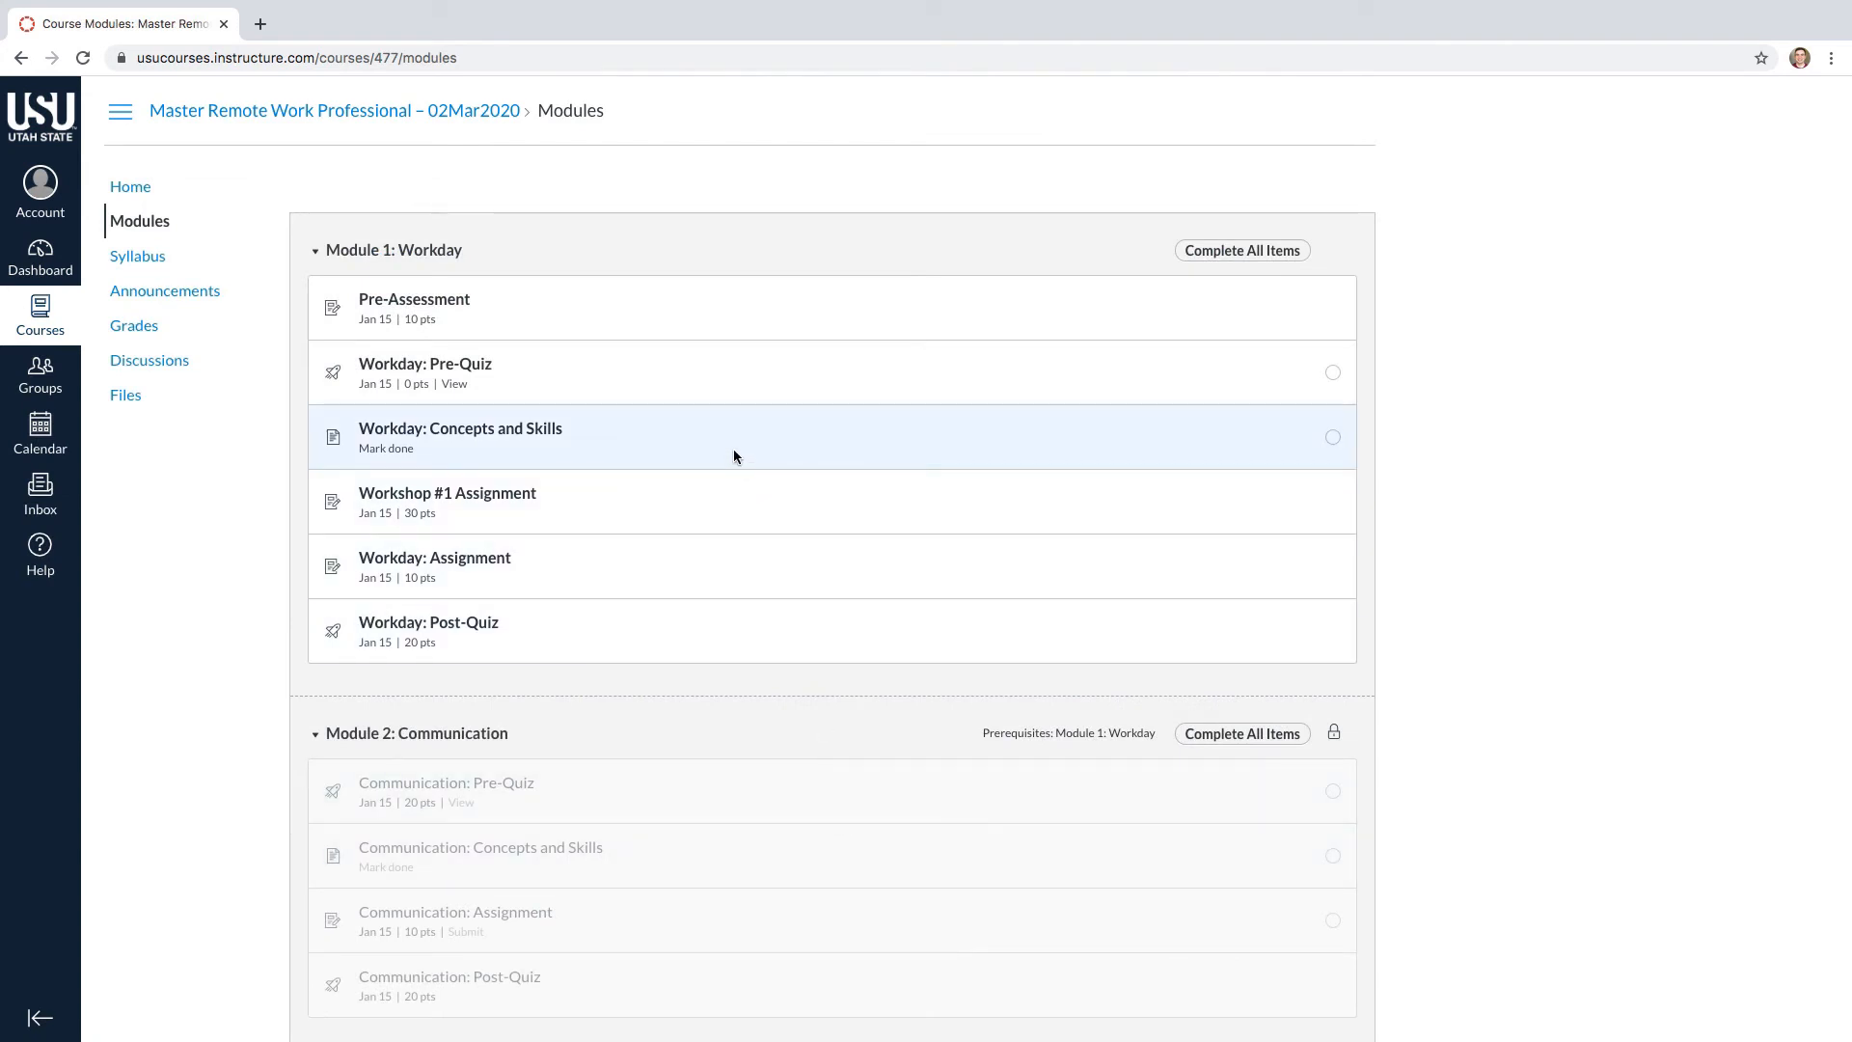
pyautogui.moveTo(728, 567)
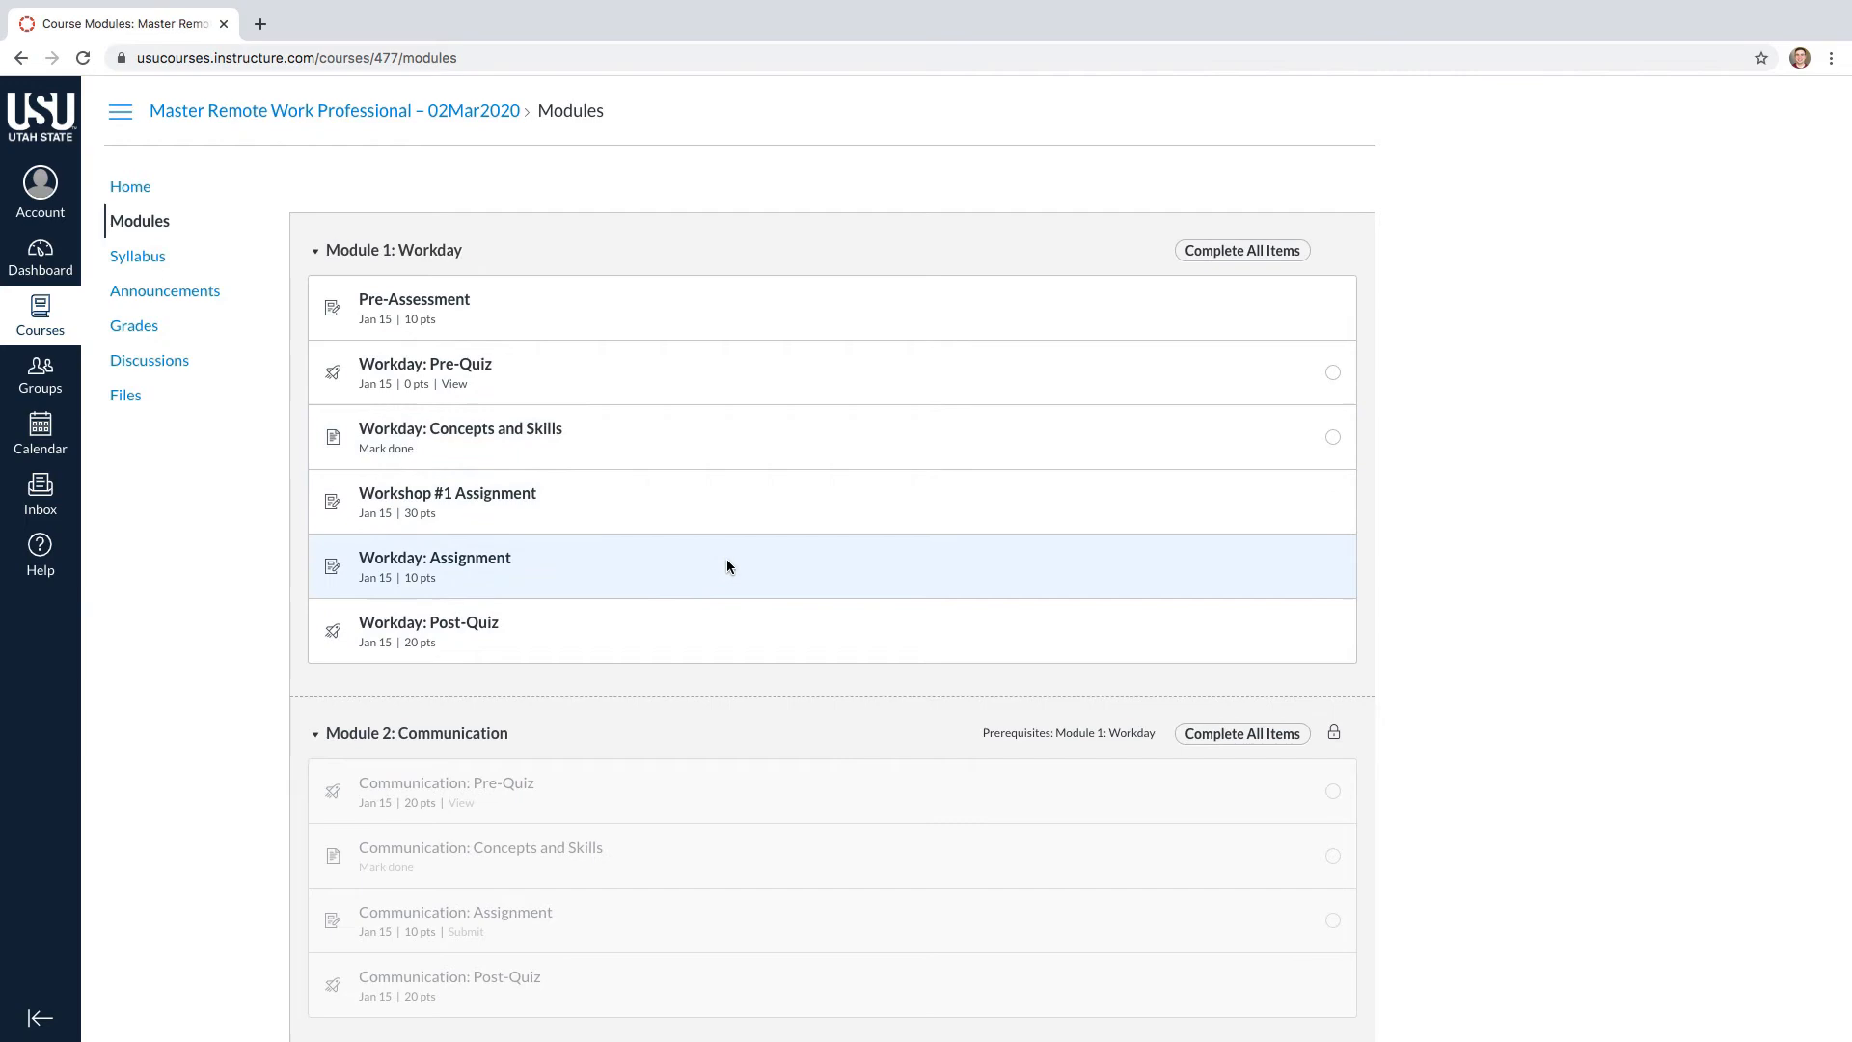
pyautogui.moveTo(706, 631)
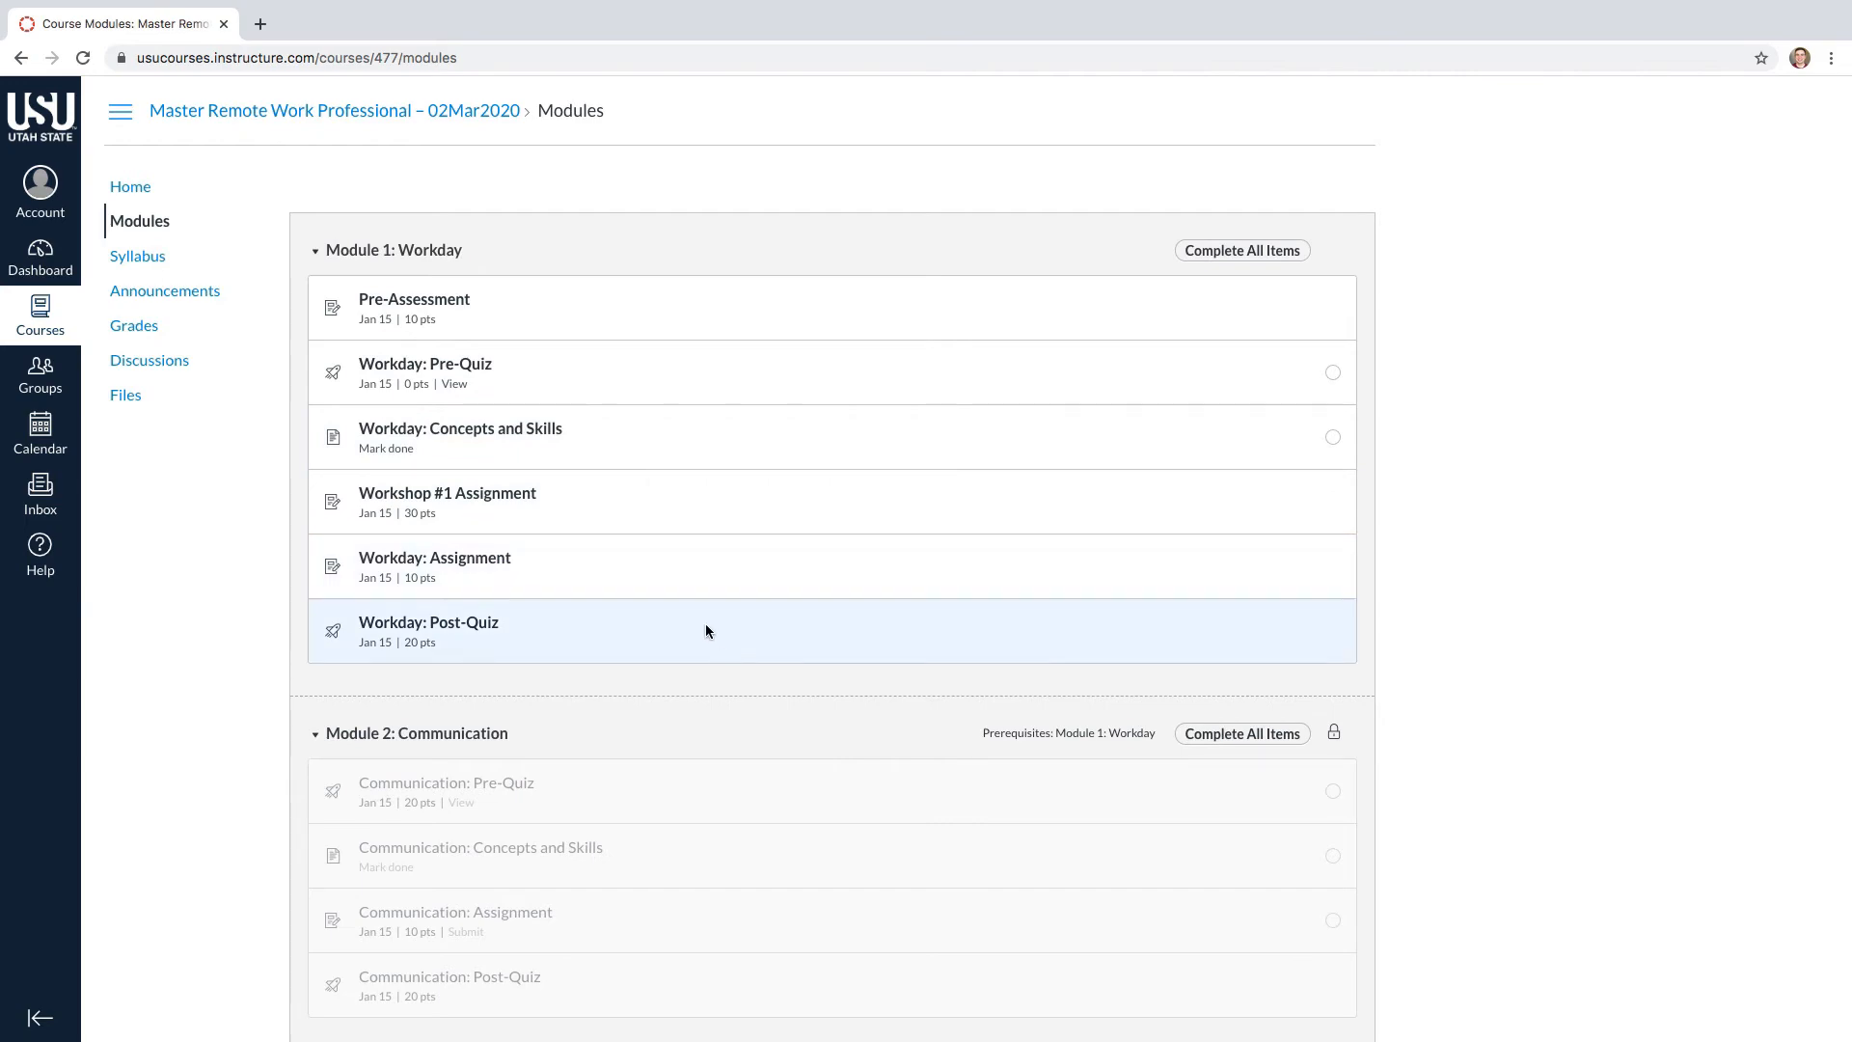
# Open Workday: Concepts and Skills in Module 1: Workday
pyautogui.click(461, 429)
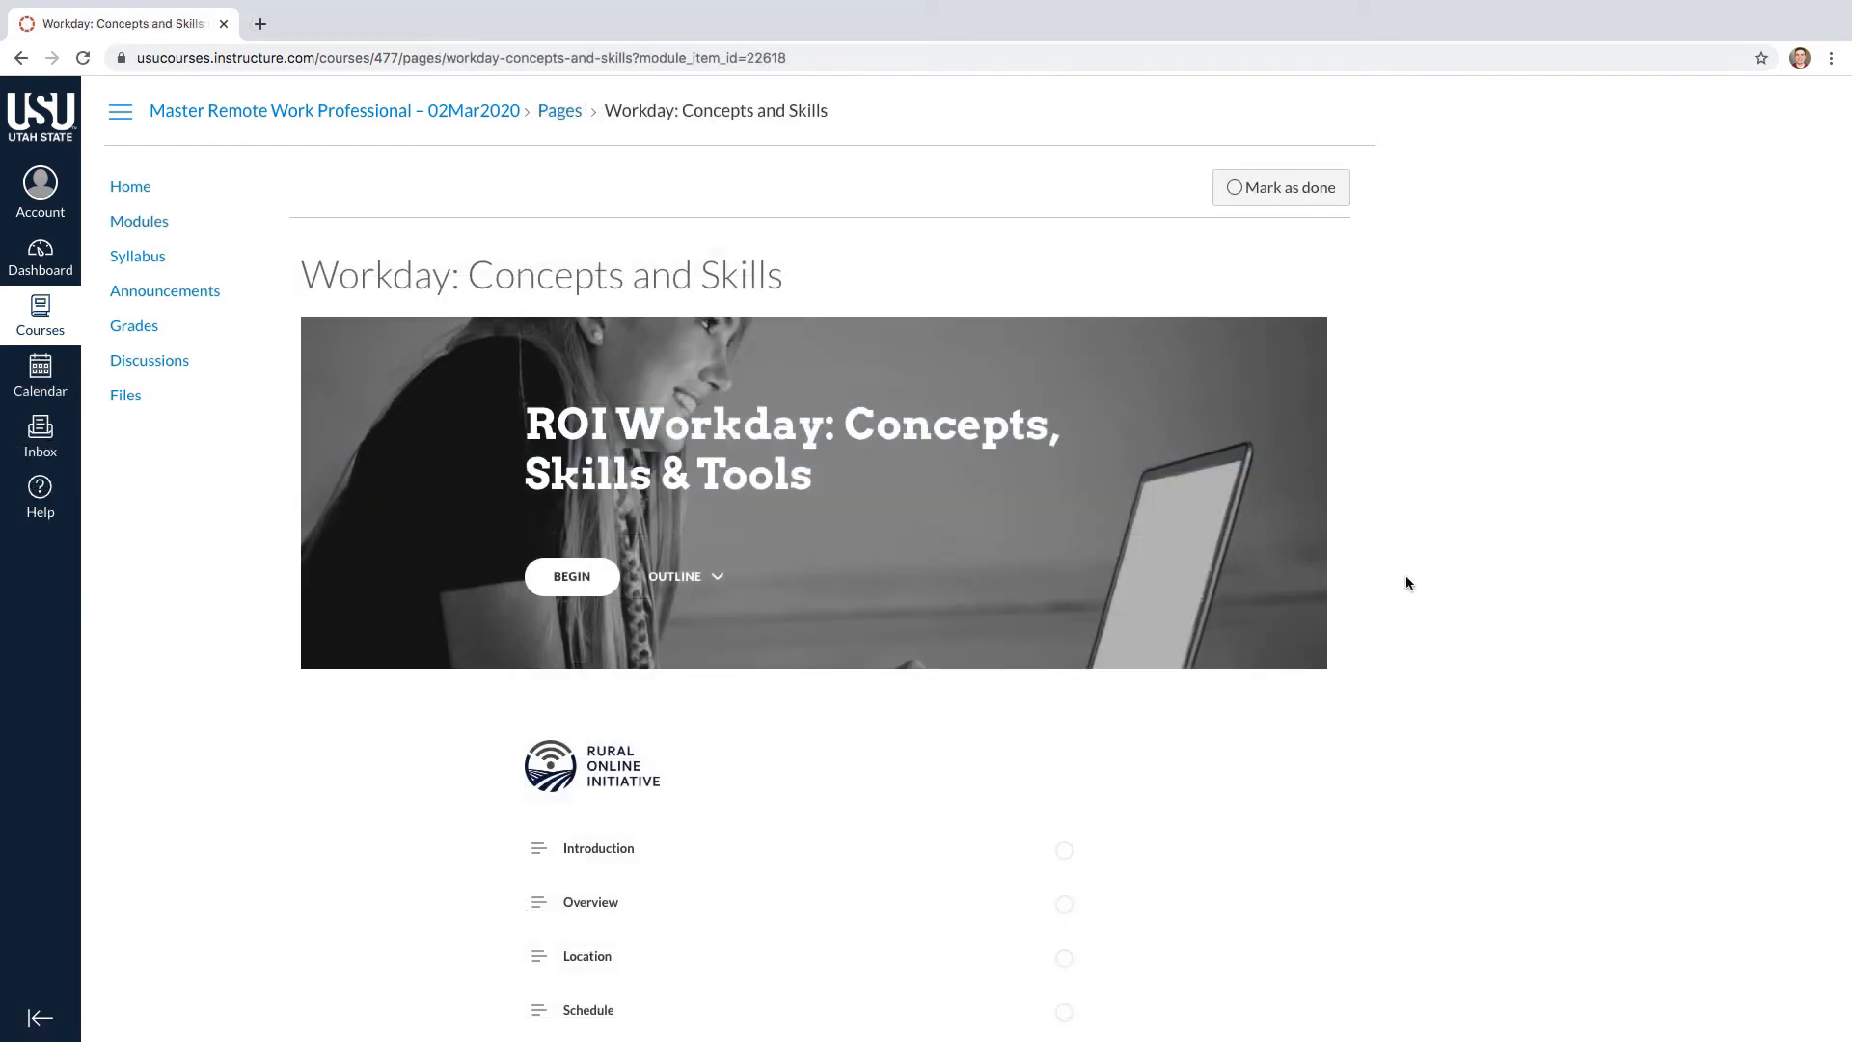
# Continue to the Part 2 Overview section of the Workday lesson and download the assignment files
pyautogui.scroll(-3)
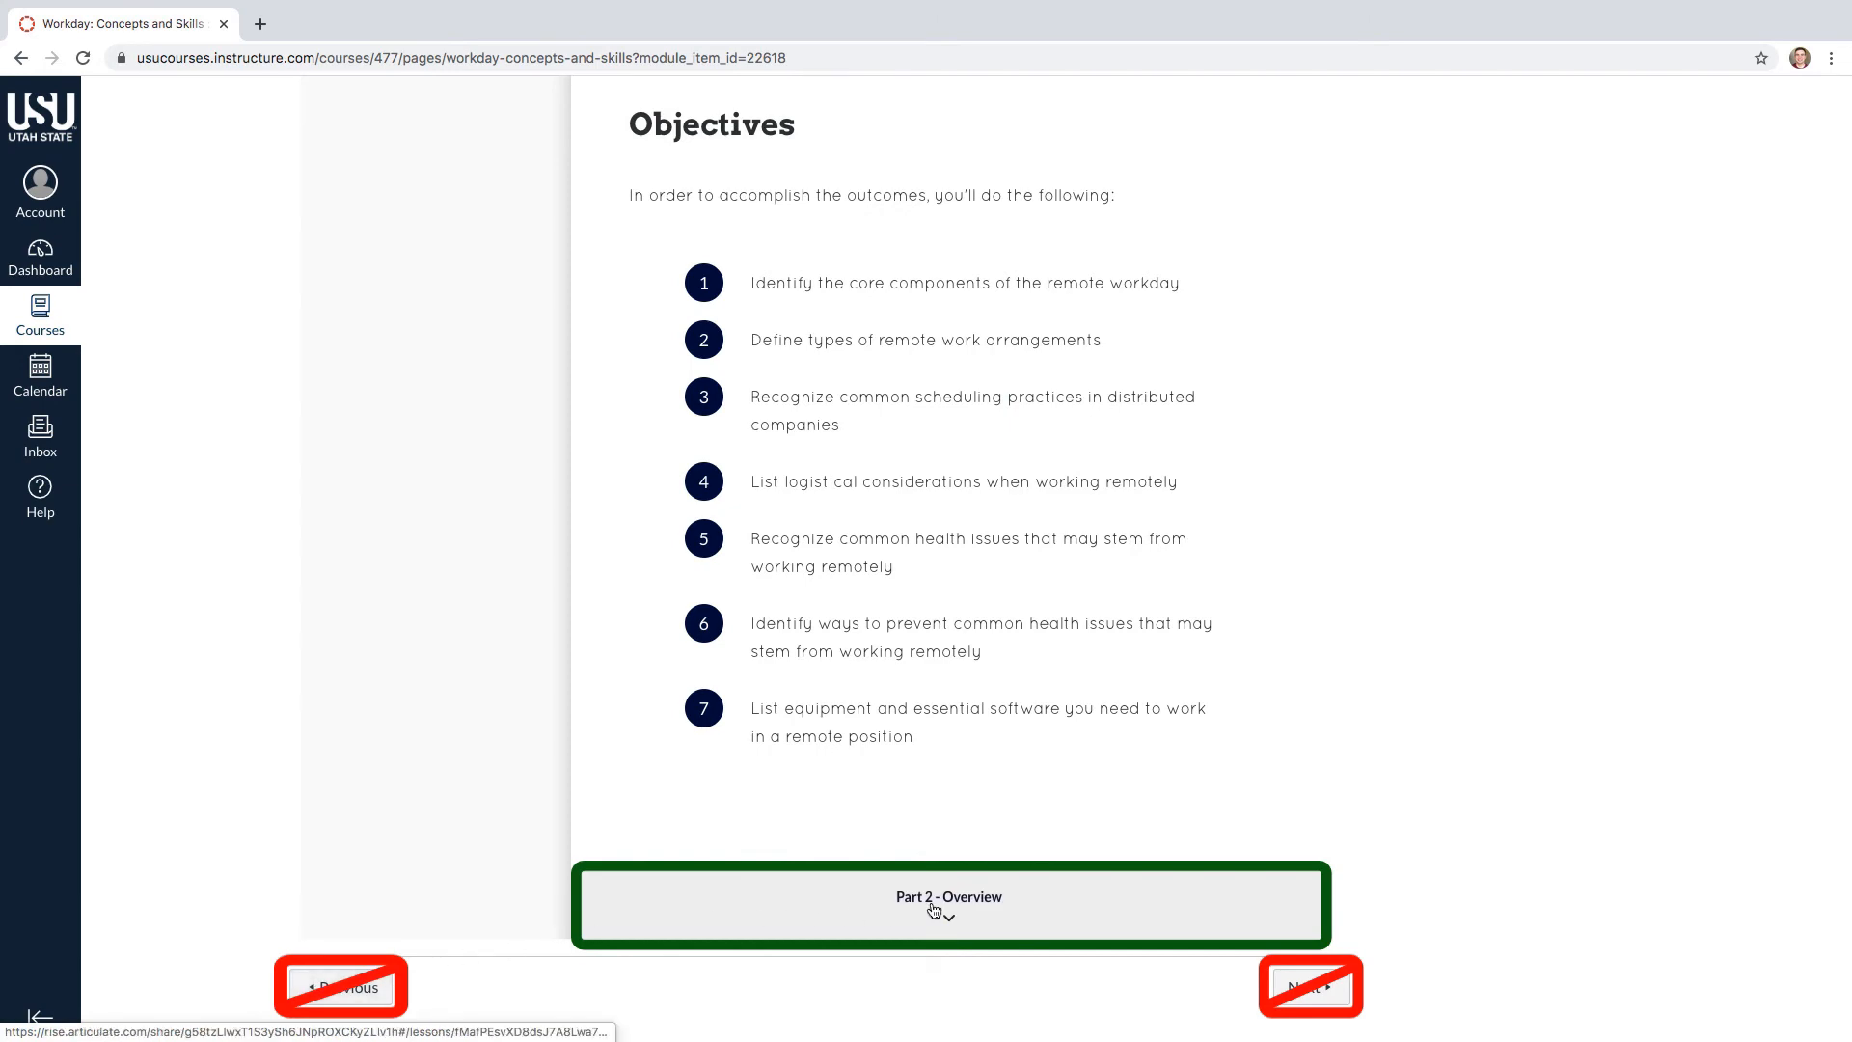
pyautogui.click(949, 903)
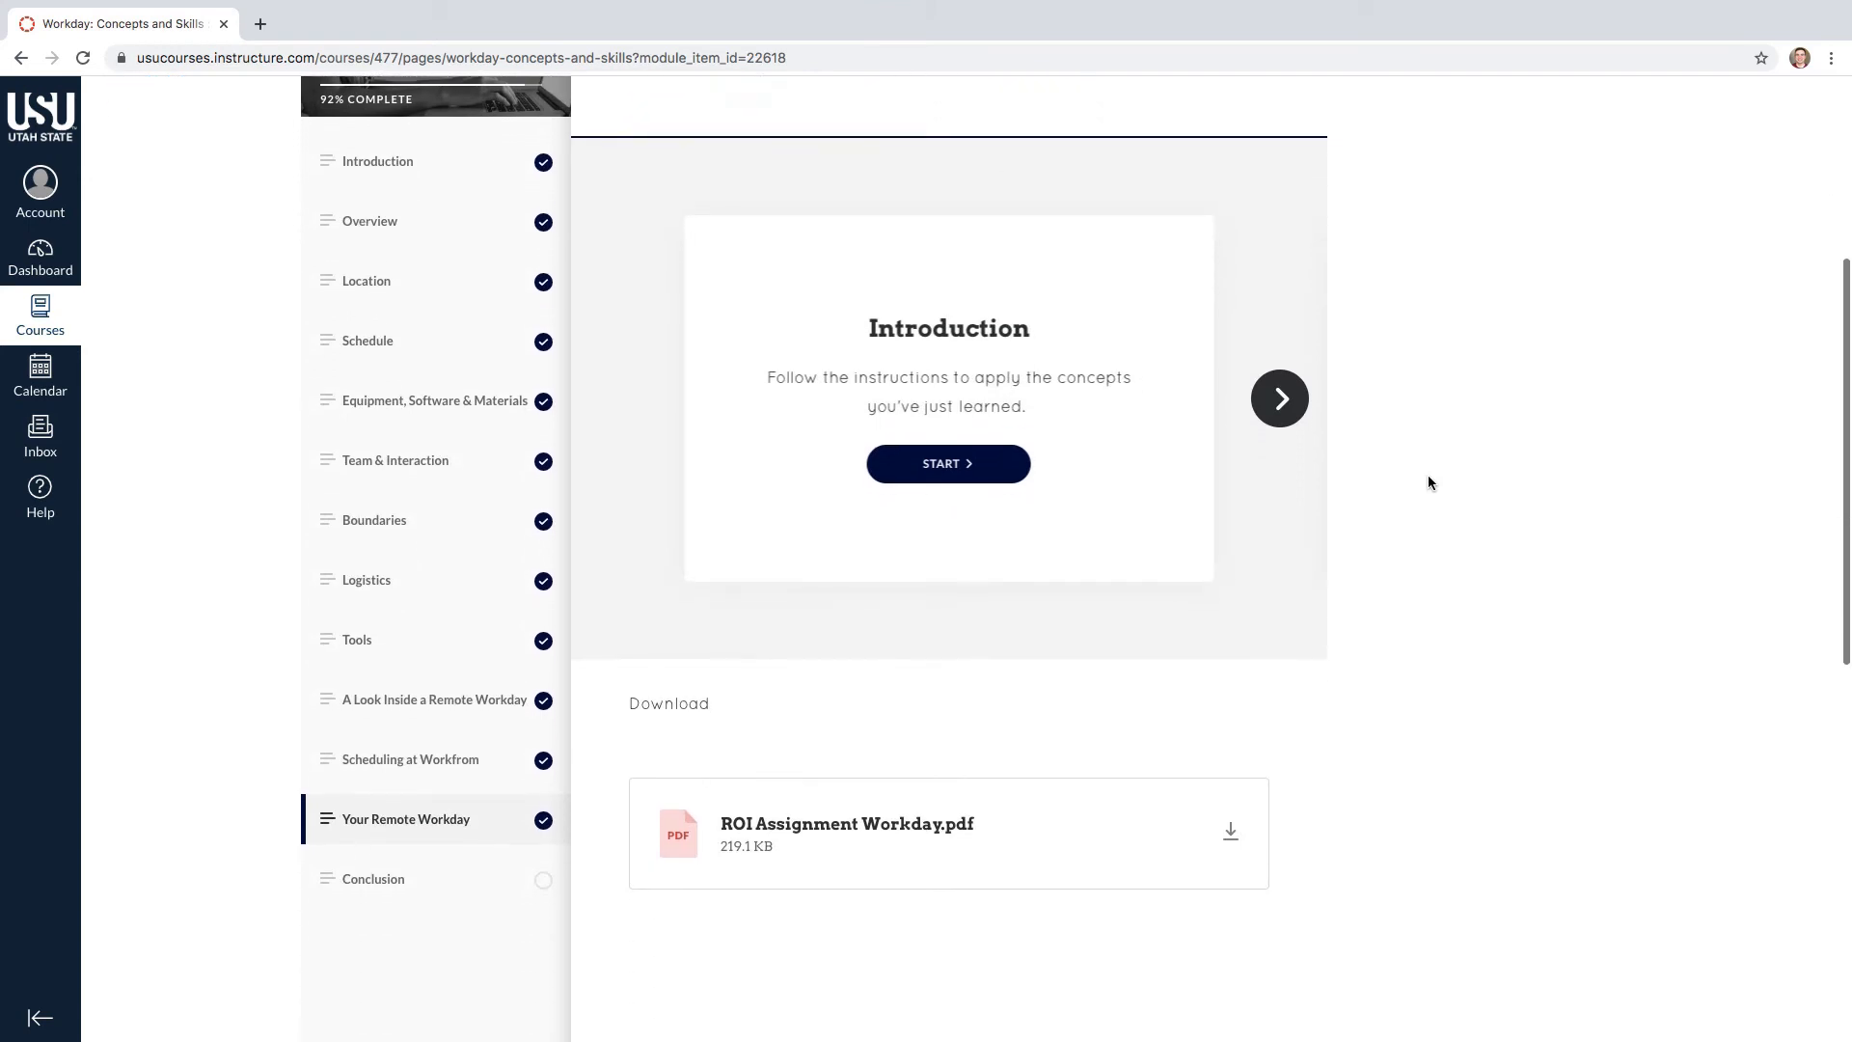
pyautogui.moveTo(1059, 845)
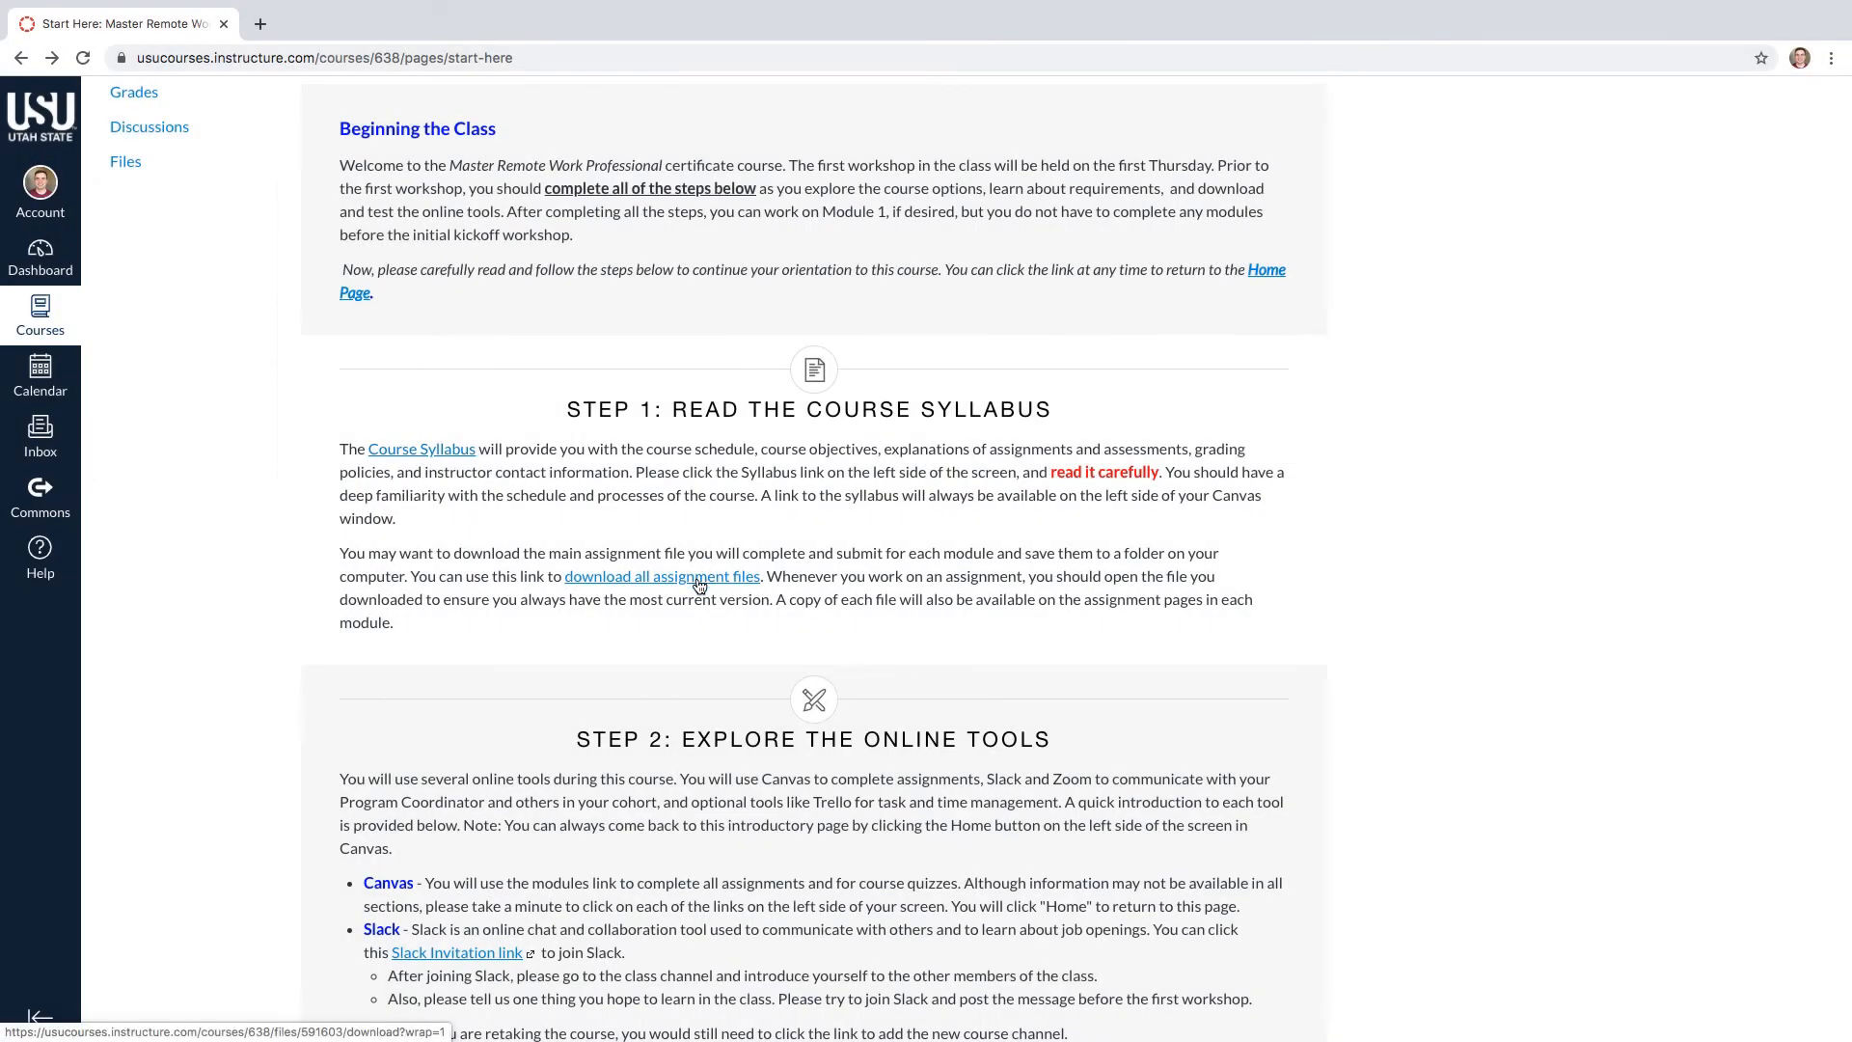
pyautogui.click(661, 577)
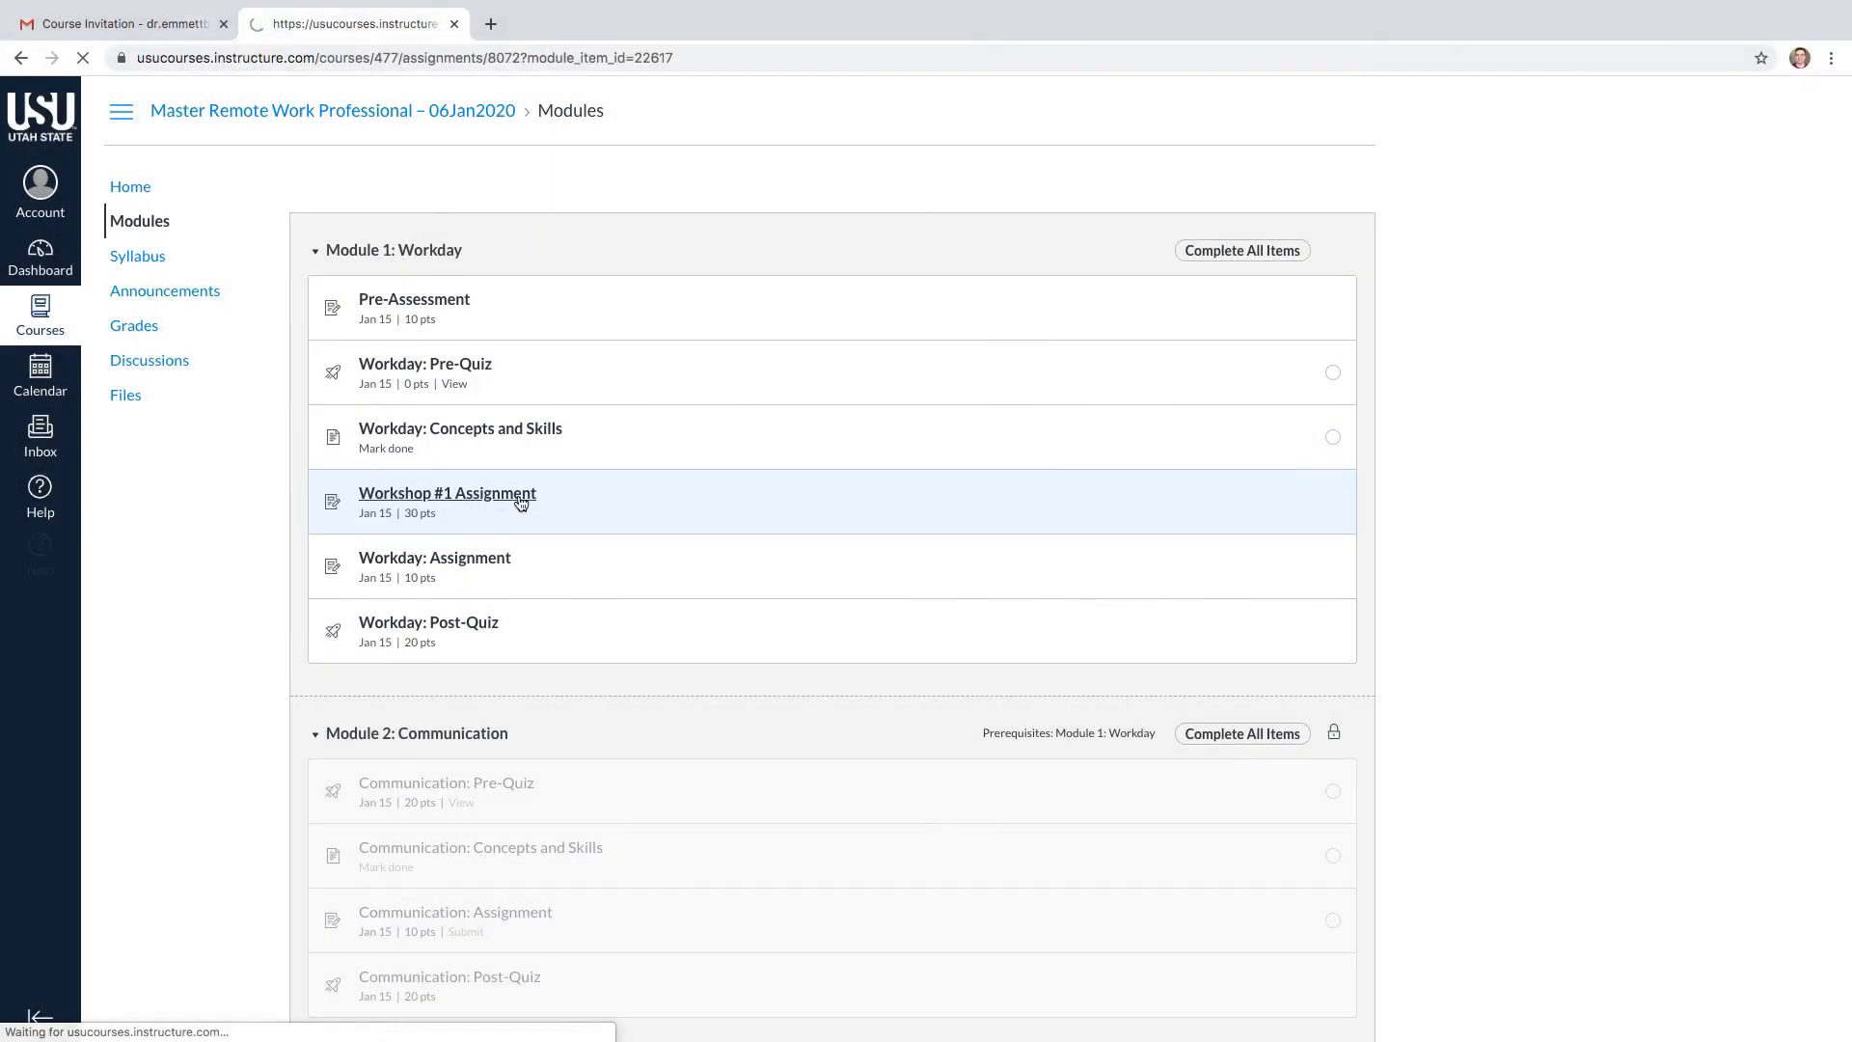
# Review Workshop #1 Assignment and the Workday: Post-Quiz details (20 points, 10 questions), returning to the Module 1 list
pyautogui.click(446, 492)
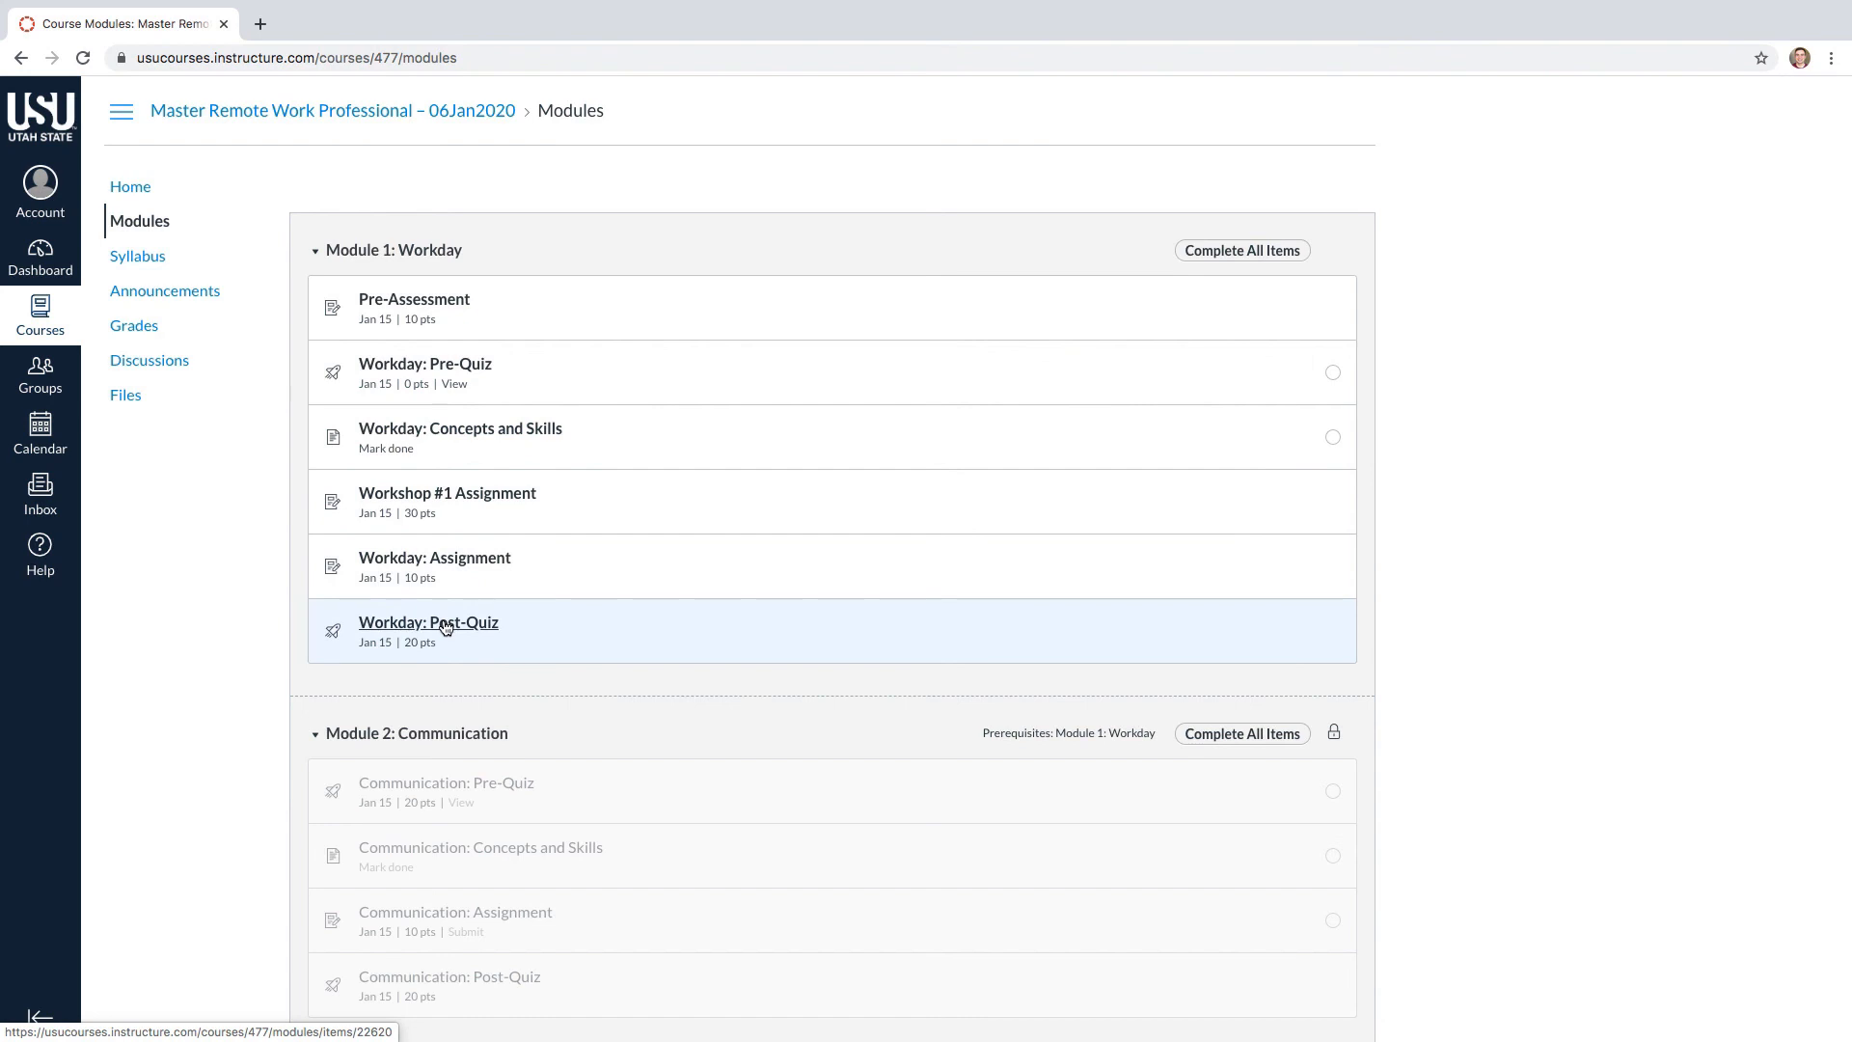
pyautogui.click(428, 623)
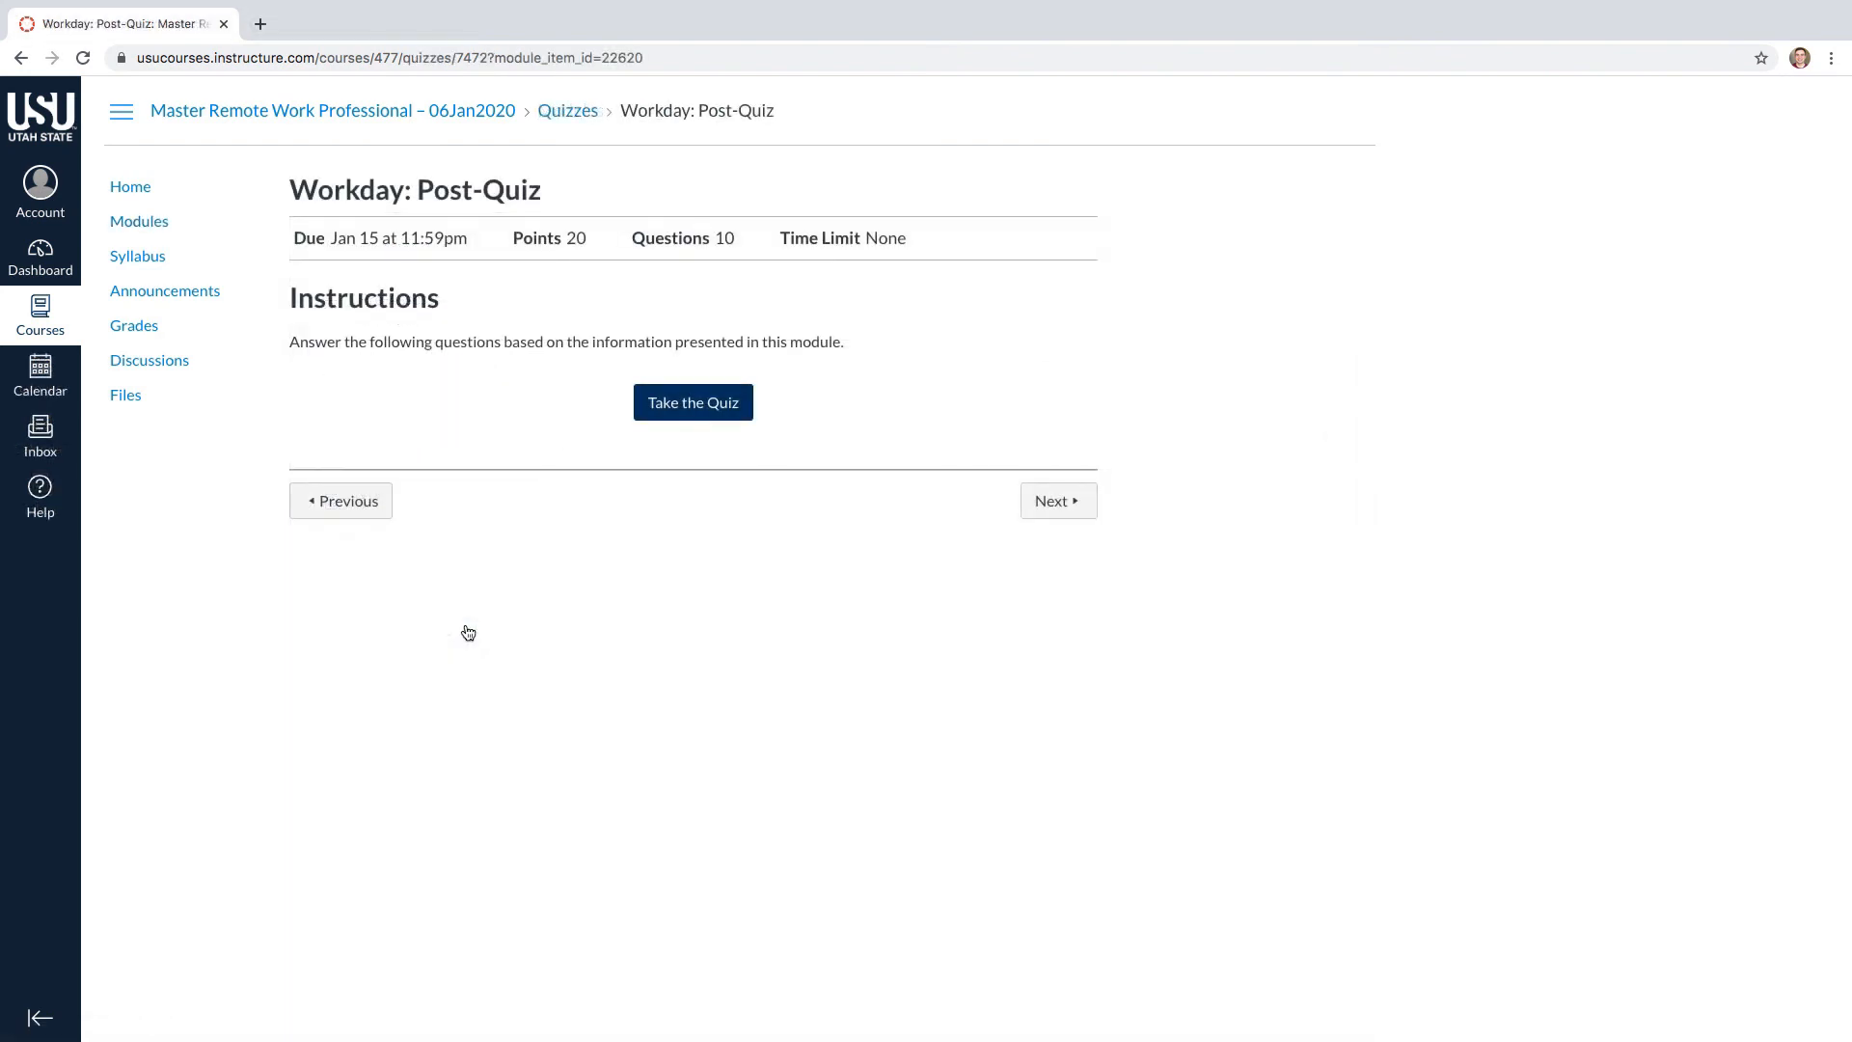
pyautogui.click(139, 220)
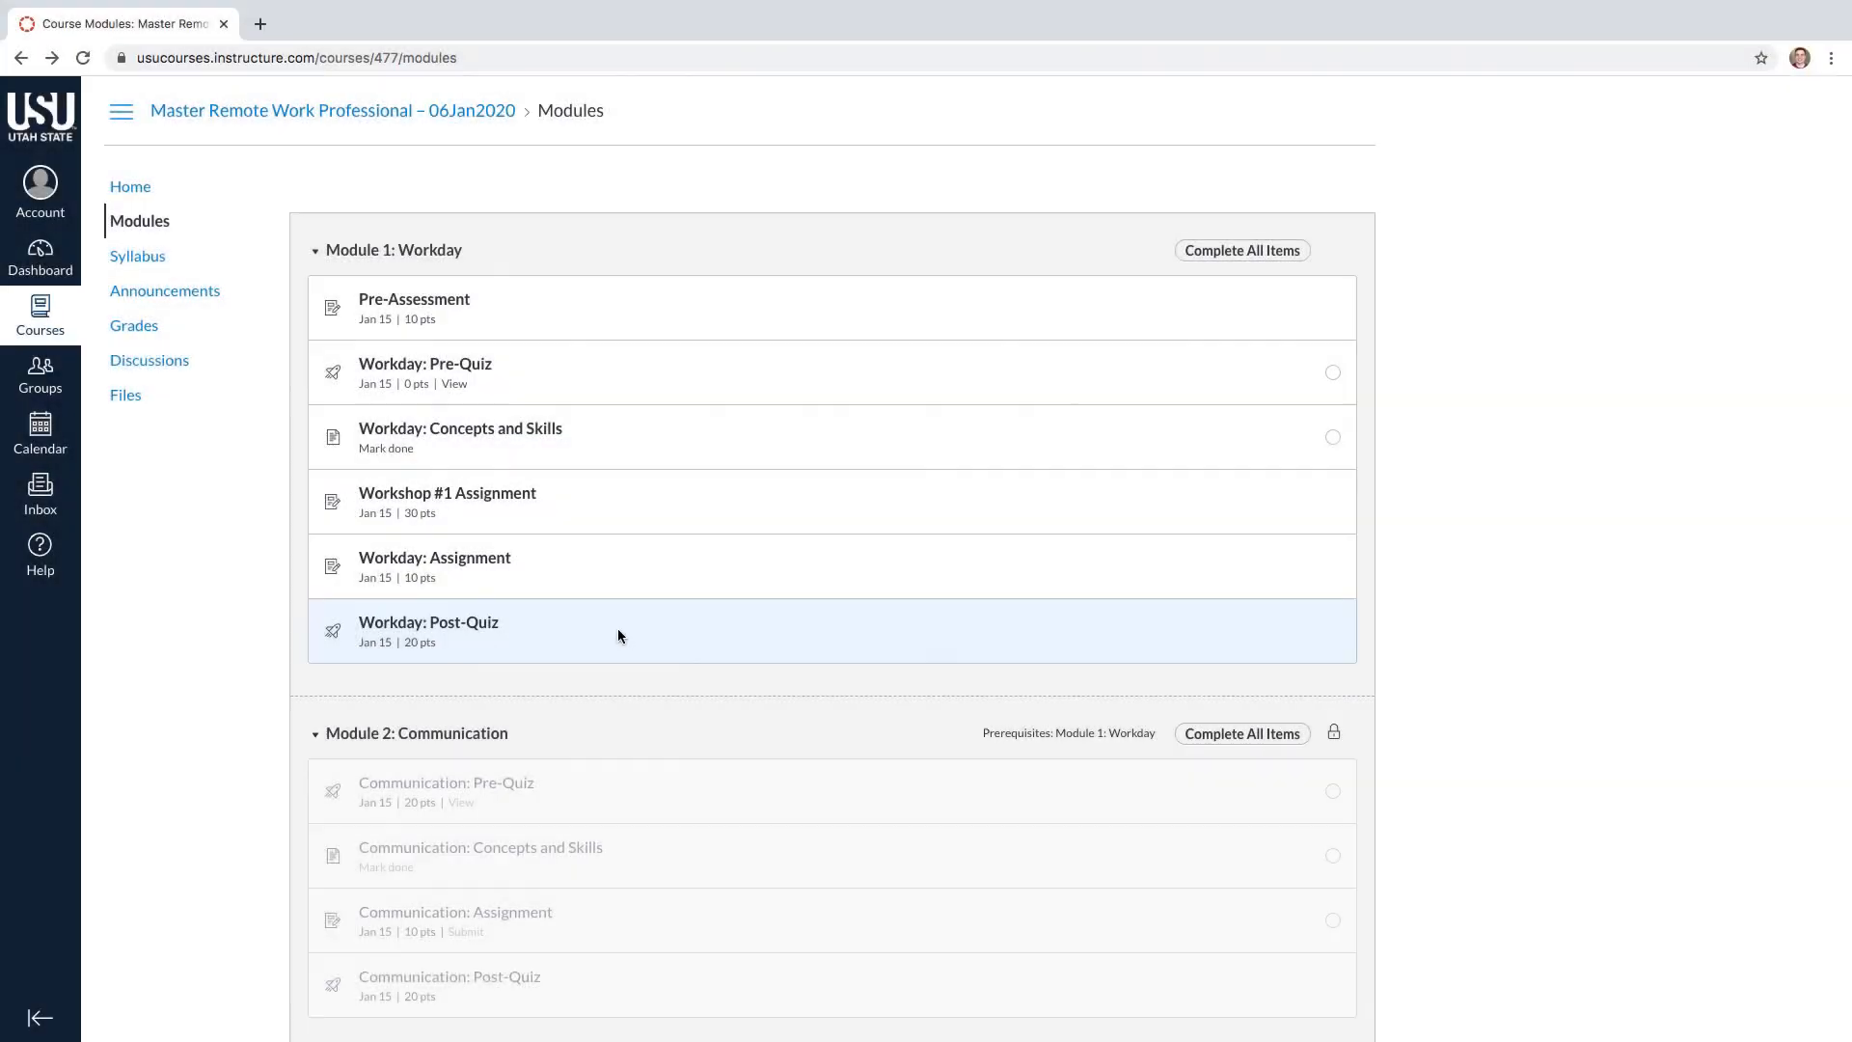